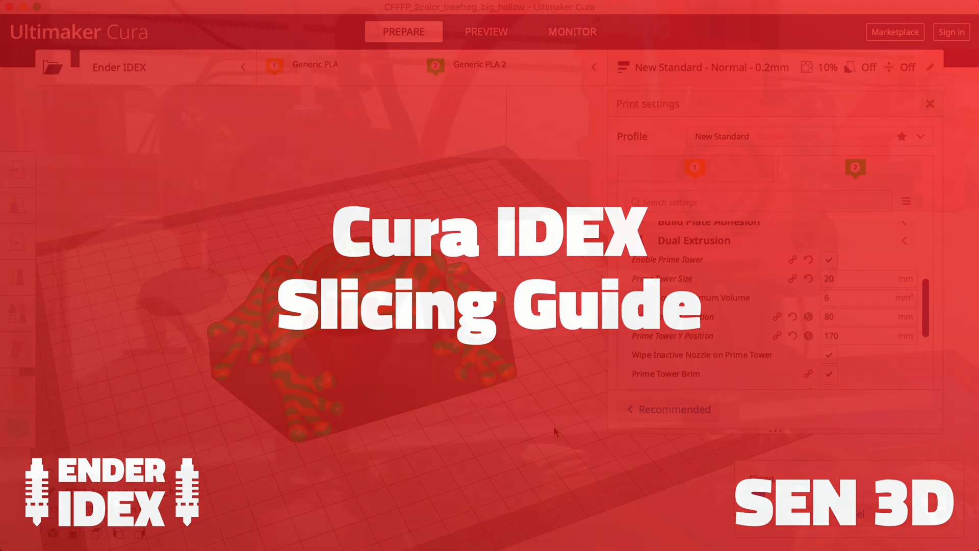
Step: Review the sliced example prints and start an empty project on the Creality Ender-3
{"action": "left_click", "coordinate": [486, 32]}
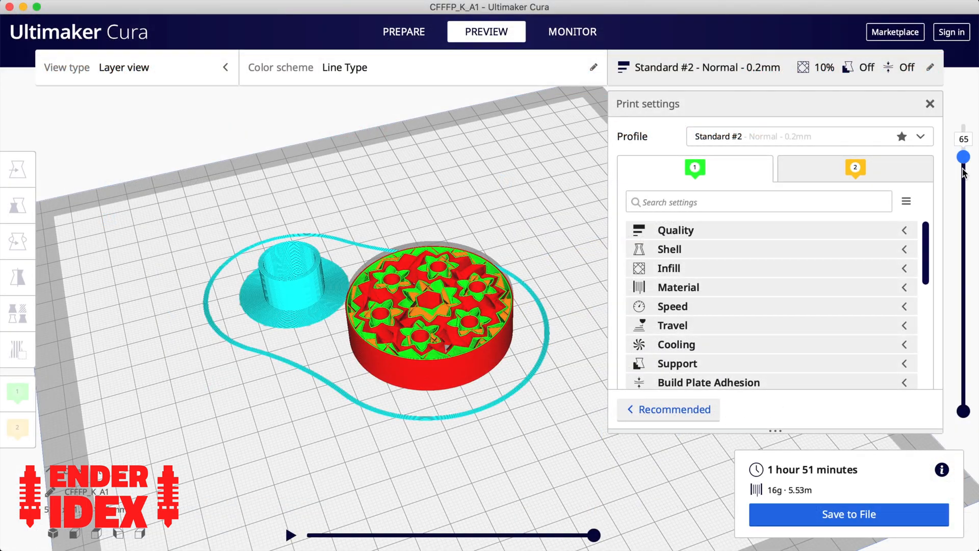
{"action": "left_click", "coordinate": [404, 32]}
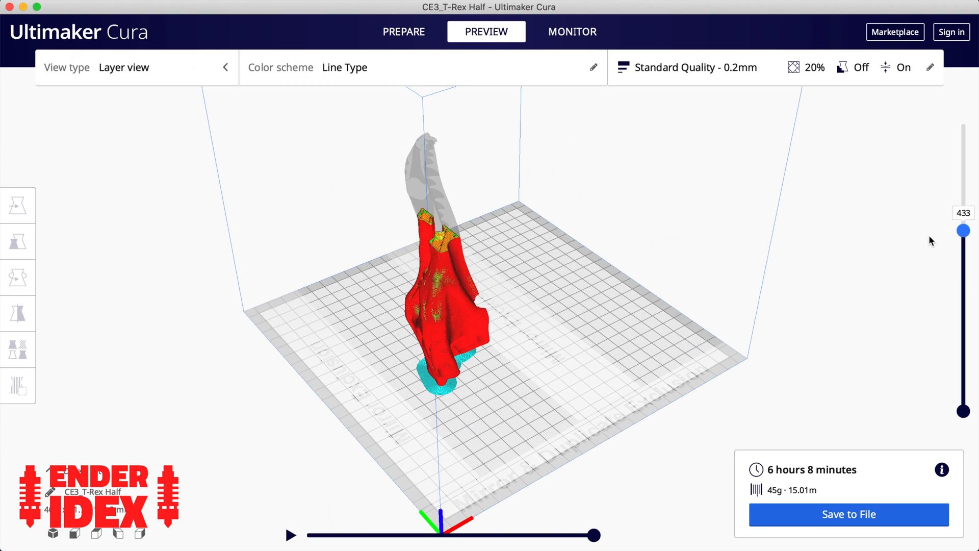
{"action": "left_click", "coordinate": [404, 32]}
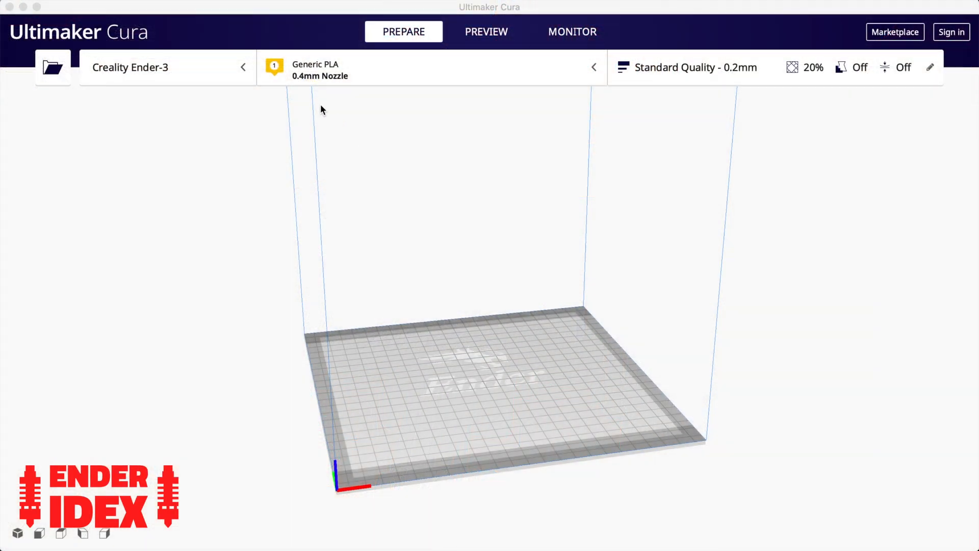
Step: Add a second Creality Ender-3 printer renamed with 'Duplo' and switch to the browser
{"action": "left_click", "coordinate": [167, 67]}
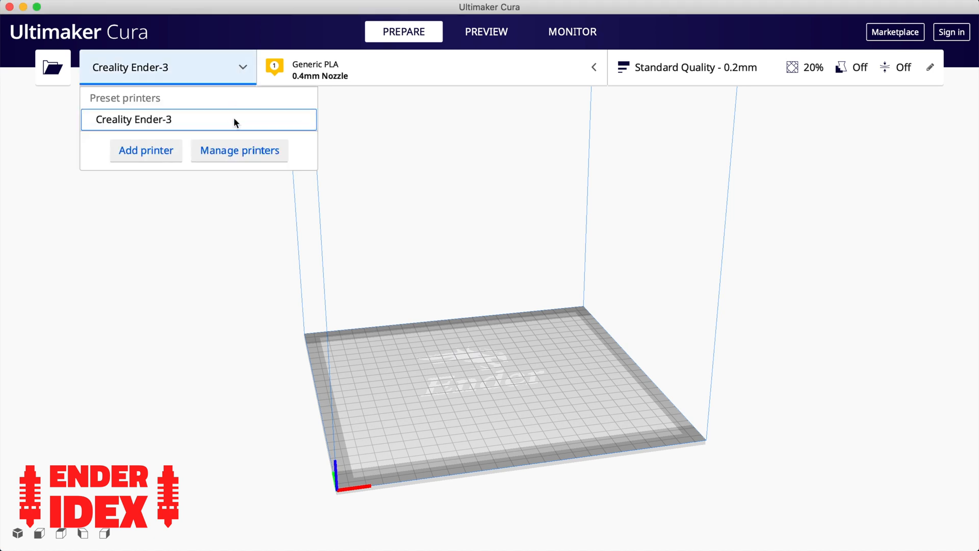
{"action": "left_click", "coordinate": [146, 150]}
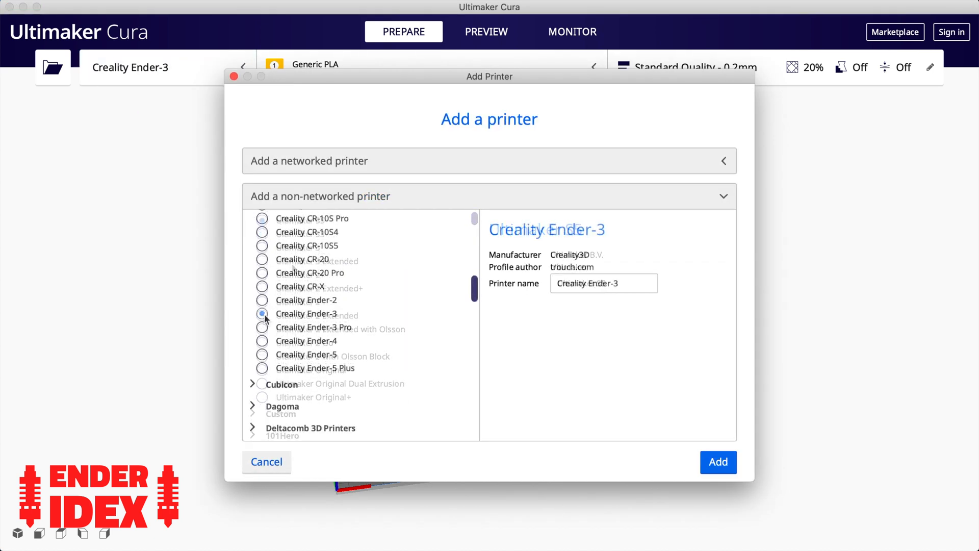
{"action": "type", "text": "Duplo"}
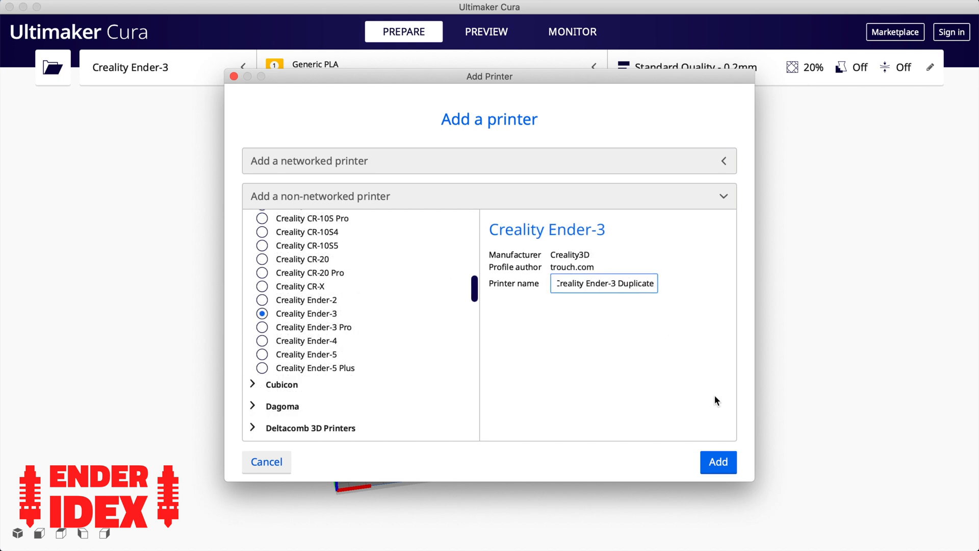
{"action": "left_click", "coordinate": [717, 462]}
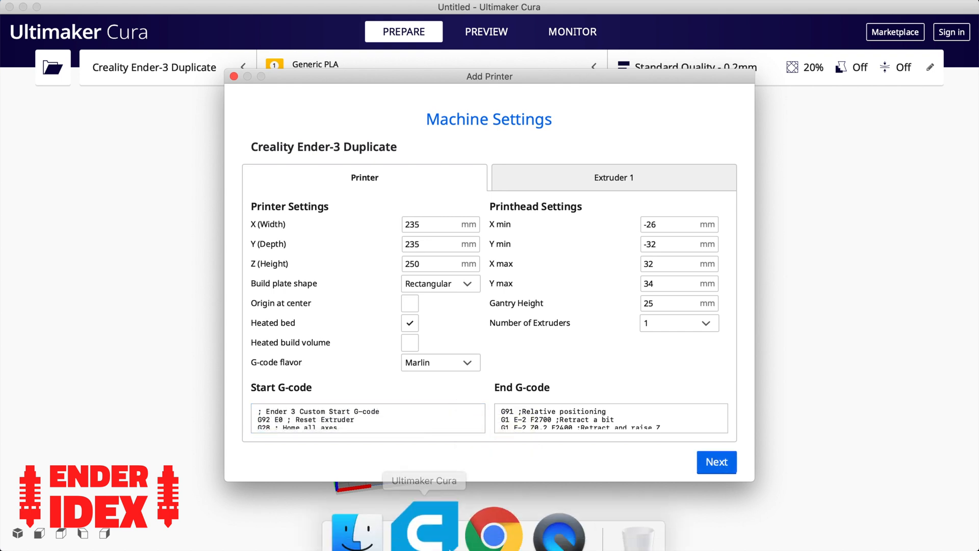
{"action": "left_click", "coordinate": [488, 506]}
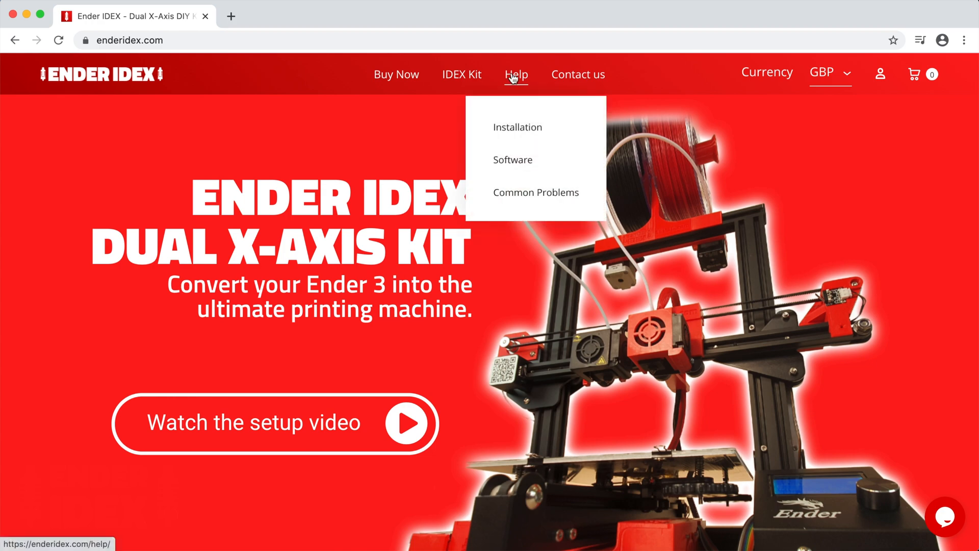
Step: Copy the Ender IDEX setup code from the Software page into the Duplicate's Start G-code
{"action": "left_click", "coordinate": [512, 159]}
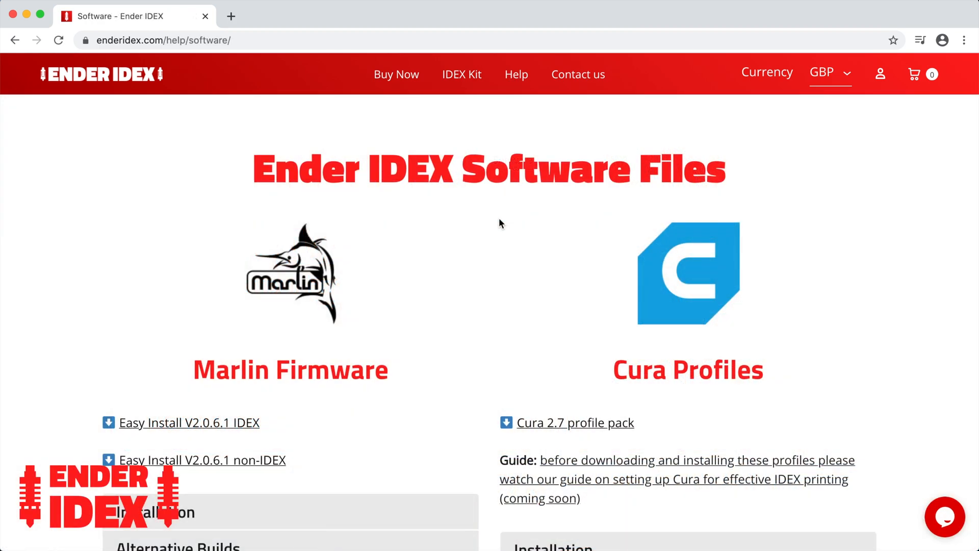
{"action": "scroll", "scroll_direction": "down", "scroll_amount": 3}
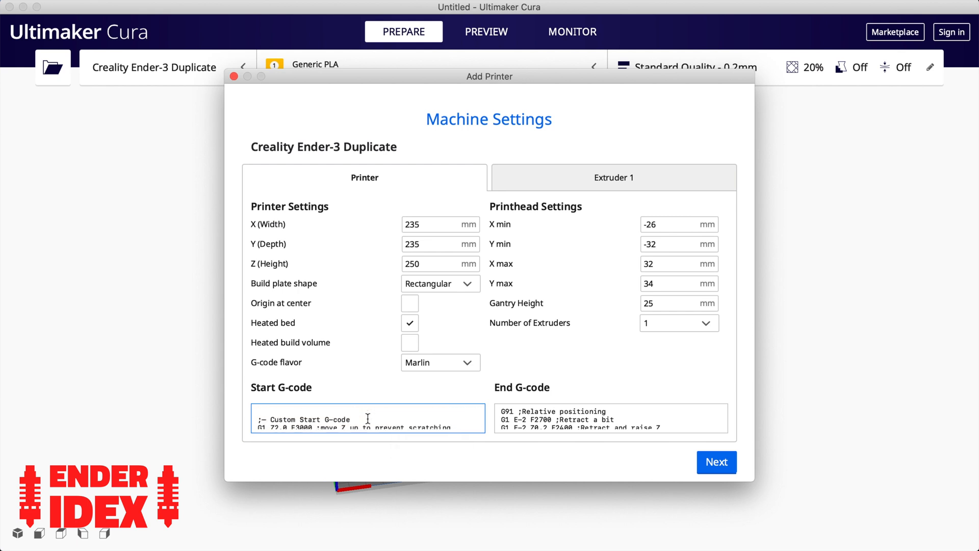
{"action": "left_click", "coordinate": [716, 463]}
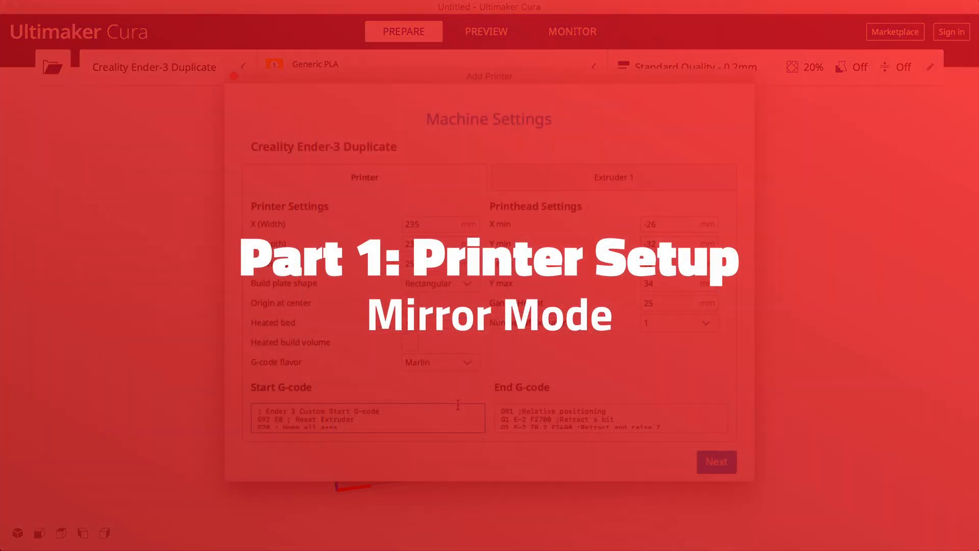
Step: Add another non-networked Creality Ender-3 printer renamed with 'Mirror'
{"action": "left_click", "coordinate": [166, 67]}
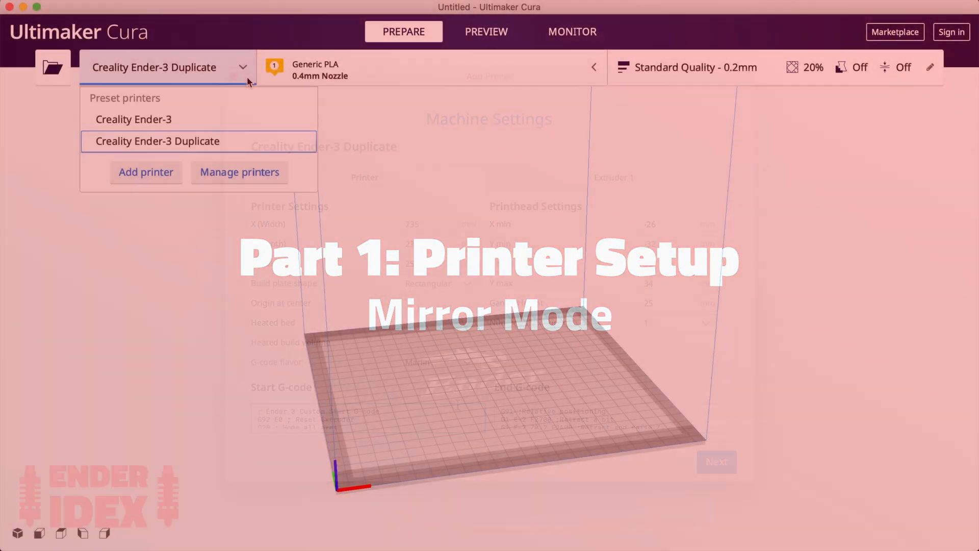
{"action": "left_click", "coordinate": [145, 171]}
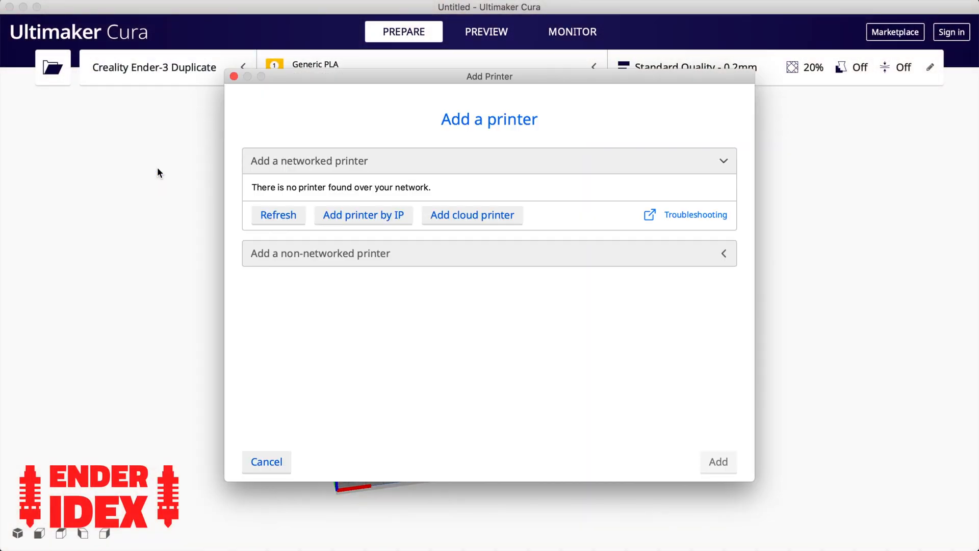
{"action": "left_click", "coordinate": [489, 253]}
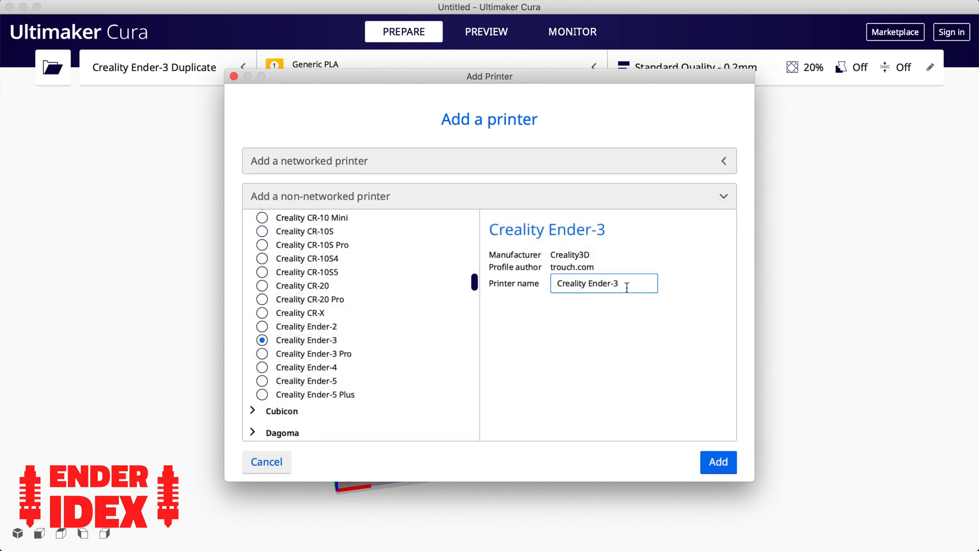
{"action": "type", "text": "Mirror"}
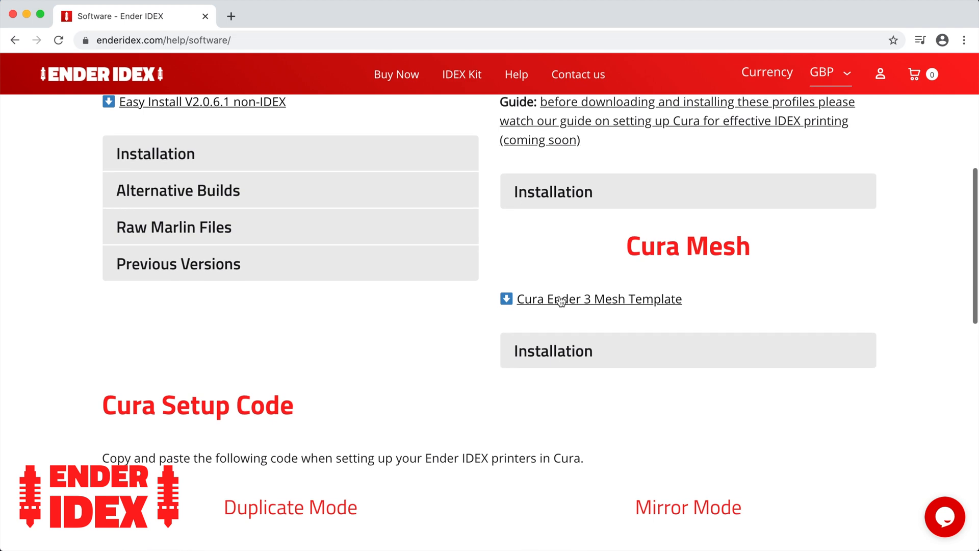
Step: Download the Ender 3 mesh template and open Ultimaker Cura.app's package Contents in Finder
{"action": "left_click", "coordinate": [598, 299]}
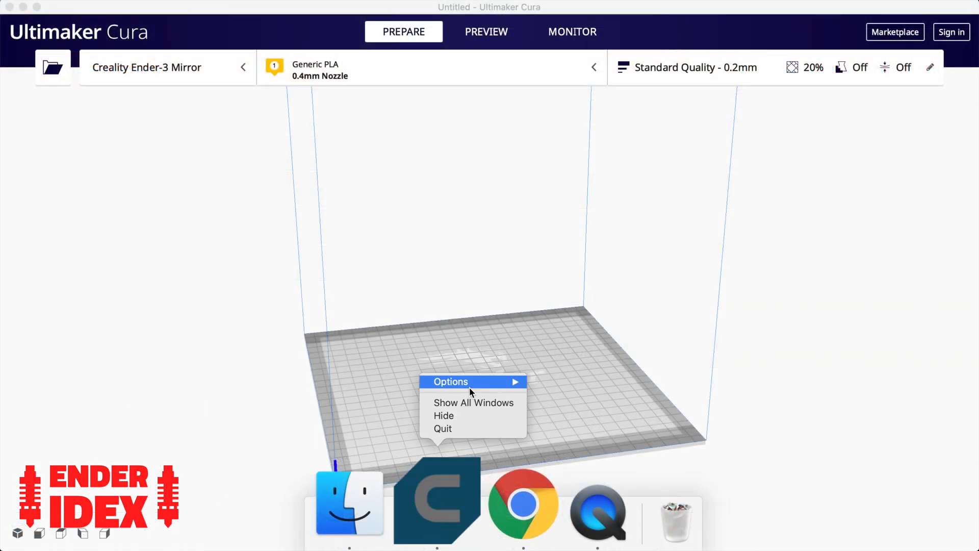
{"action": "left_click", "coordinate": [473, 402]}
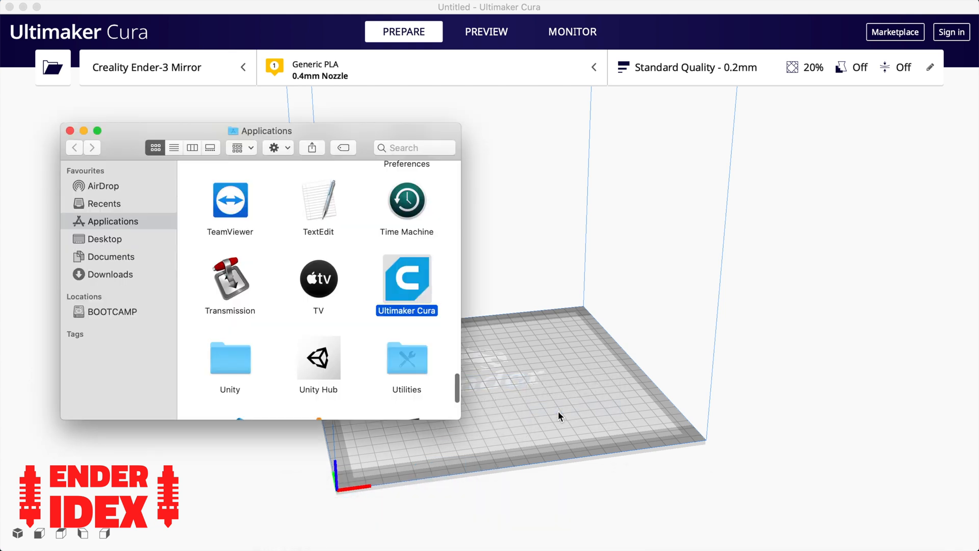
{"action": "right_click", "coordinate": [407, 285]}
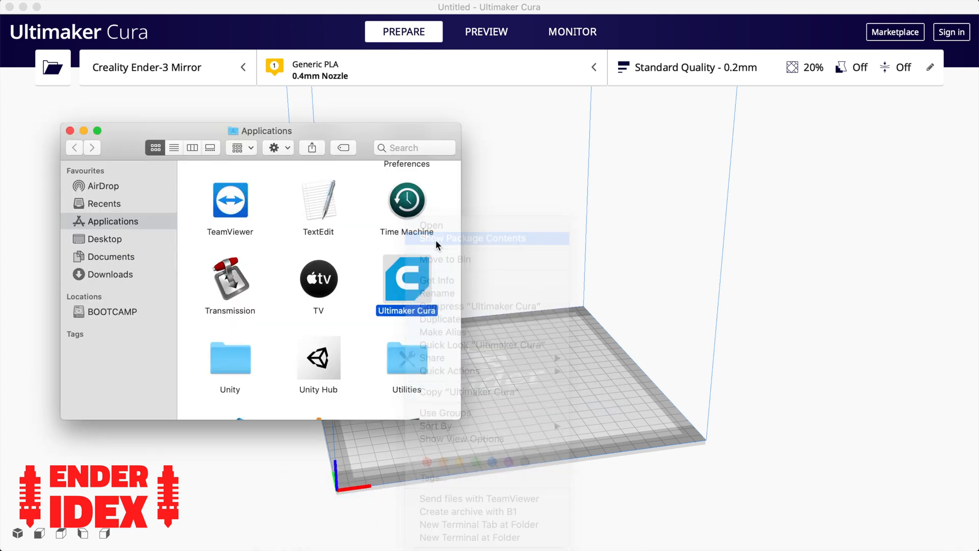
{"action": "left_click", "coordinate": [481, 238]}
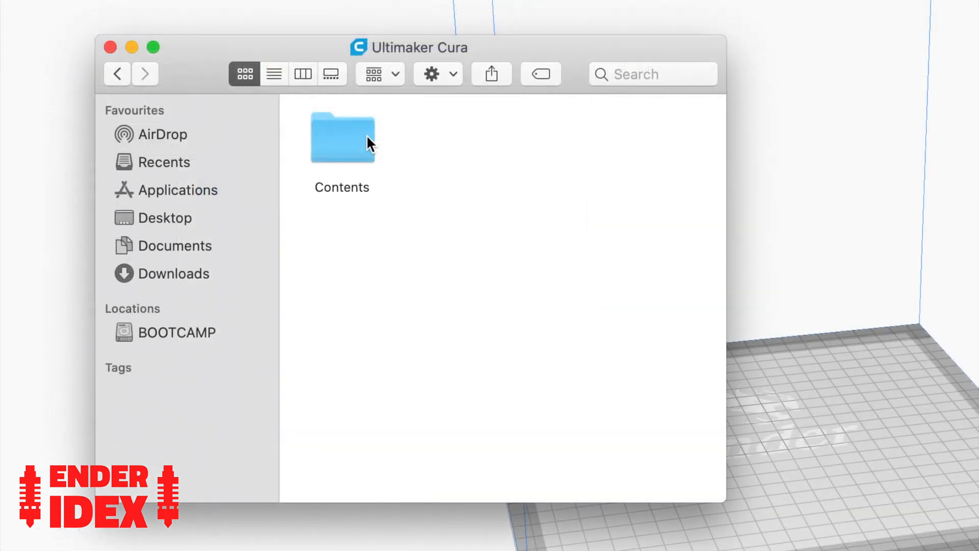
{"action": "double_click", "coordinate": [343, 138]}
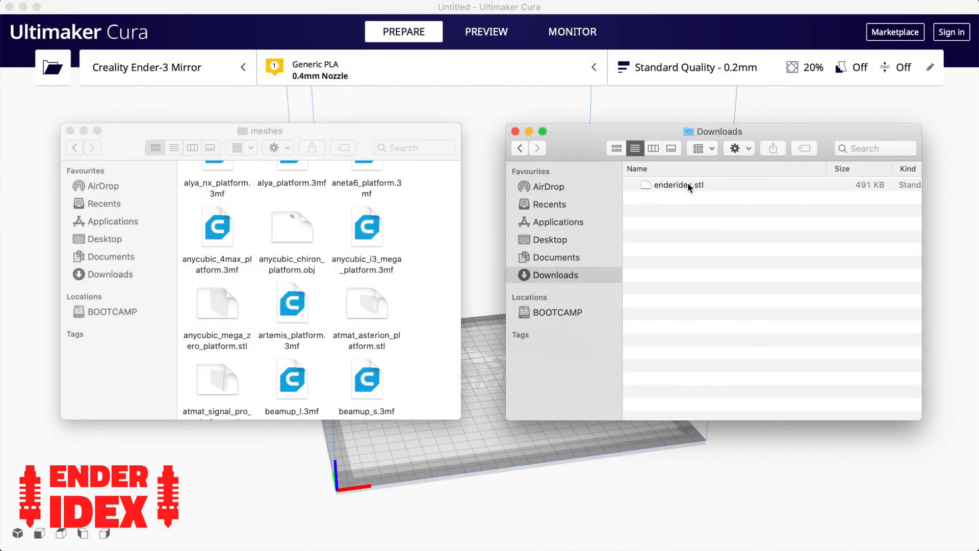
Step: Drag enderidex.stl into resources/meshes and open the definitions folder
{"action": "left_click_drag", "start_coordinate": [673, 184], "coordinate": [422, 229]}
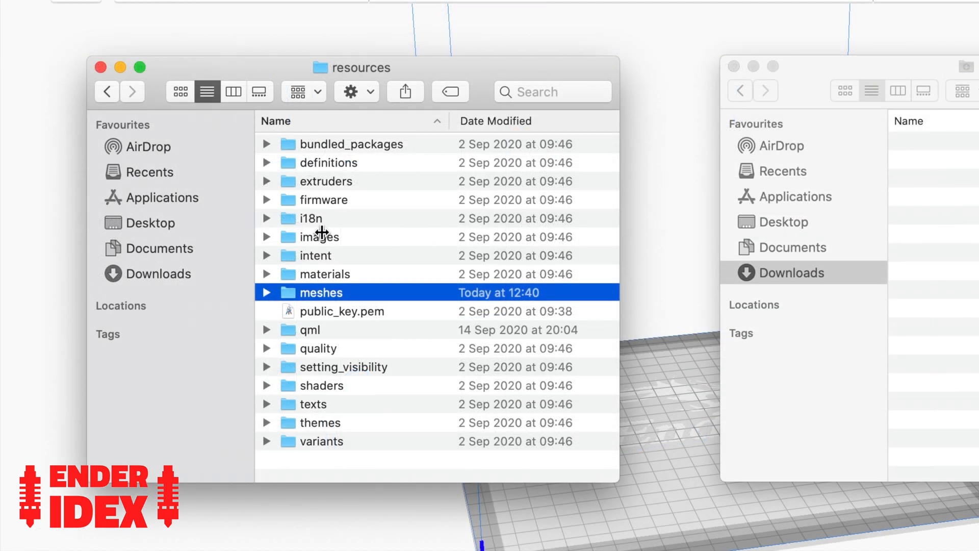
{"action": "left_click", "coordinate": [329, 162]}
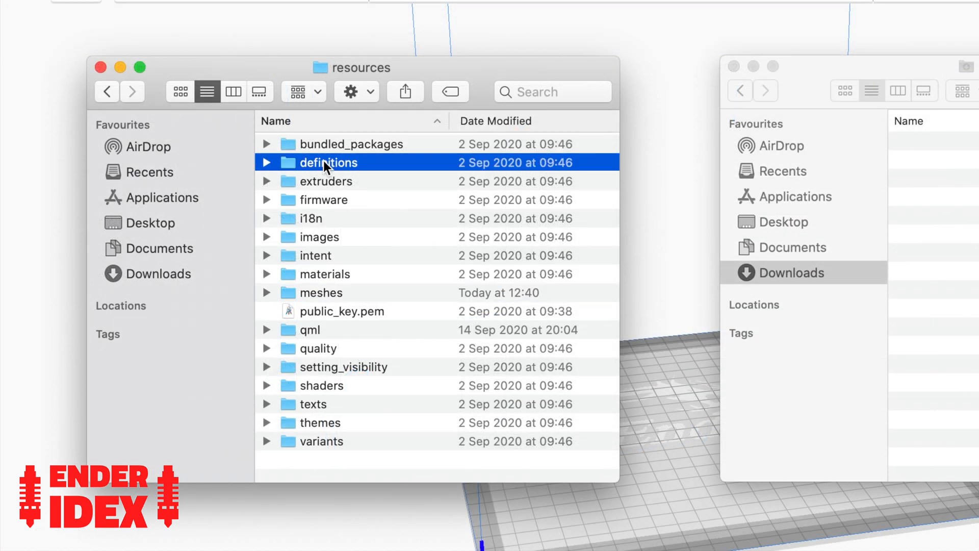
{"action": "double_click", "coordinate": [329, 162]}
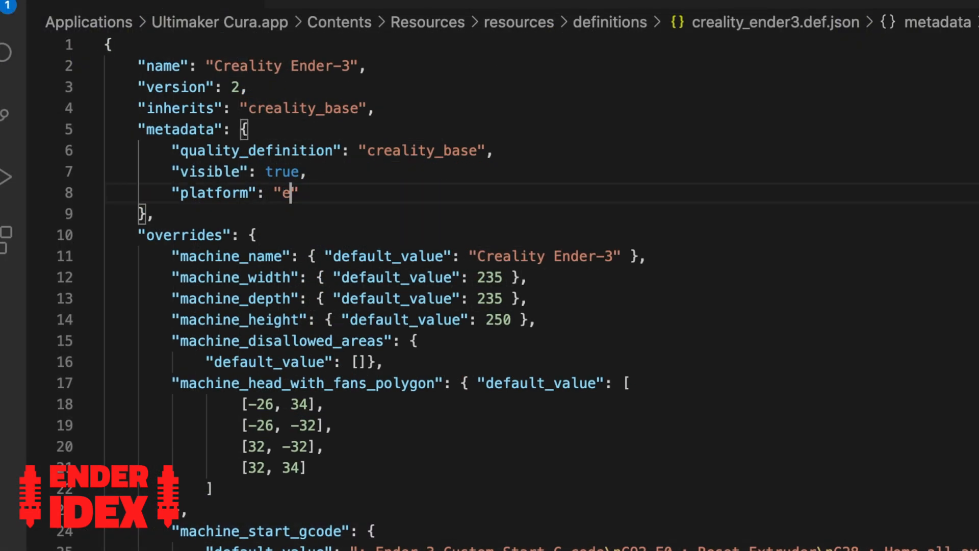
Step: Set the Ender-3 definition's platform value to 'enderidex.stl'
{"action": "type", "text": "nderidex"}
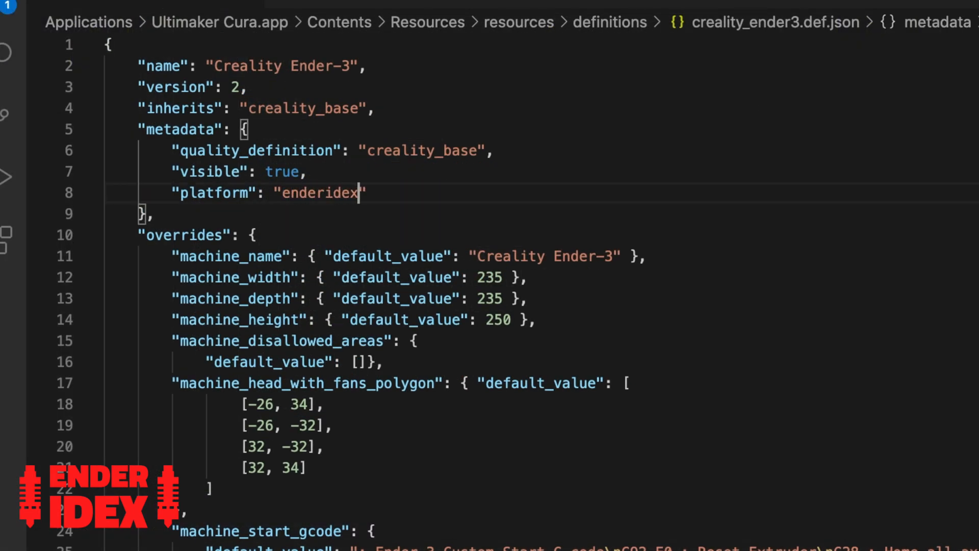
{"action": "type", "text": ".stl"}
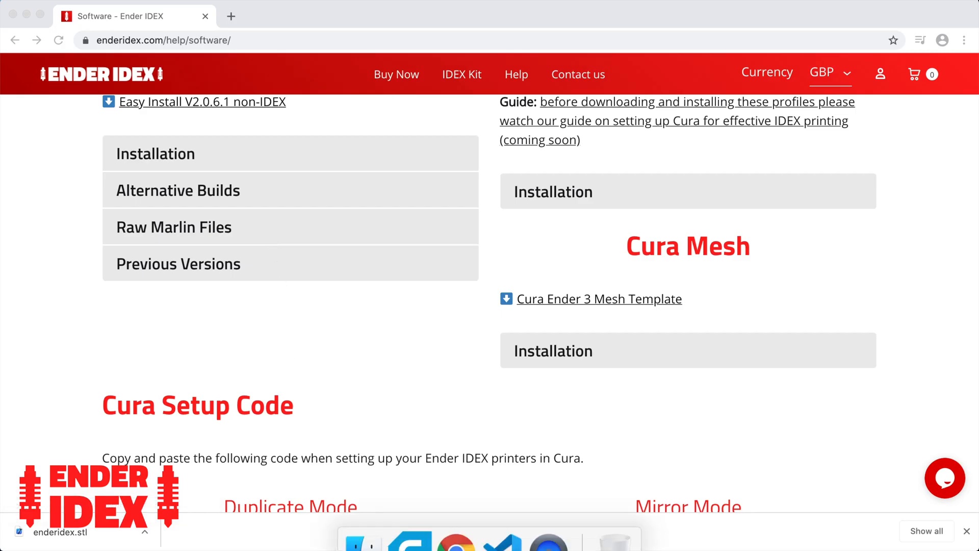
{"action": "mouse_move", "coordinate": [307, 350]}
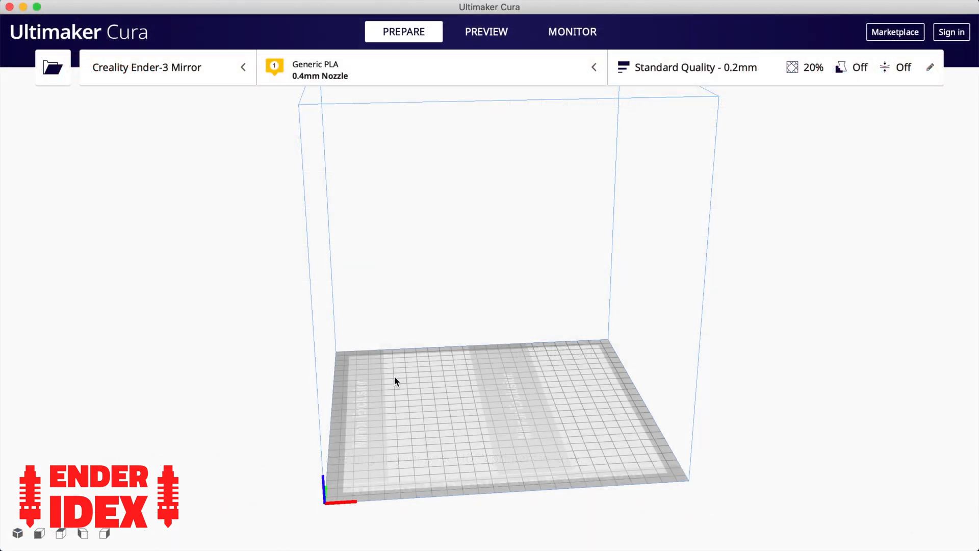
{"action": "left_click_drag", "start_coordinate": [395, 381], "coordinate": [447, 299]}
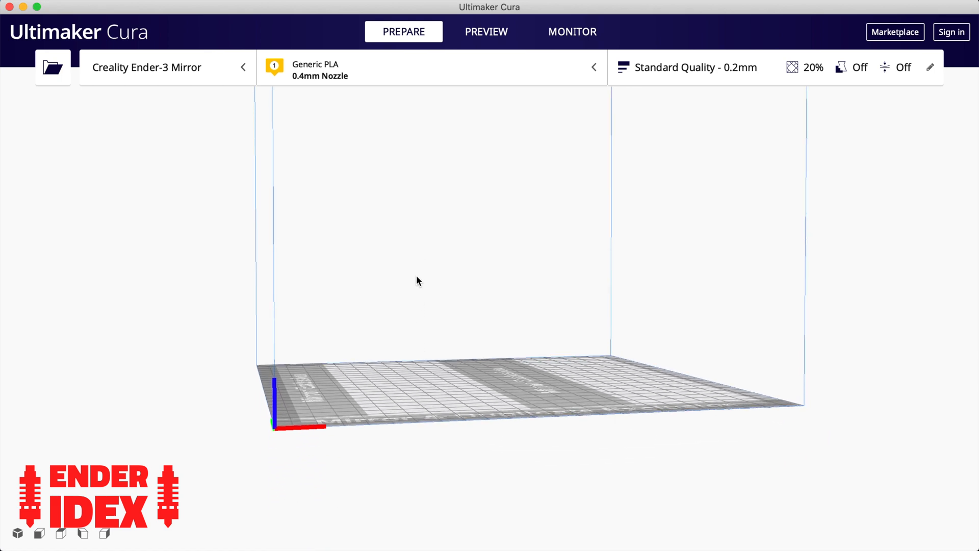
{"action": "left_click_drag", "start_coordinate": [417, 282], "coordinate": [429, 354]}
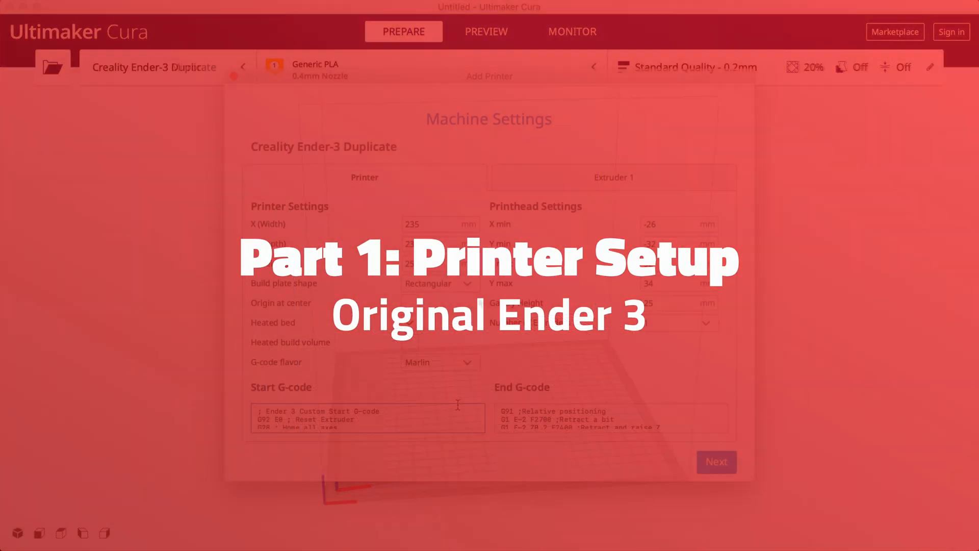
Step: Select the Standard Mode start code on the Ender IDEX page for copying
{"action": "left_click", "coordinate": [717, 462]}
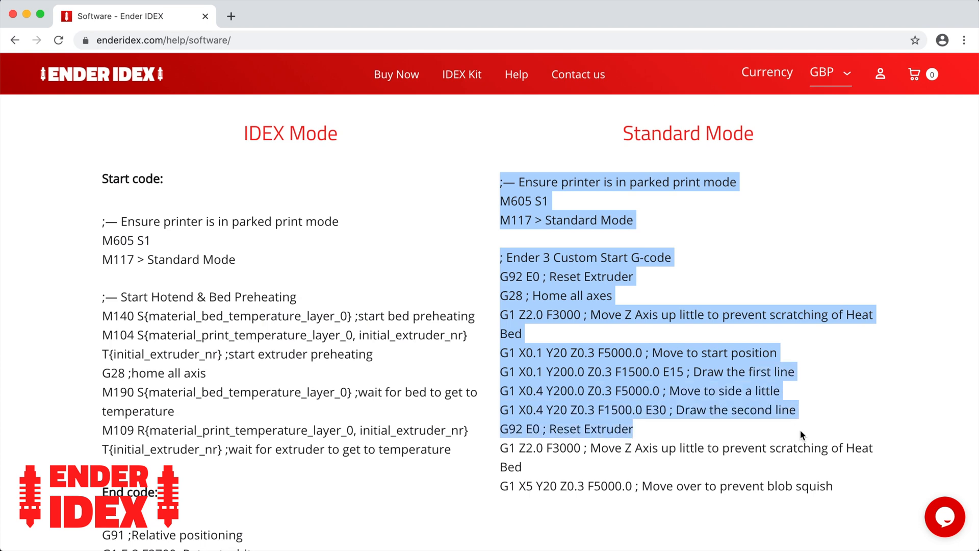
{"action": "left_click_drag", "start_coordinate": [803, 436], "coordinate": [836, 491]}
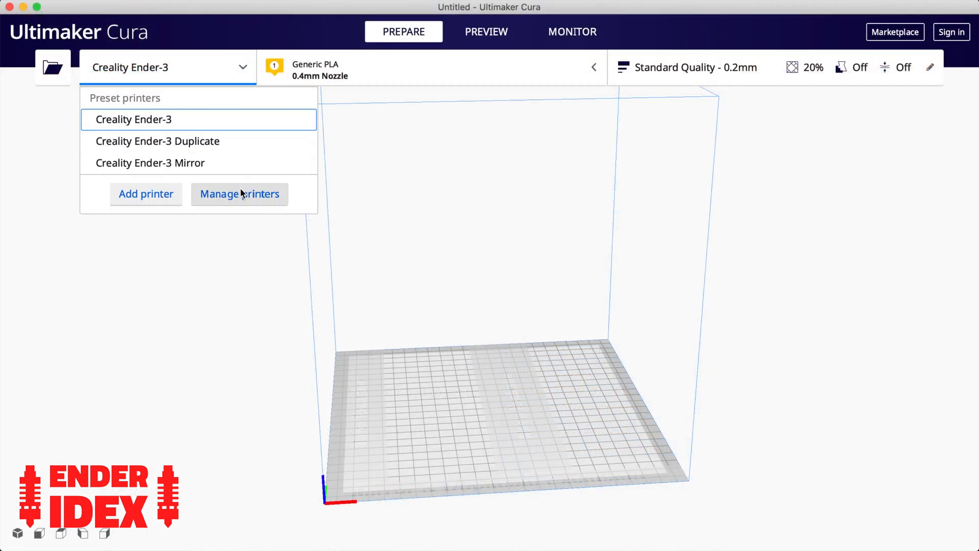
Step: Paste the Standard Mode code into the Creality Ender-3 Start G-code via Manage printers
{"action": "left_click", "coordinate": [238, 194]}
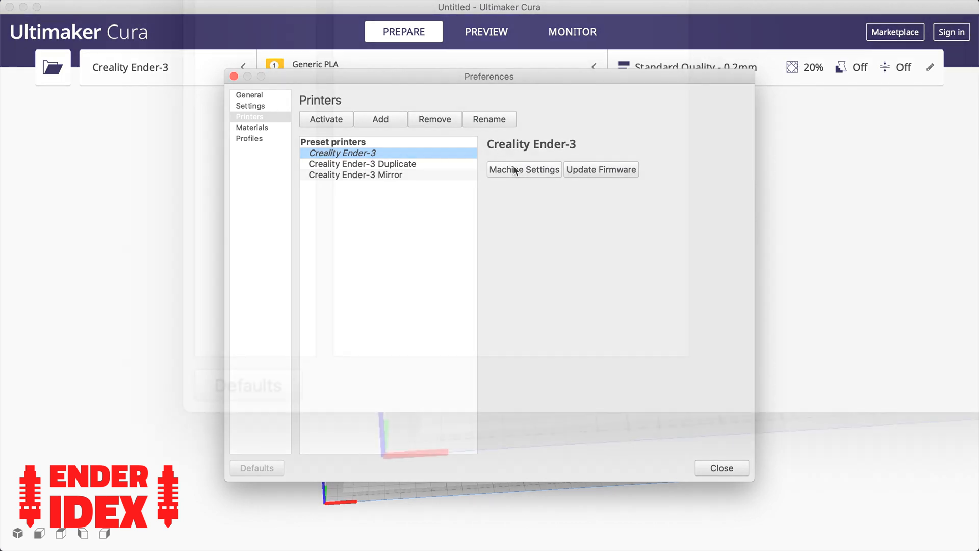
{"action": "left_click", "coordinate": [524, 169]}
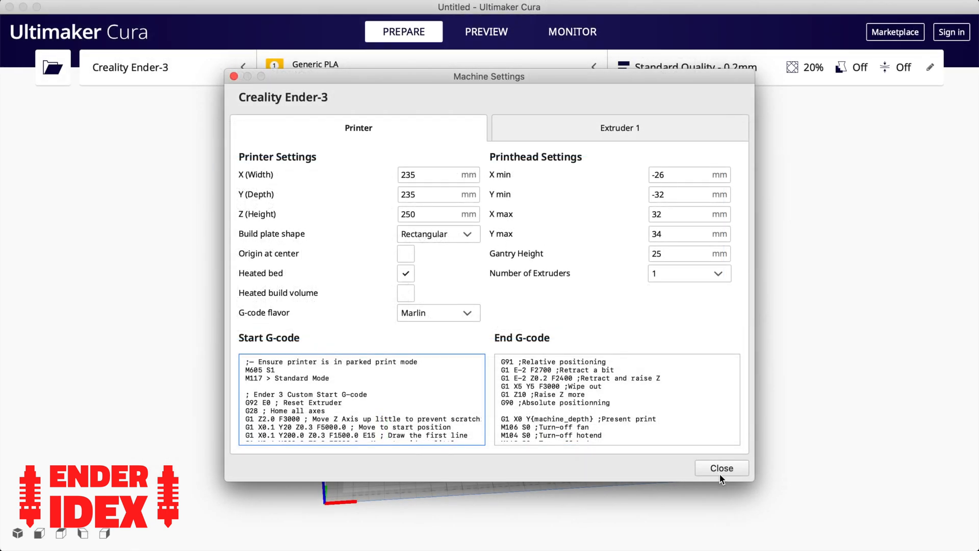
{"action": "left_click", "coordinate": [721, 468]}
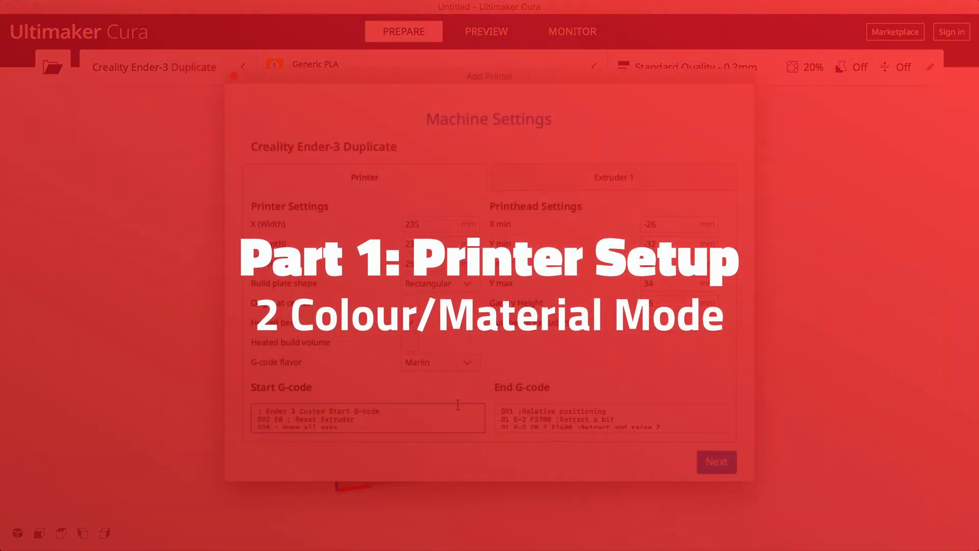
Step: Add a Custom FFF printer named 'Ender IDEX' from the non-networked list
{"action": "left_click", "coordinate": [716, 461]}
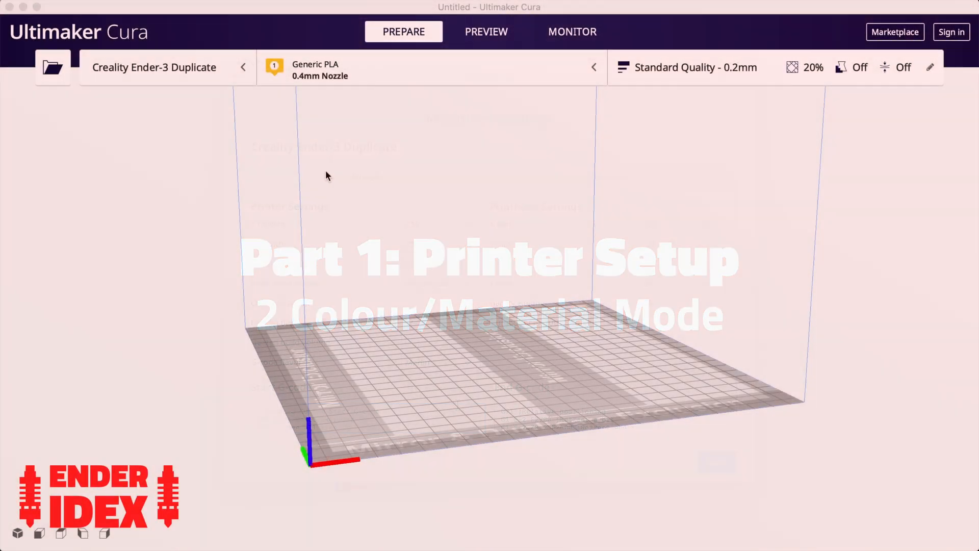
{"action": "left_click", "coordinate": [167, 67]}
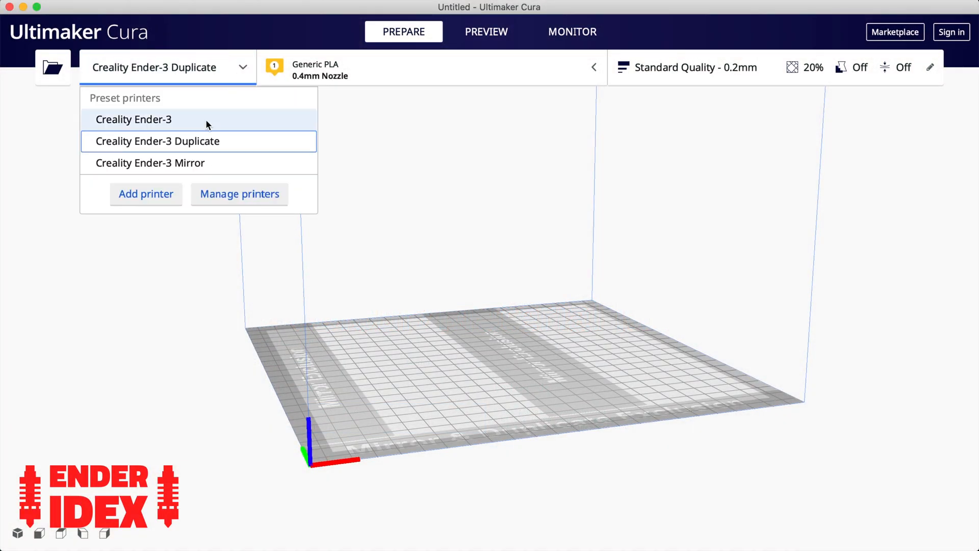
{"action": "left_click", "coordinate": [146, 194]}
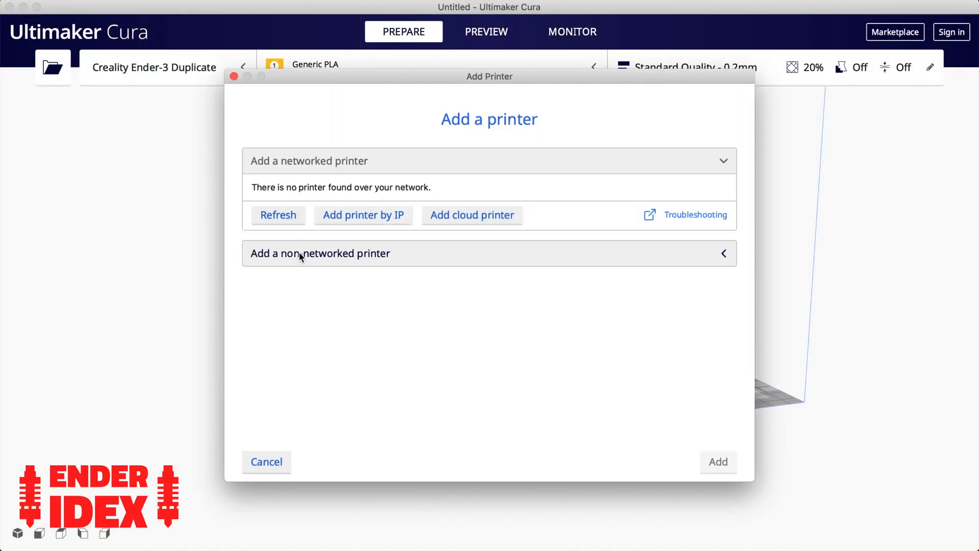
{"action": "left_click", "coordinate": [320, 253]}
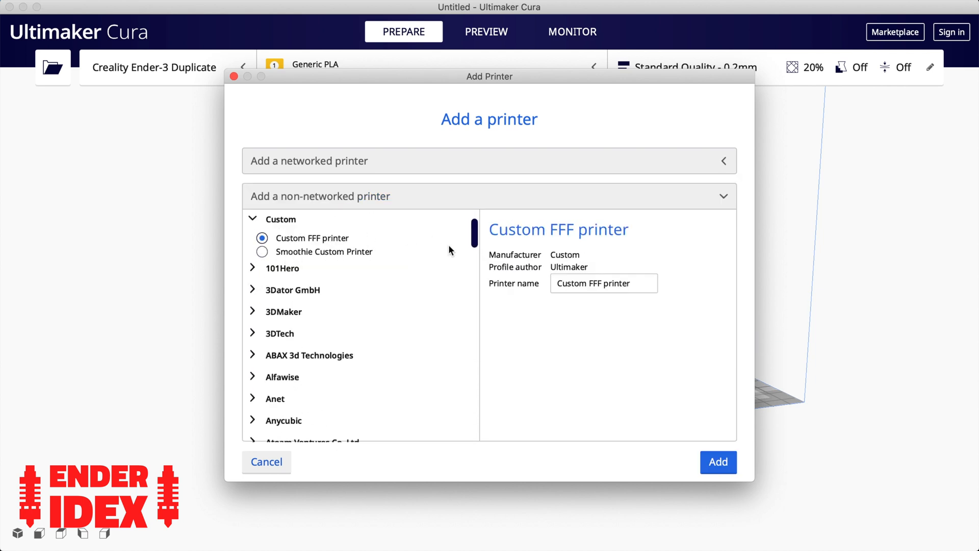
{"action": "type", "text": "Ender IDEX"}
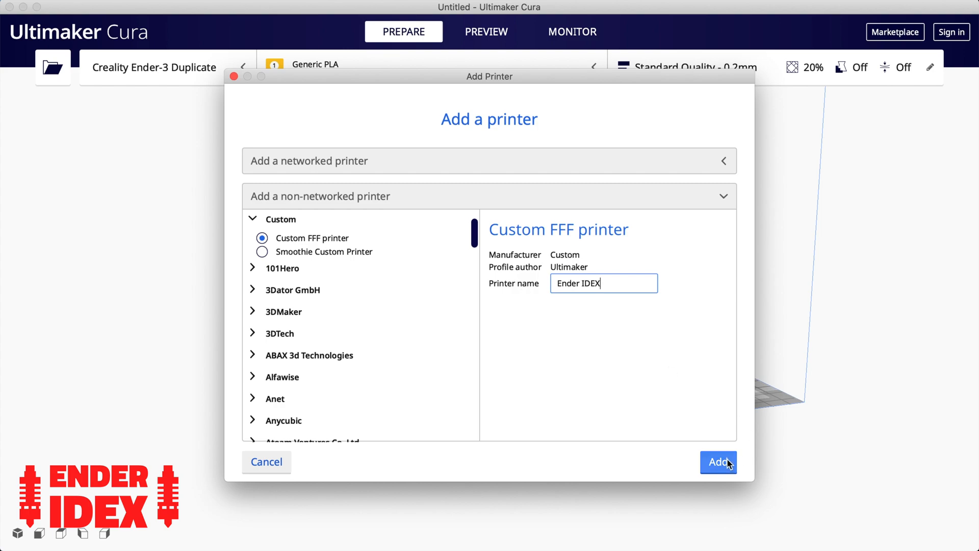
{"action": "left_click", "coordinate": [718, 462]}
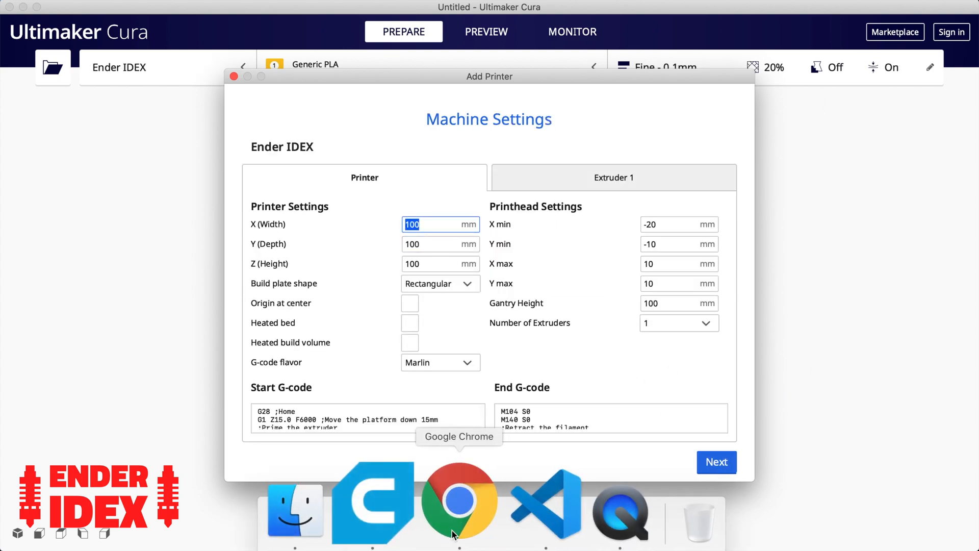
Step: Scroll the Ender IDEX page to the Cura IDEX Printer Settings section, then return to Cura
{"action": "left_click", "coordinate": [459, 503]}
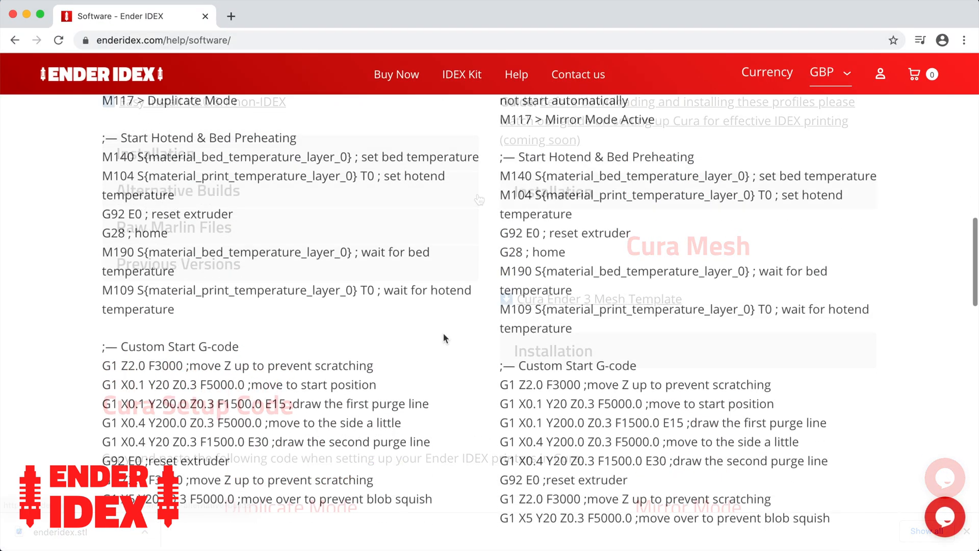
{"action": "scroll", "scroll_direction": "down", "scroll_amount": 3}
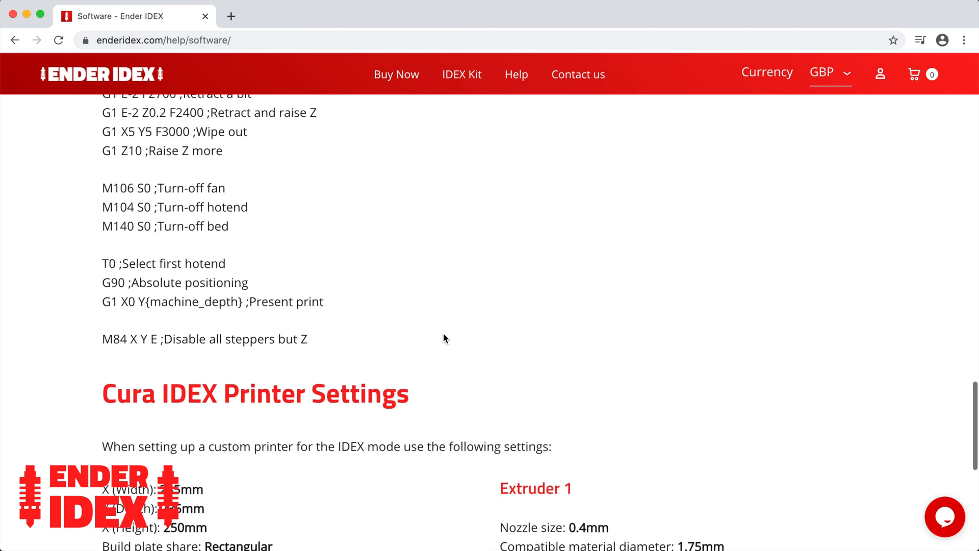
{"action": "scroll", "scroll_direction": "down", "scroll_amount": 3}
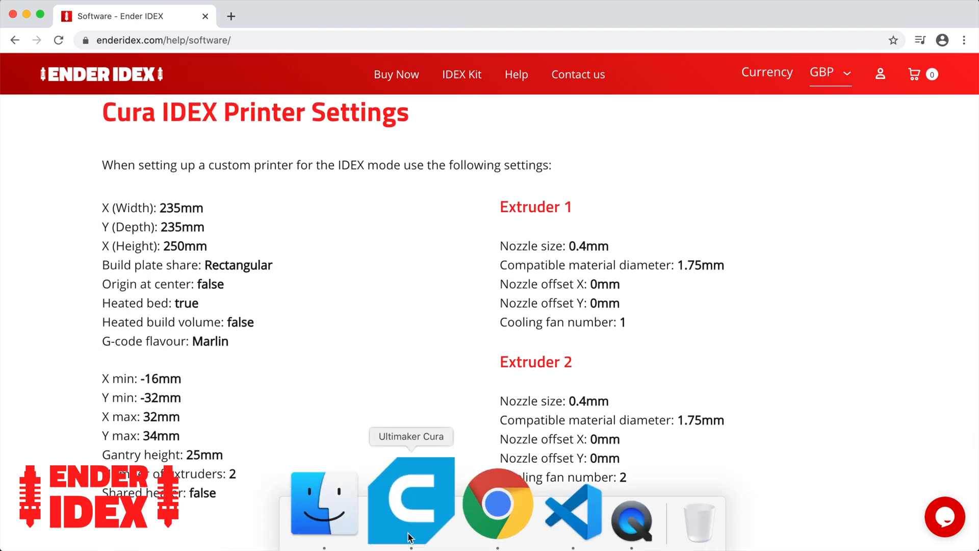
{"action": "left_click", "coordinate": [411, 503]}
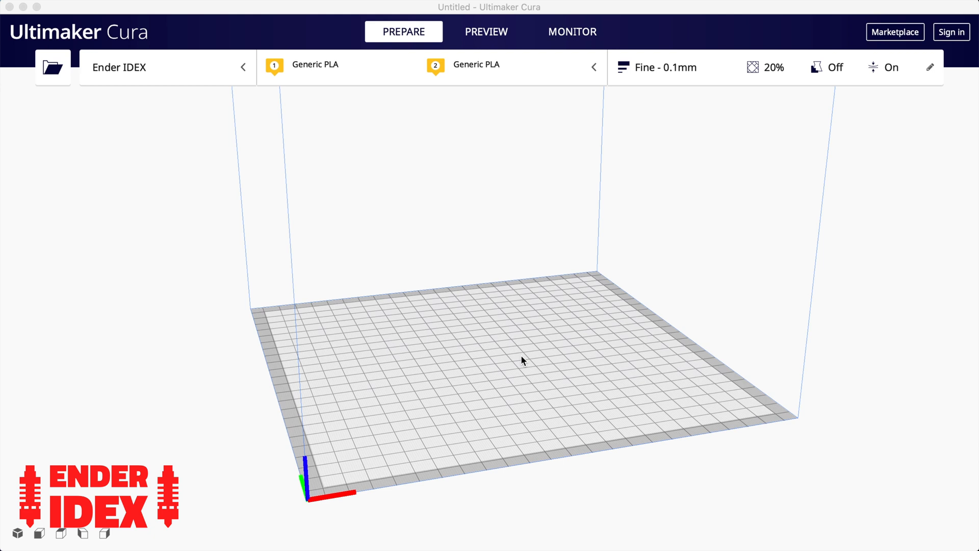
{"action": "mouse_move", "coordinate": [472, 300]}
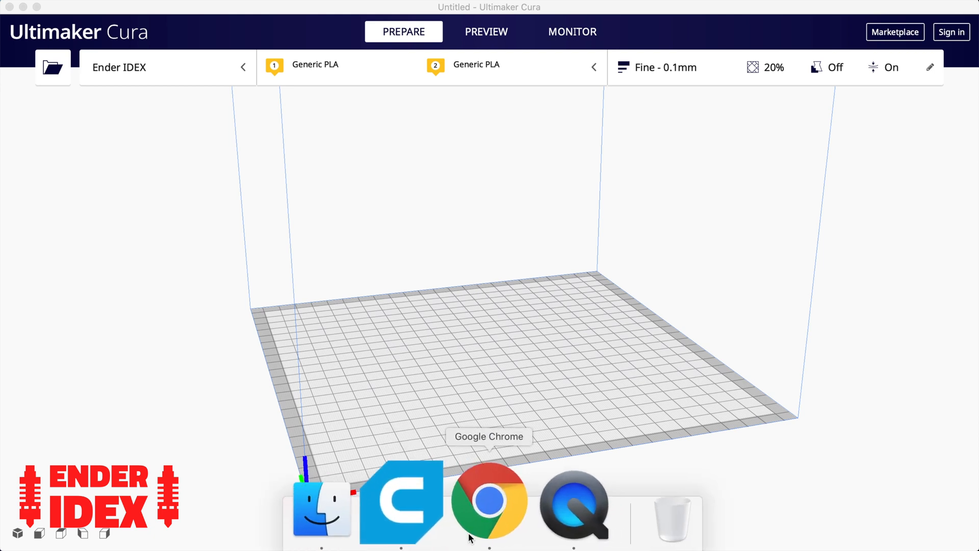
Step: Download the Cura 2.7 profile pack from the Ender IDEX web page
{"action": "left_click", "coordinate": [488, 502]}
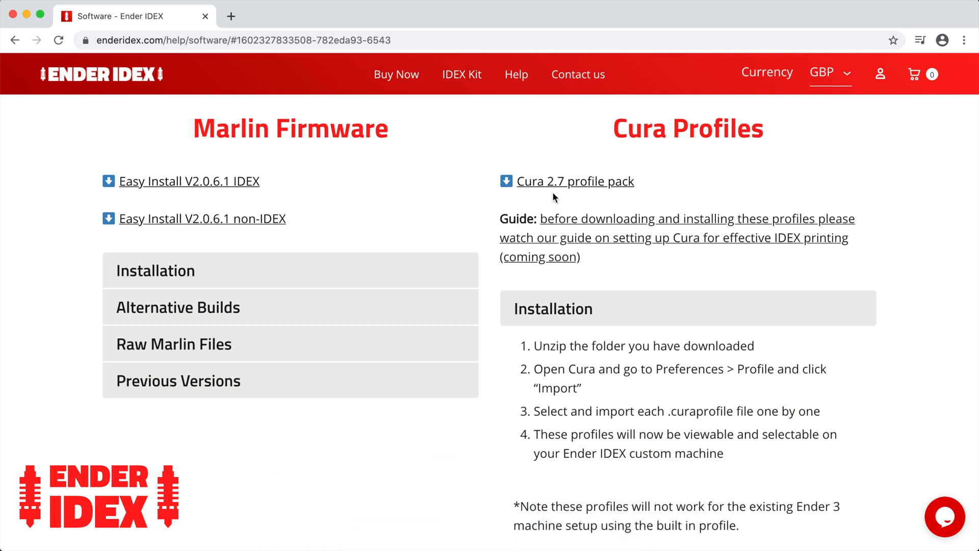
{"action": "left_click", "coordinate": [574, 182]}
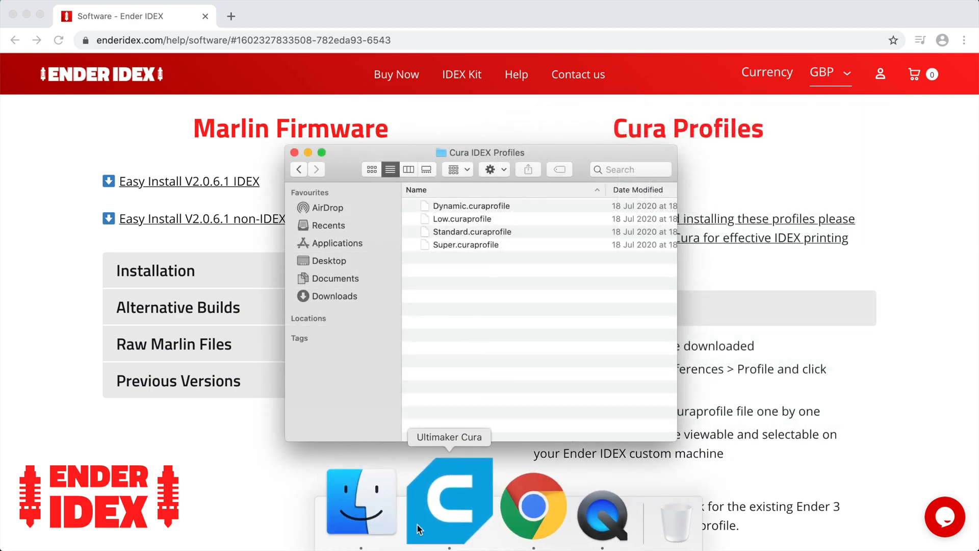
Step: Start a profile import from Manage Profiles in Cura's print settings
{"action": "left_click", "coordinate": [448, 502]}
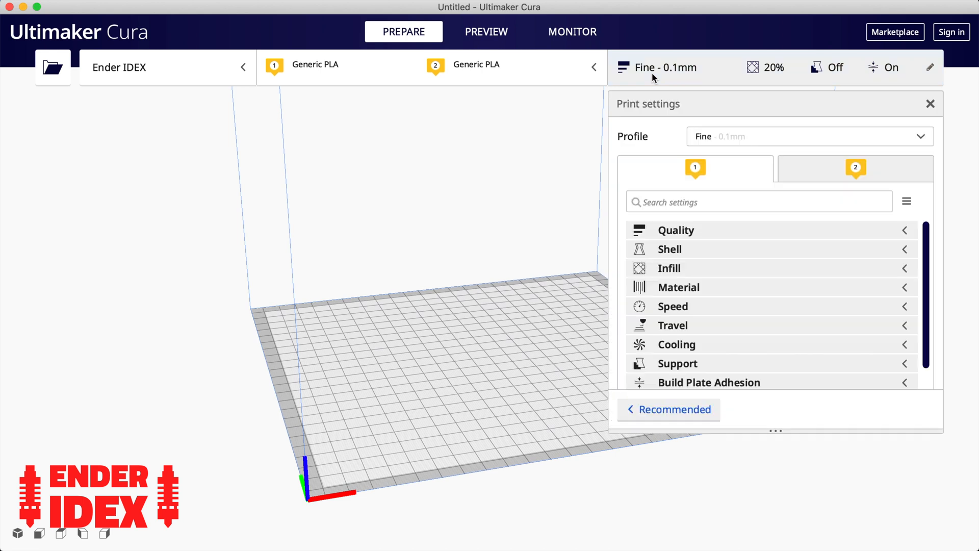
{"action": "left_click", "coordinate": [809, 136]}
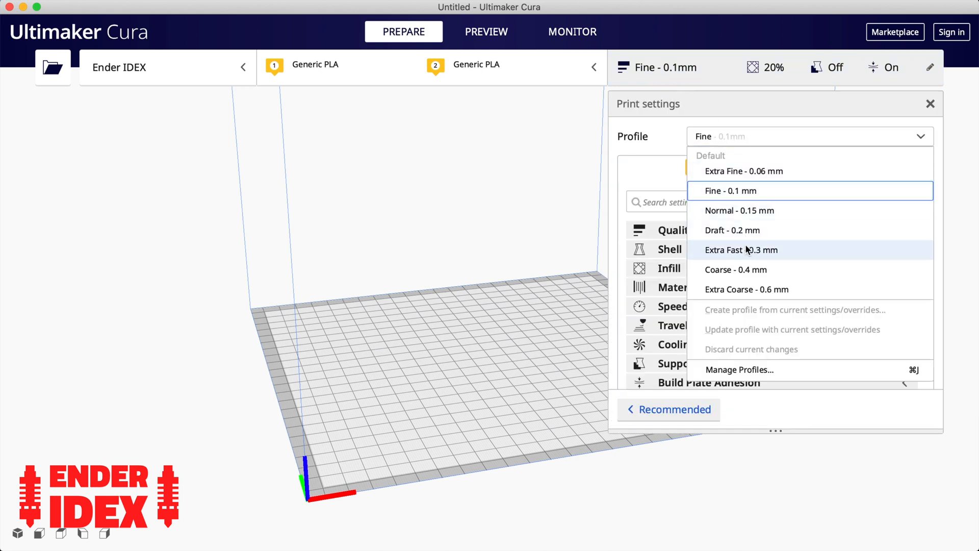
{"action": "mouse_move", "coordinate": [761, 369]}
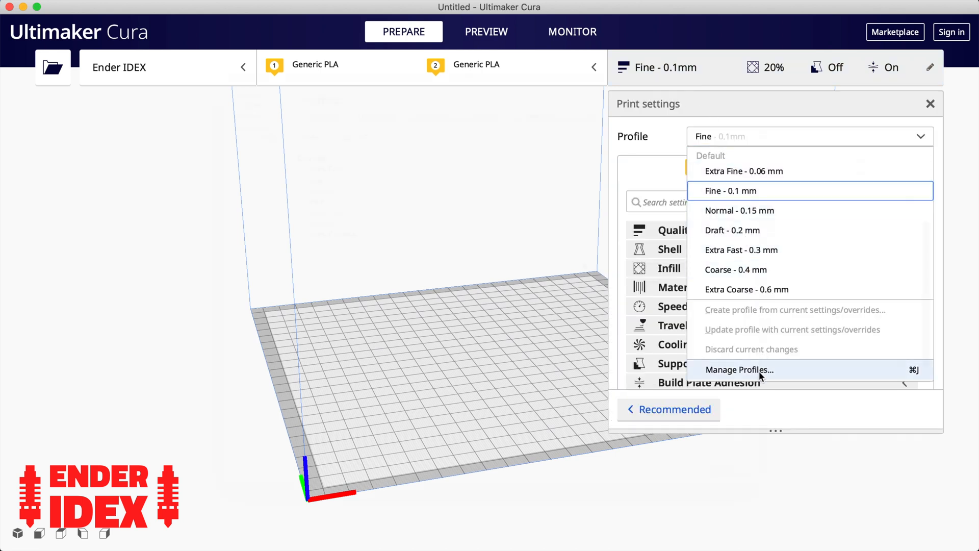
{"action": "left_click", "coordinate": [739, 369]}
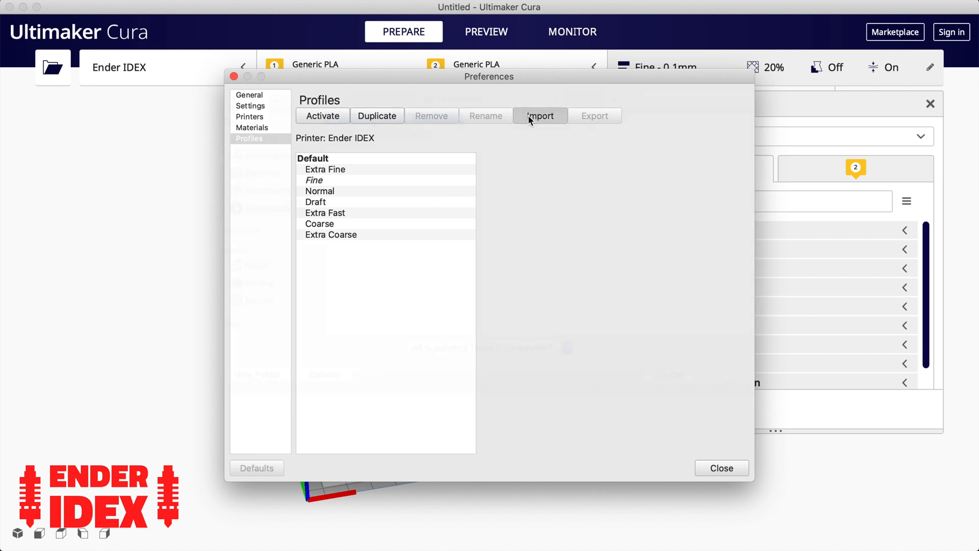
{"action": "left_click", "coordinate": [538, 115]}
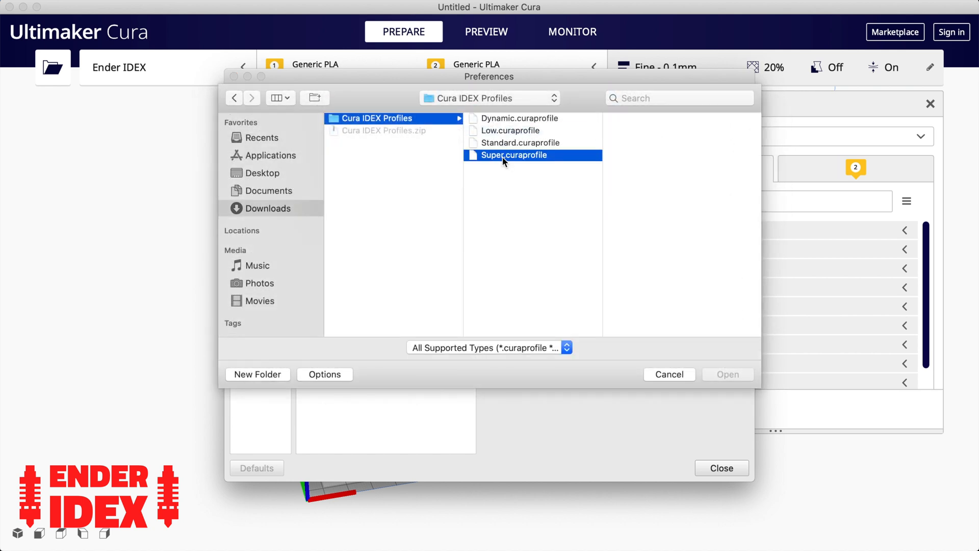
Step: Import the Dynamic, Low, Standard and Super .curaprofile files for the Ender IDEX
{"action": "left_click", "coordinate": [726, 375]}
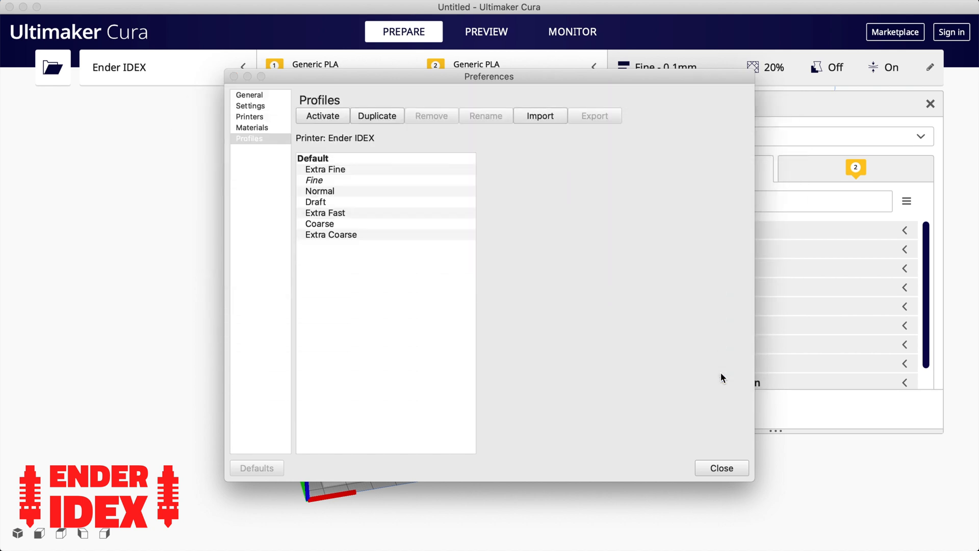
{"action": "left_click", "coordinate": [538, 116]}
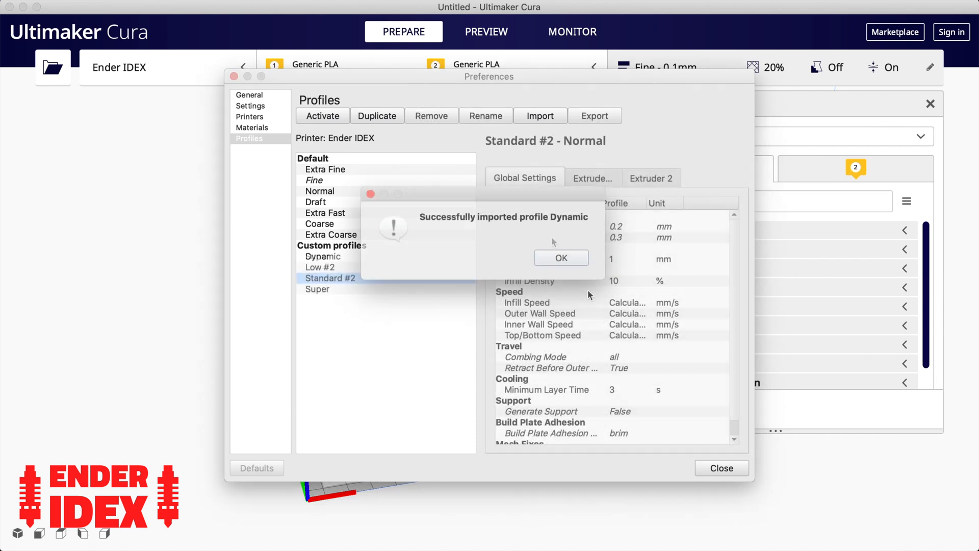
{"action": "left_click", "coordinate": [561, 257]}
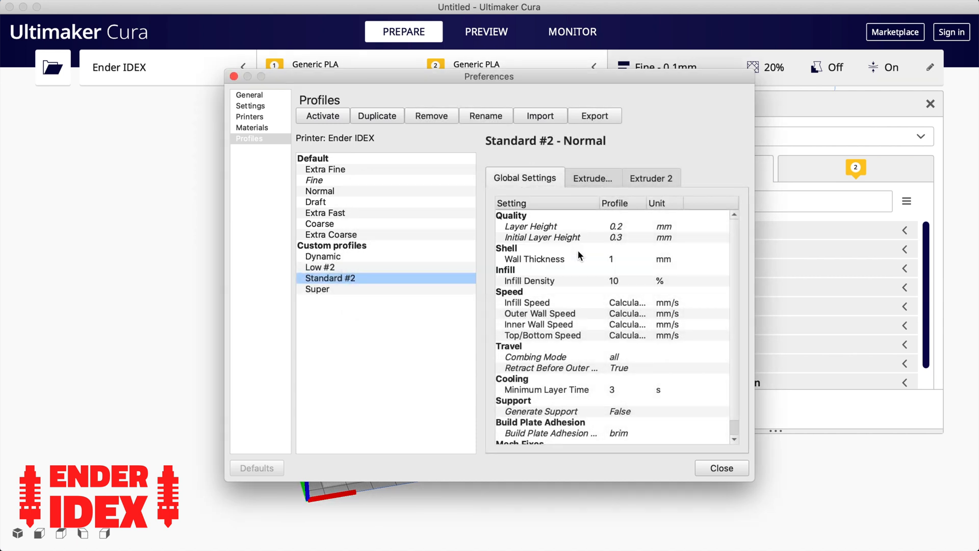
{"action": "left_click", "coordinate": [722, 468]}
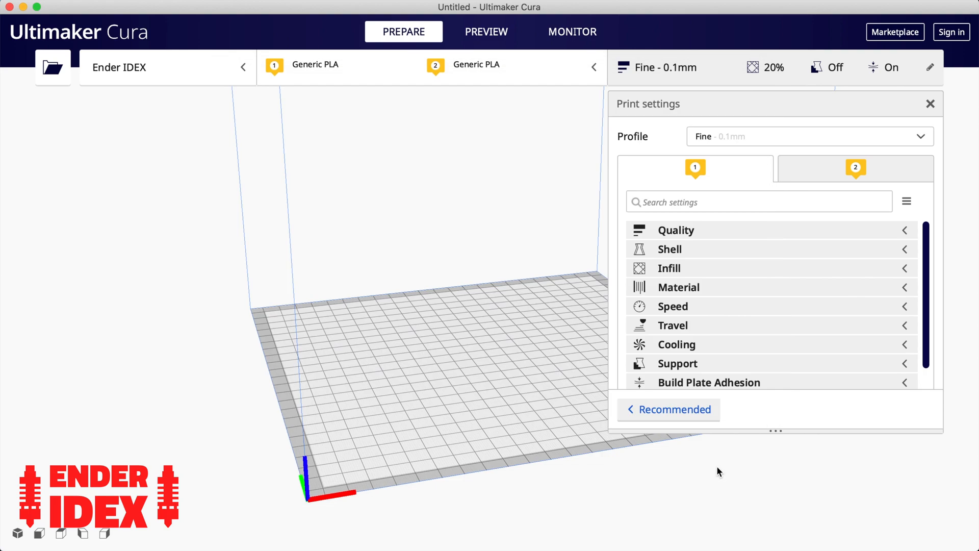
Step: Spin the selected shelf bracket around its vertical axis with the Rotate tool
{"action": "left_click", "coordinate": [808, 136]}
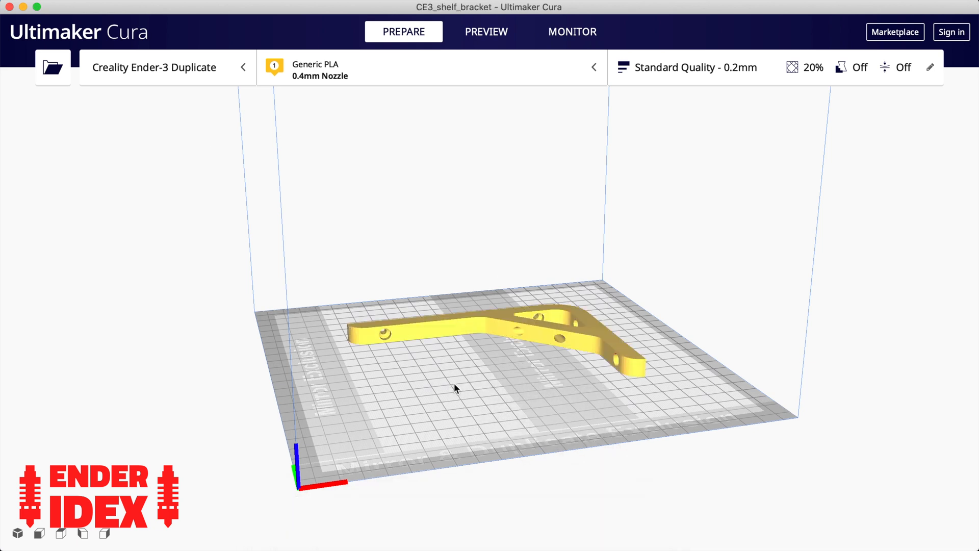
{"action": "left_click", "coordinate": [494, 330]}
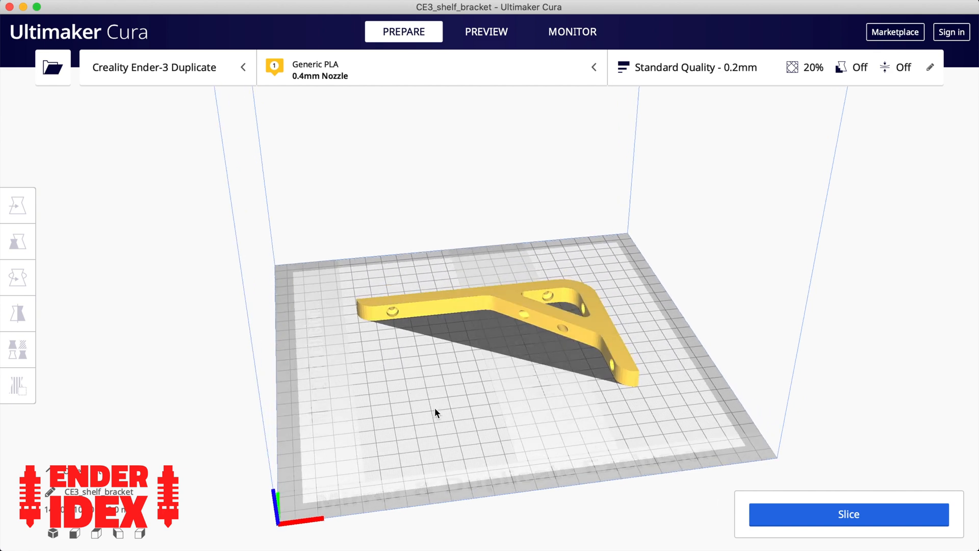
{"action": "left_click", "coordinate": [18, 205]}
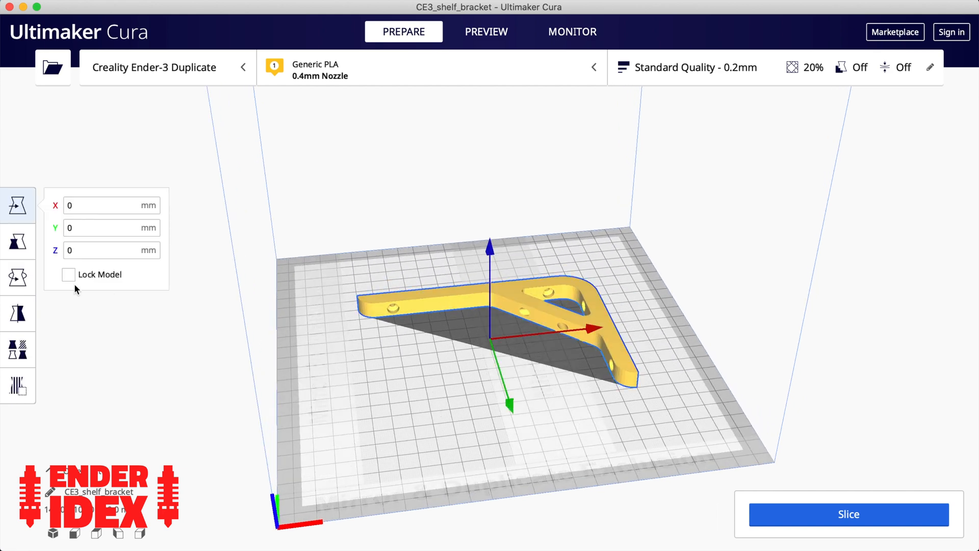
{"action": "left_click", "coordinate": [18, 277]}
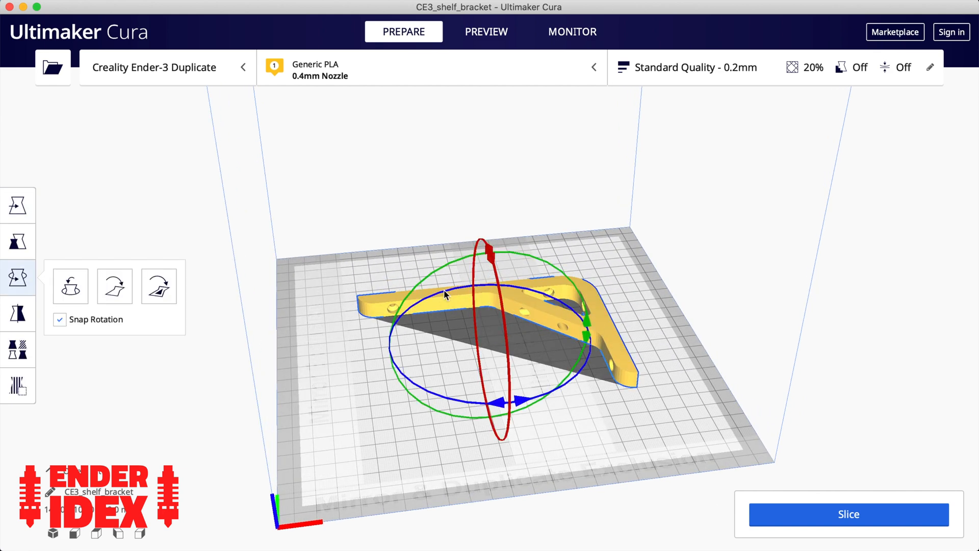
{"action": "left_click_drag", "start_coordinate": [496, 397], "coordinate": [529, 369]}
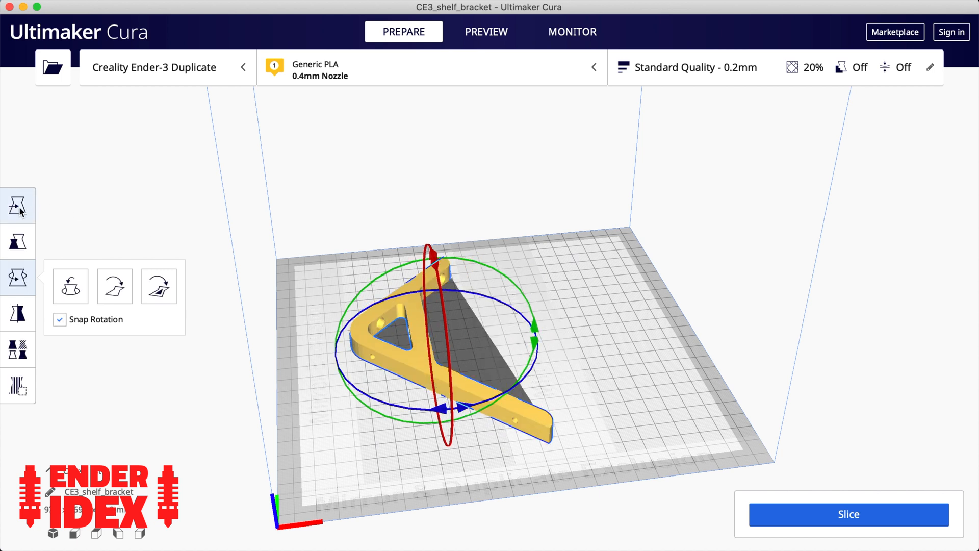
{"action": "left_click", "coordinate": [17, 205]}
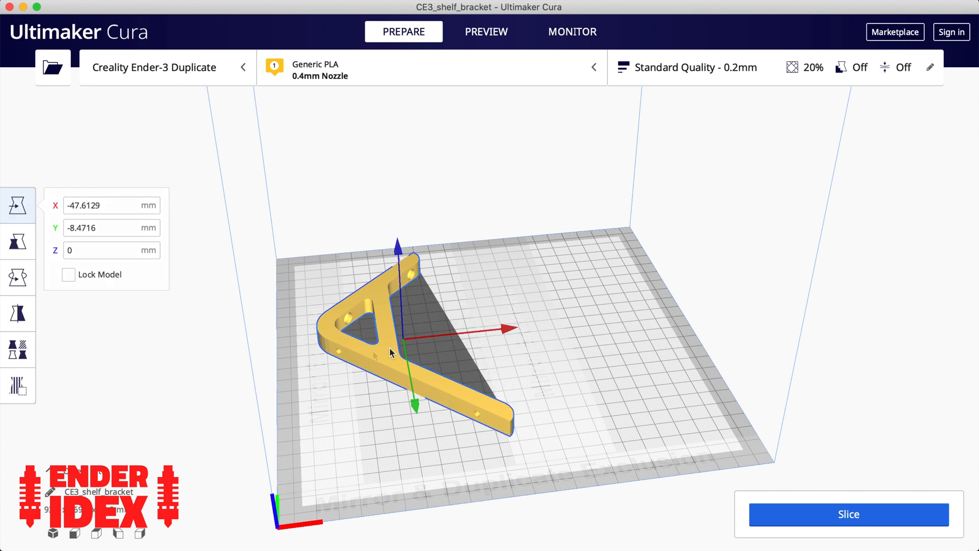
Step: Place the bracket at X -50, Y -10 with the Move tool
{"action": "left_click", "coordinate": [111, 205]}
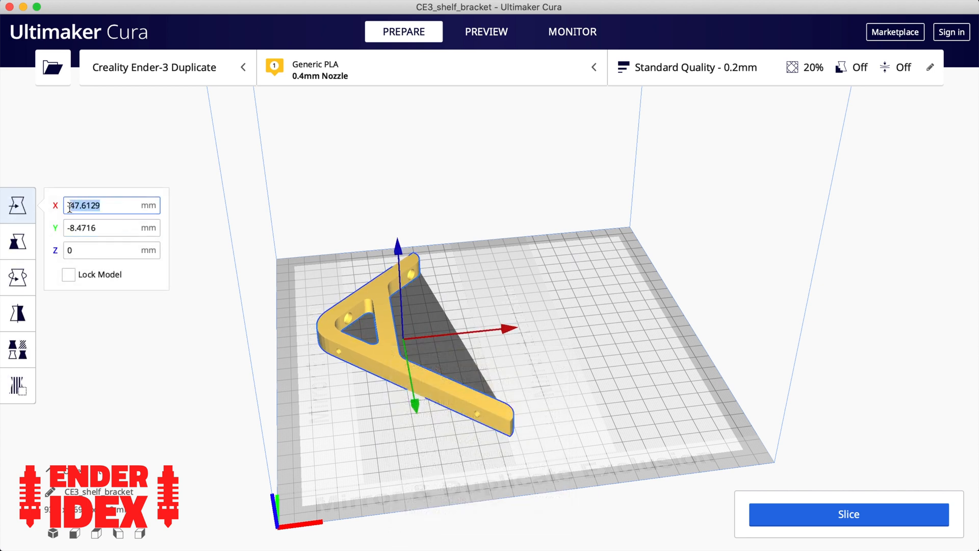
{"action": "type", "text": "-50"}
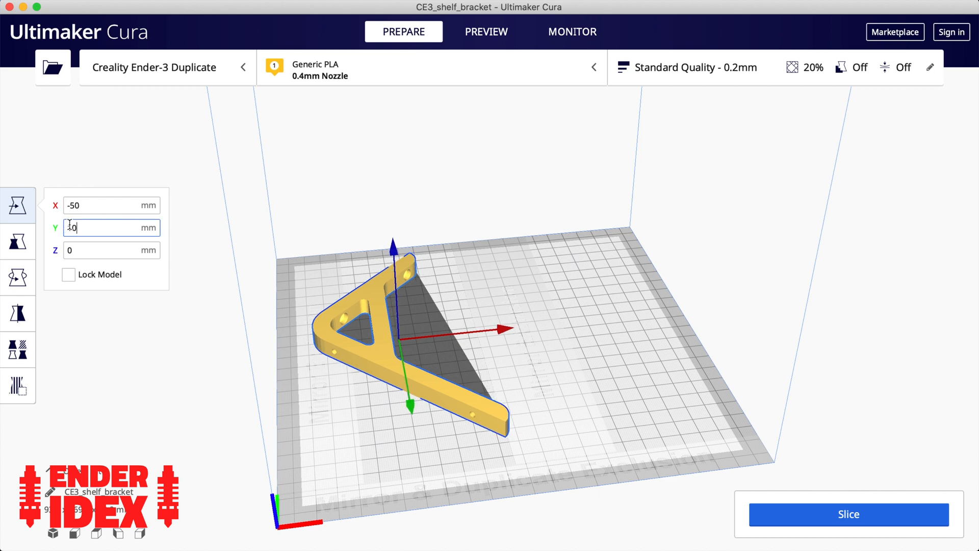
{"action": "type", "text": "0"}
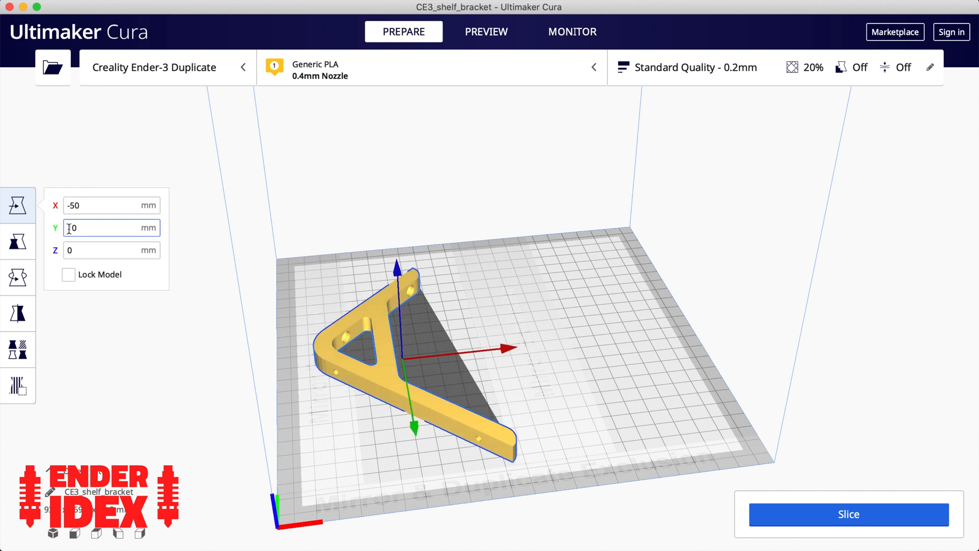
{"action": "type", "text": "-10"}
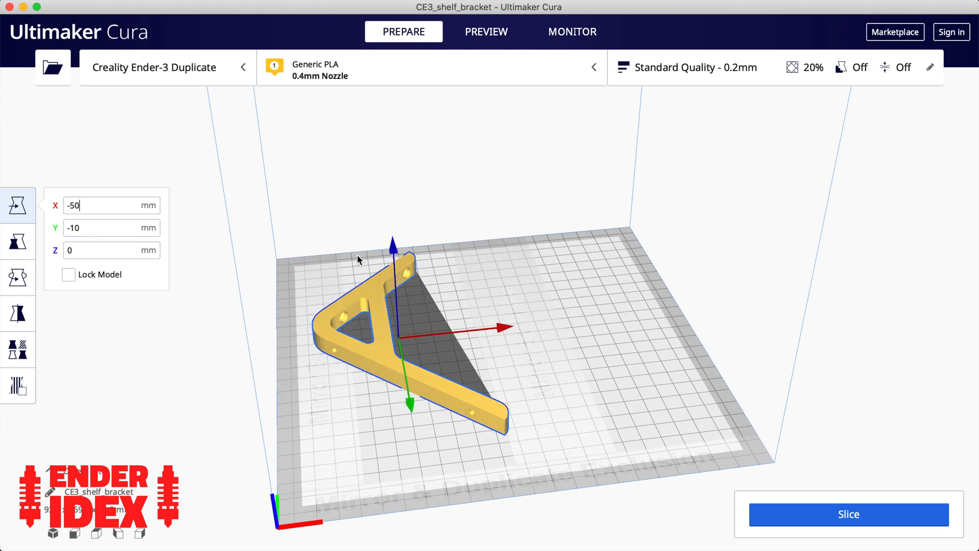
{"action": "left_click", "coordinate": [523, 344]}
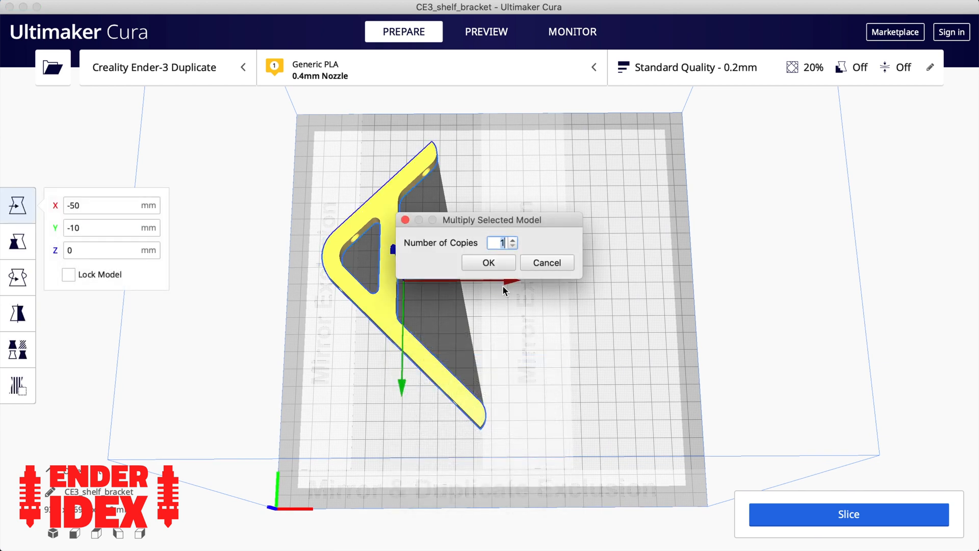
Step: Multiply the bracket once and move the copy to X 20, Y 10 beside the original
{"action": "left_click", "coordinate": [489, 262]}
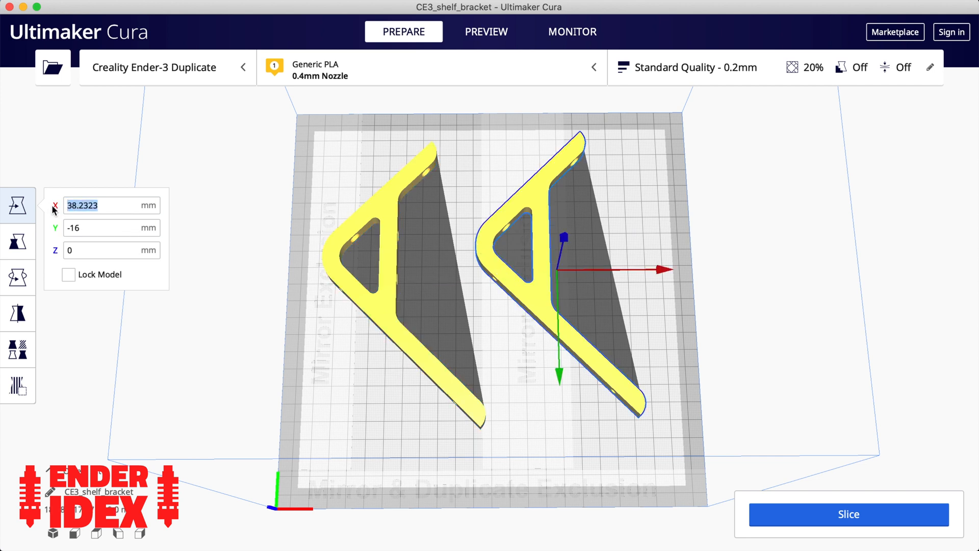
{"action": "type", "text": "-50"}
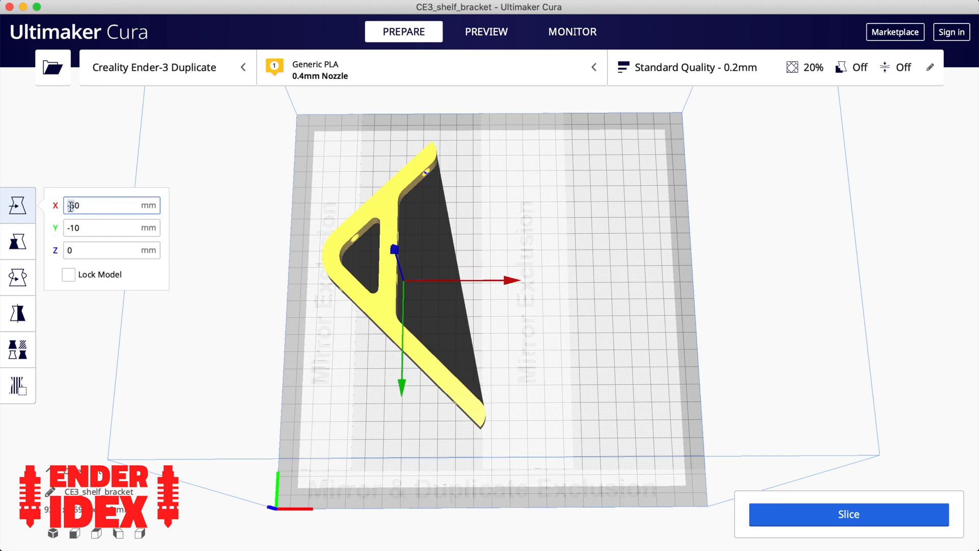
{"action": "left_click", "coordinate": [111, 228]}
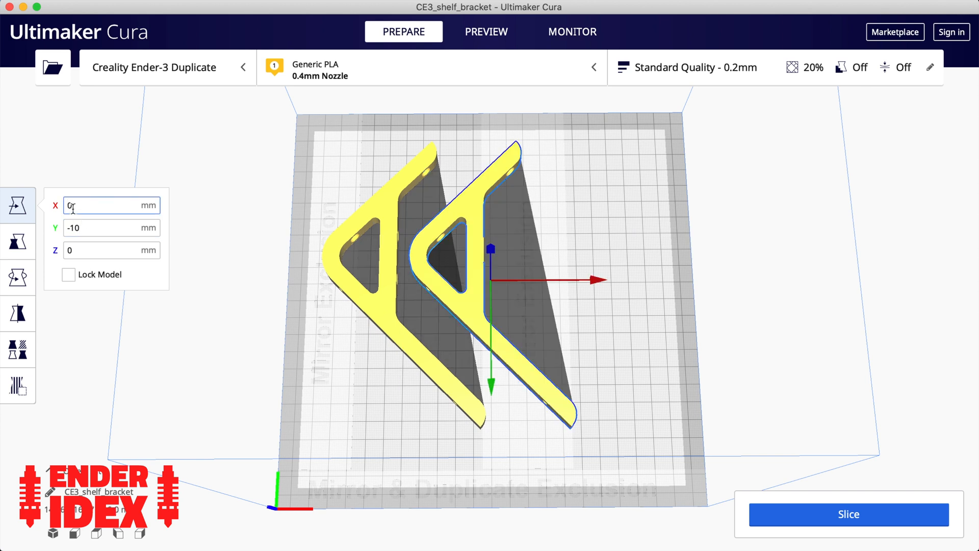
{"action": "type", "text": "20"}
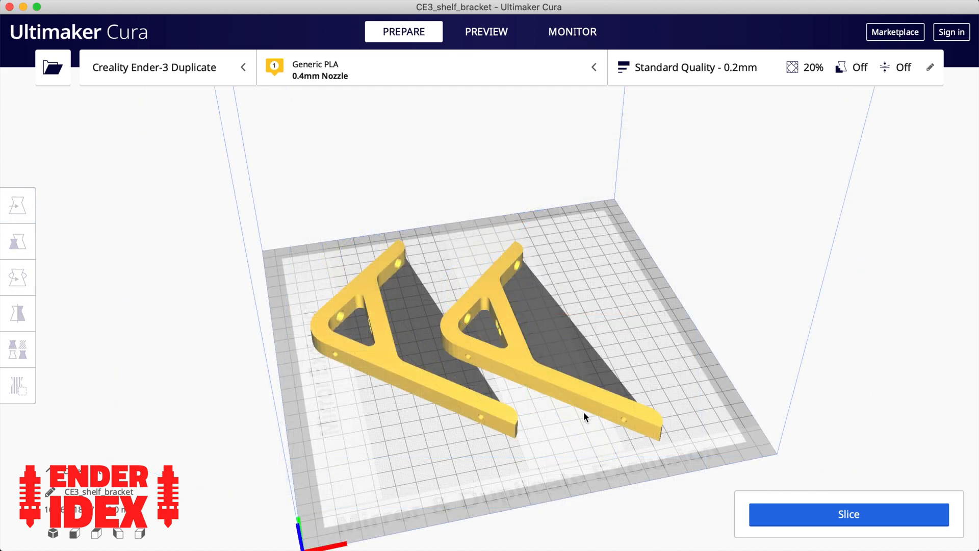
{"action": "left_click_drag", "start_coordinate": [586, 417], "coordinate": [488, 280]}
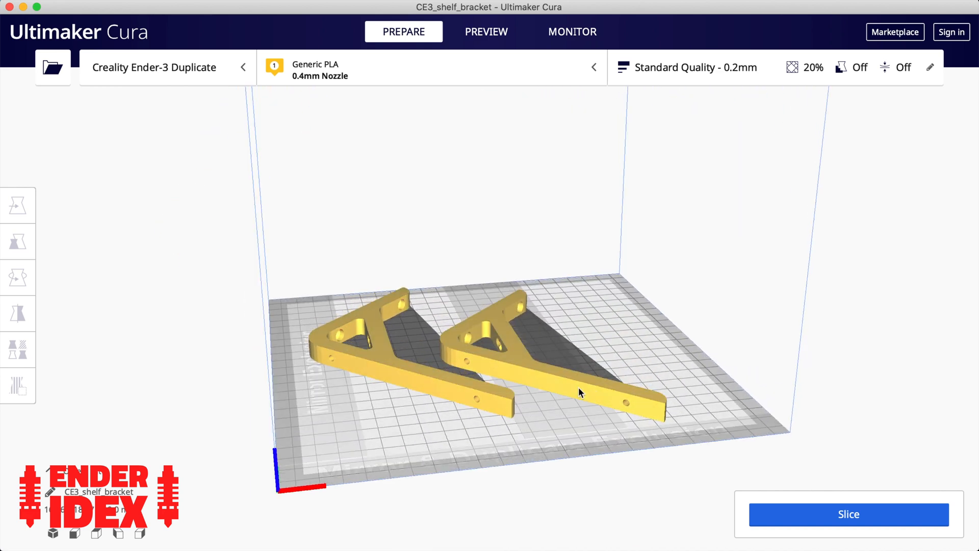
{"action": "left_click", "coordinate": [581, 392]}
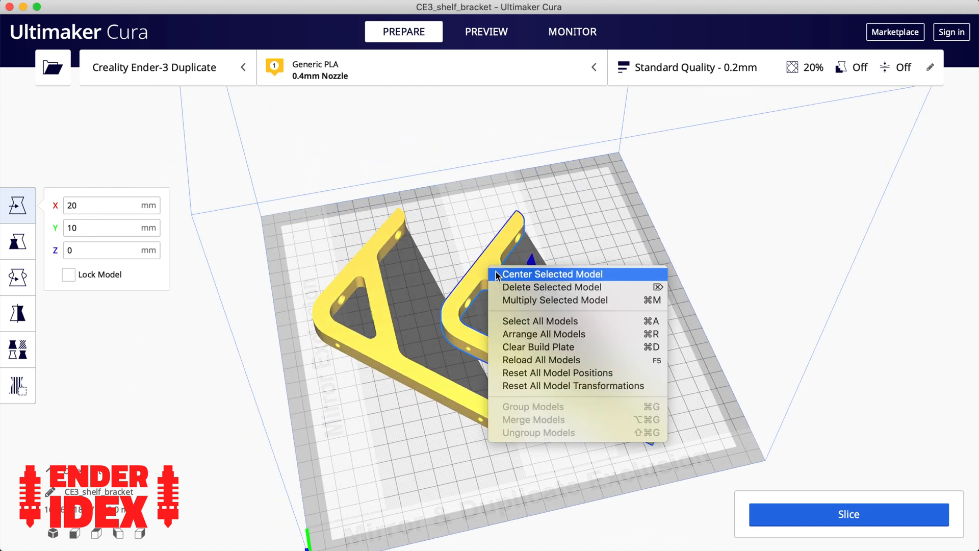
{"action": "mouse_move", "coordinate": [537, 286]}
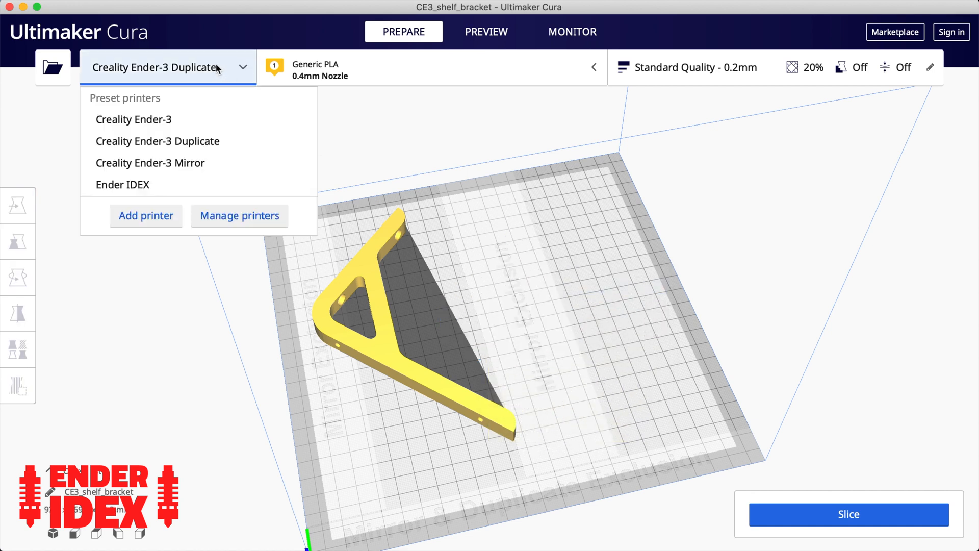
Step: Set the M605 duplicate-mode X offset to 70 in the Duplicate printer's start G-code
{"action": "left_click", "coordinate": [239, 215]}
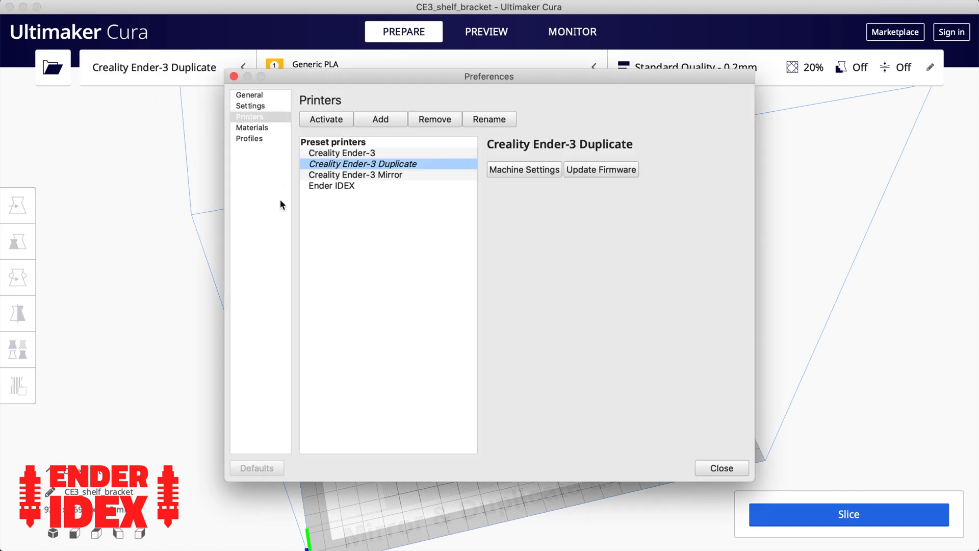
{"action": "left_click", "coordinate": [523, 170]}
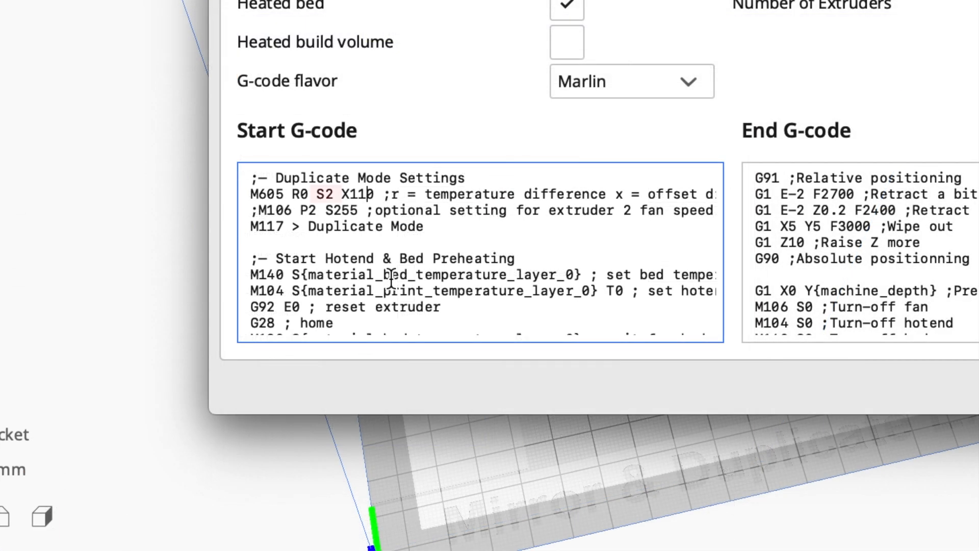
{"action": "double_click", "coordinate": [331, 193]}
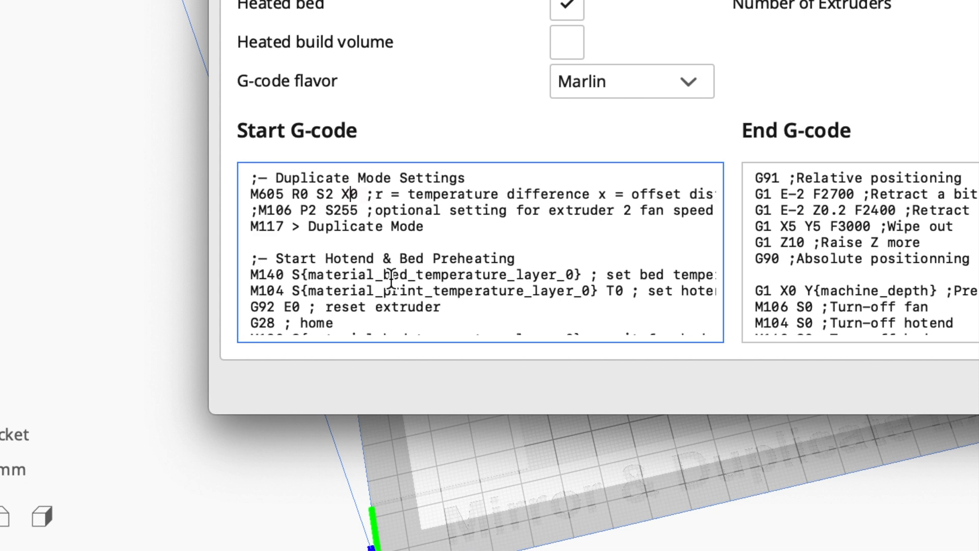
{"action": "type", "text": "70"}
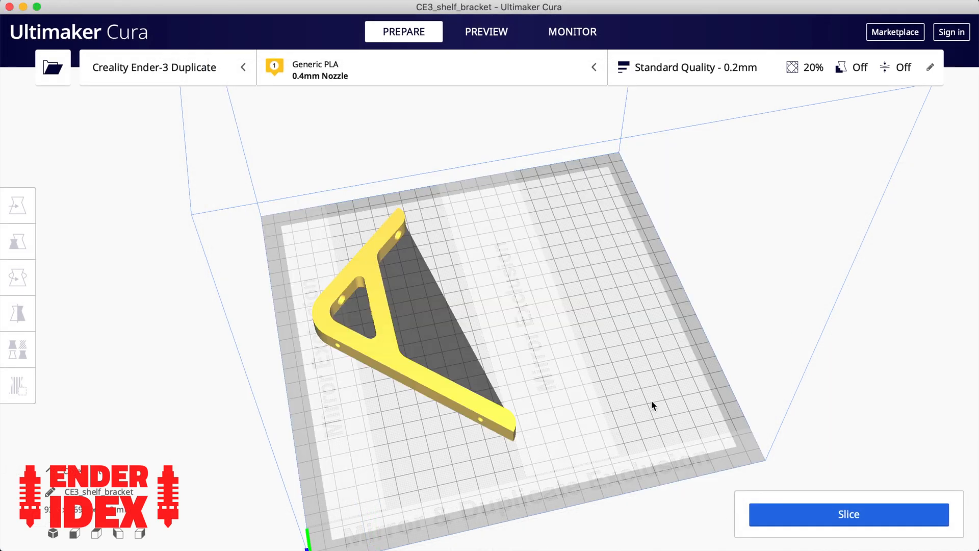
Step: Slice the single shelf bracket: about 2 hours 5 minutes, 16 g of filament
{"action": "left_click", "coordinate": [848, 515]}
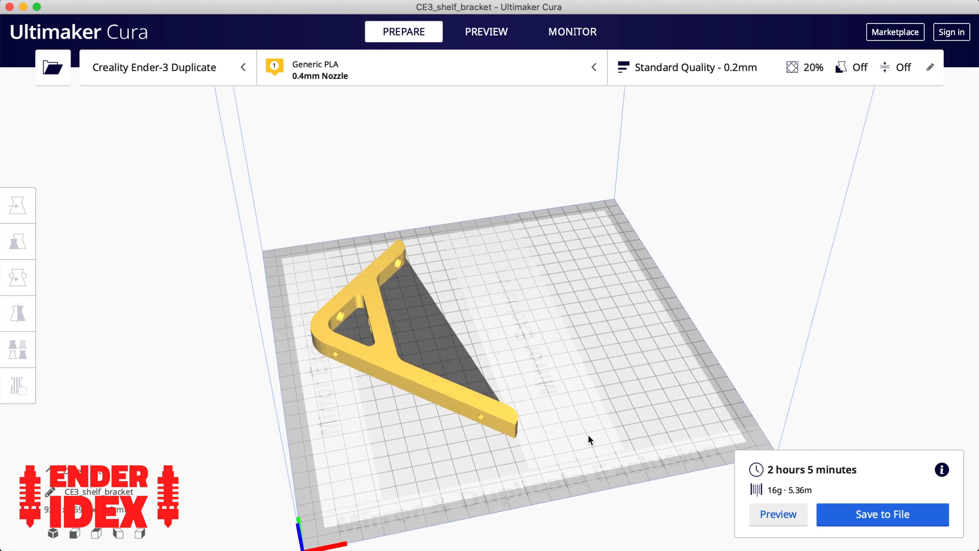
{"action": "mouse_move", "coordinate": [481, 397]}
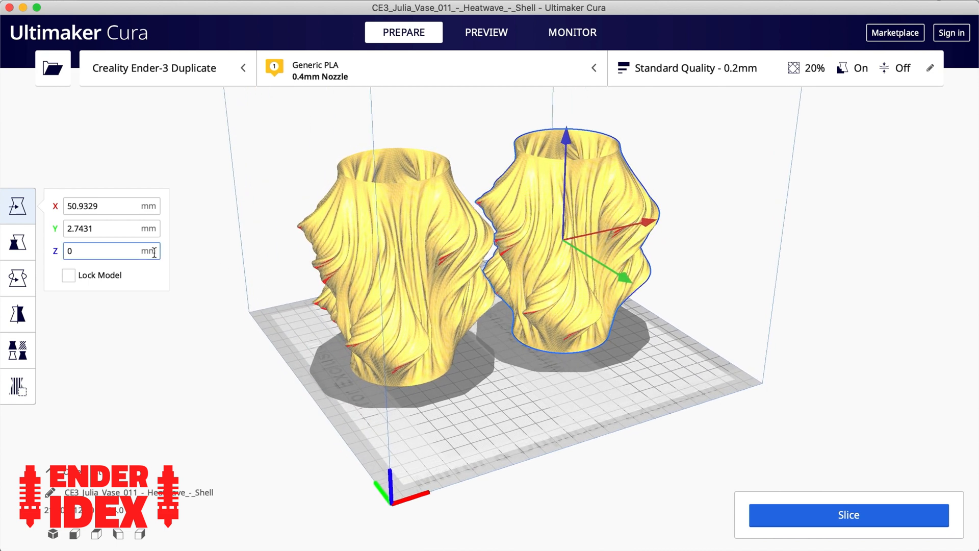
Step: Set the second Julia vase's X to 50 and Y to 10 in the Move tool
{"action": "left_click", "coordinate": [111, 206]}
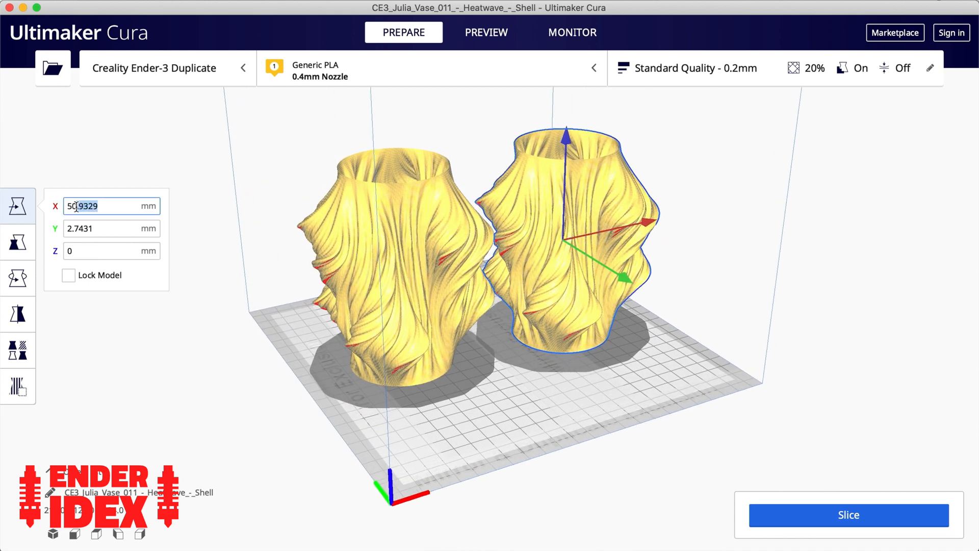
{"action": "key", "text": "Tab"}
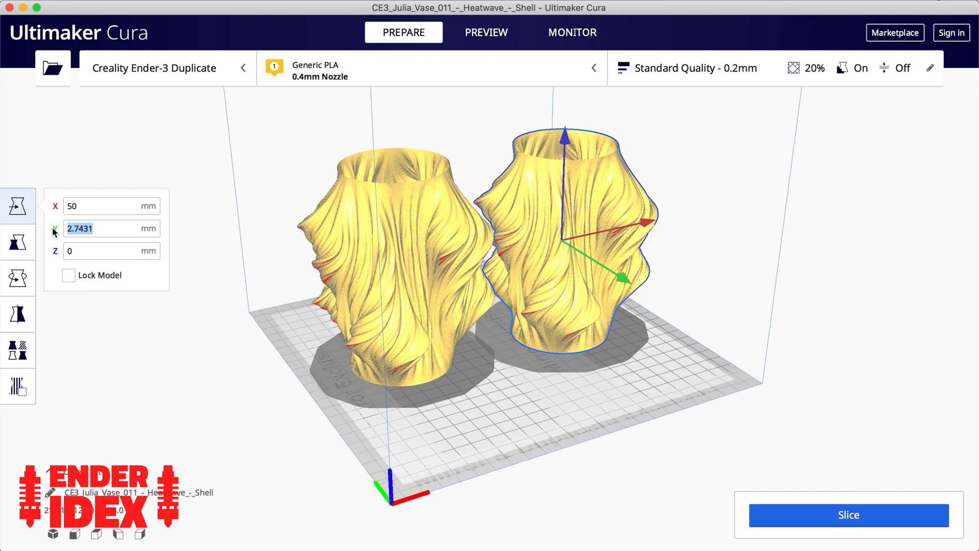
{"action": "type", "text": "10"}
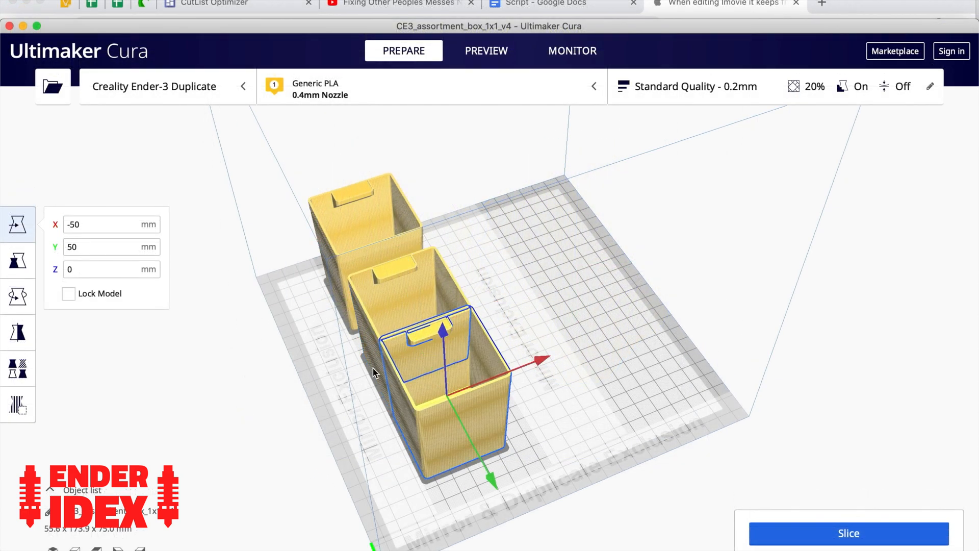
Step: Position the last cable clip at X 70, Y 80 on the Duplicate bed
{"action": "type", "text": "70"}
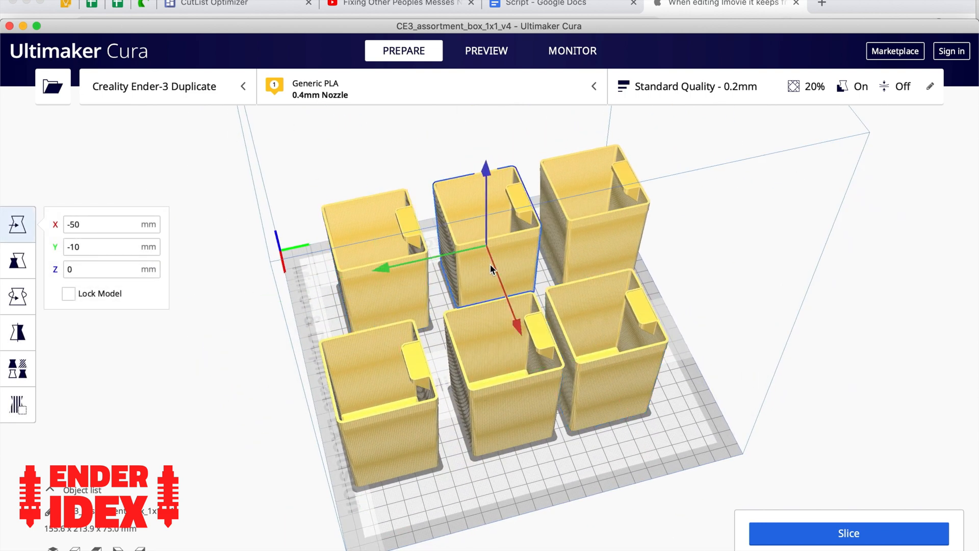
{"action": "left_click_drag", "start_coordinate": [485, 268], "coordinate": [380, 388]}
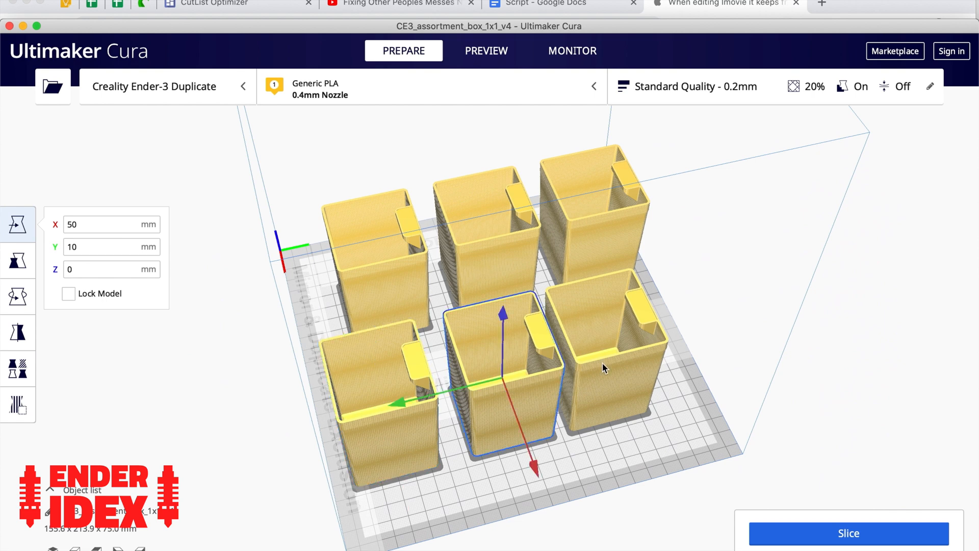
{"action": "type", "text": "-50"}
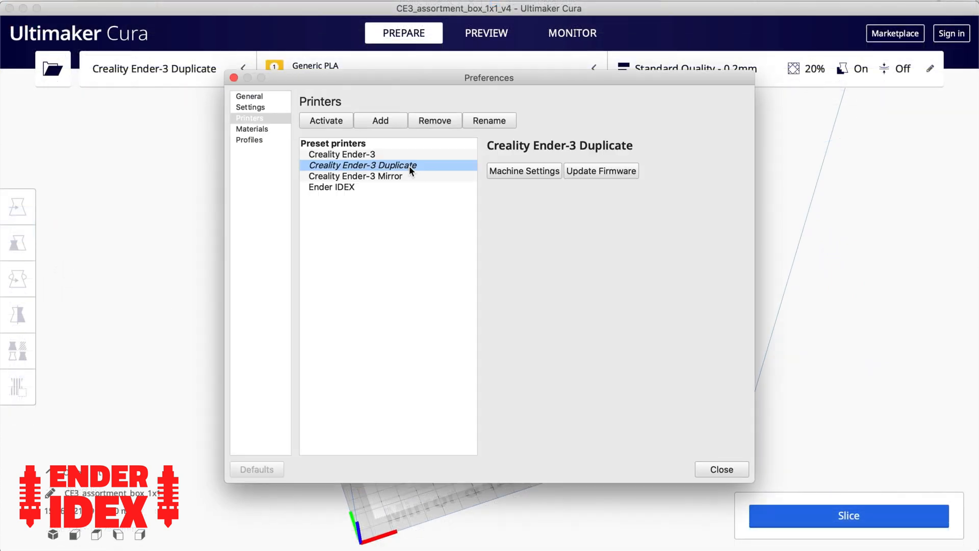
Step: Review the Duplicate printer's machine settings in printer preferences
{"action": "left_click", "coordinate": [523, 171]}
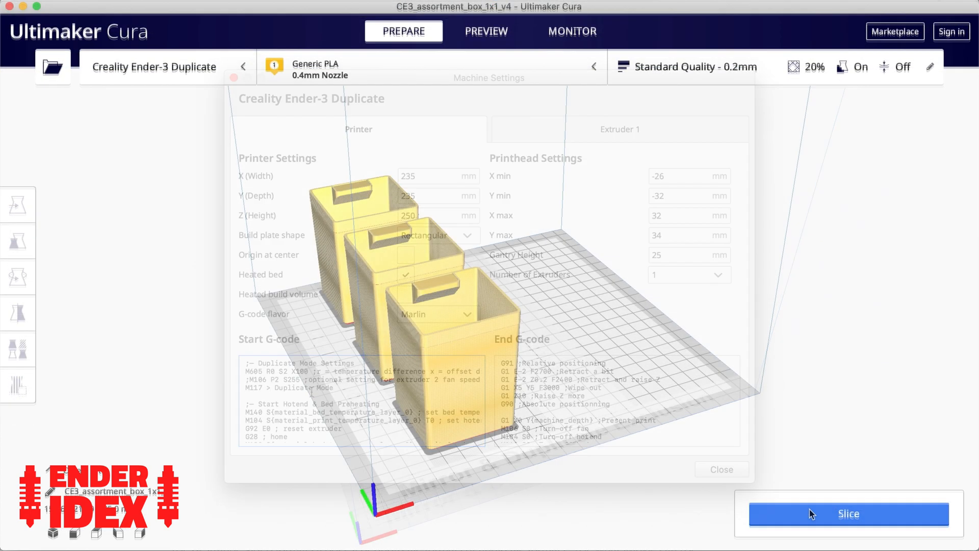
{"action": "left_click", "coordinate": [847, 513]}
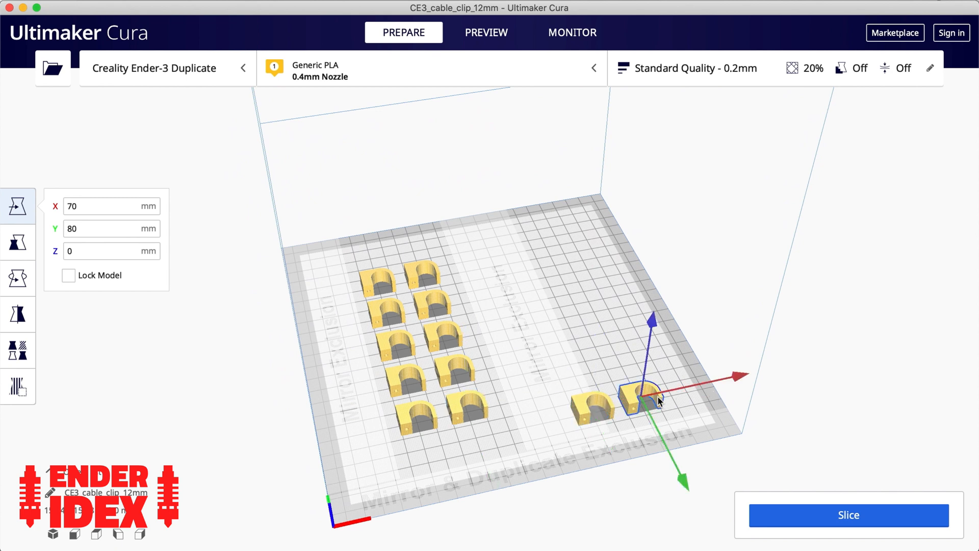
{"action": "left_click", "coordinate": [687, 392]}
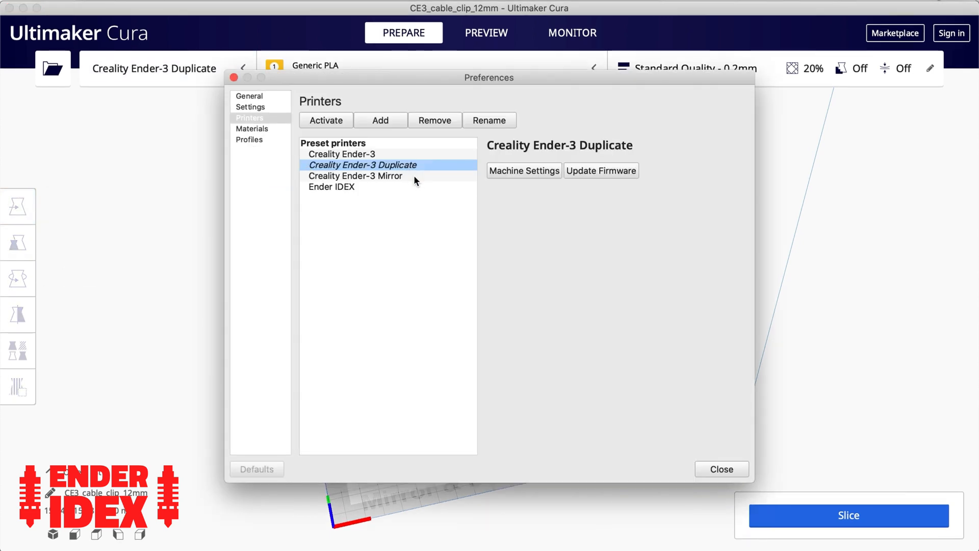
{"action": "left_click", "coordinate": [524, 170]}
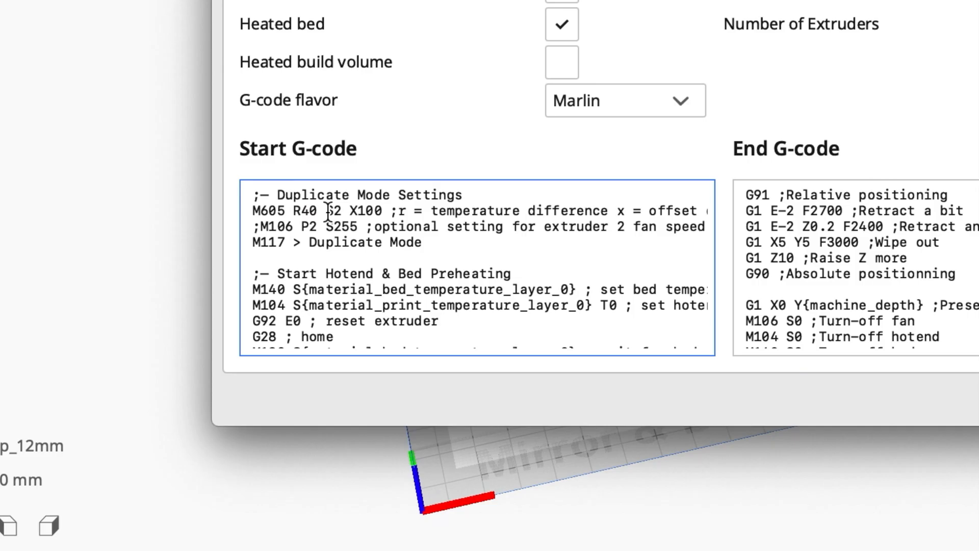
{"action": "double_click", "coordinate": [303, 211]}
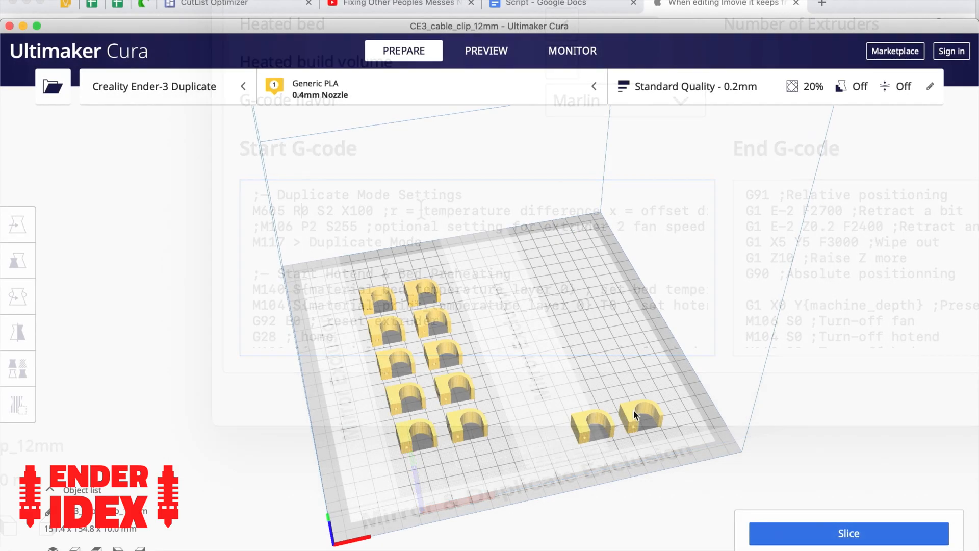
{"action": "left_click", "coordinate": [641, 409]}
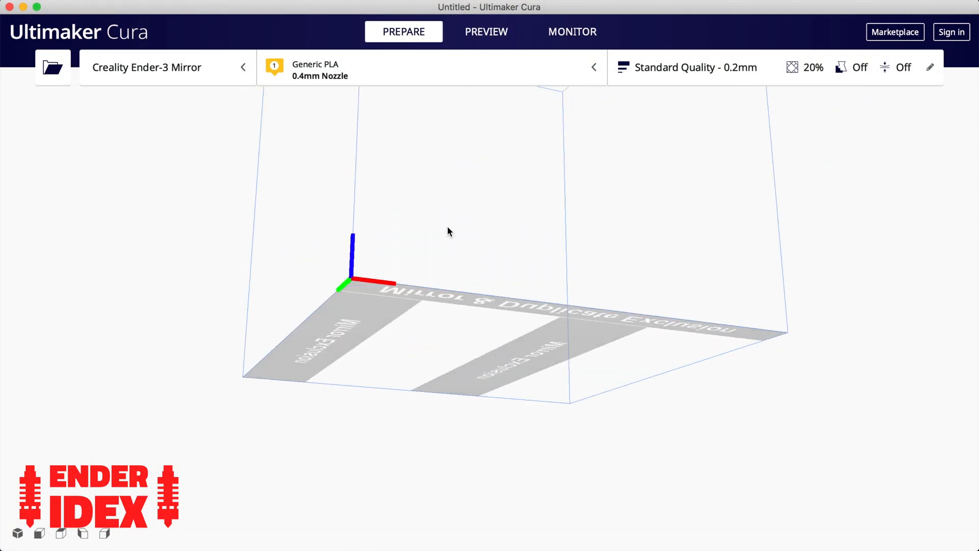
Step: Load the CE3_20200928 model from Downloads onto the Mirror plate and view it from below
{"action": "left_click_drag", "start_coordinate": [447, 232], "coordinate": [354, 227]}
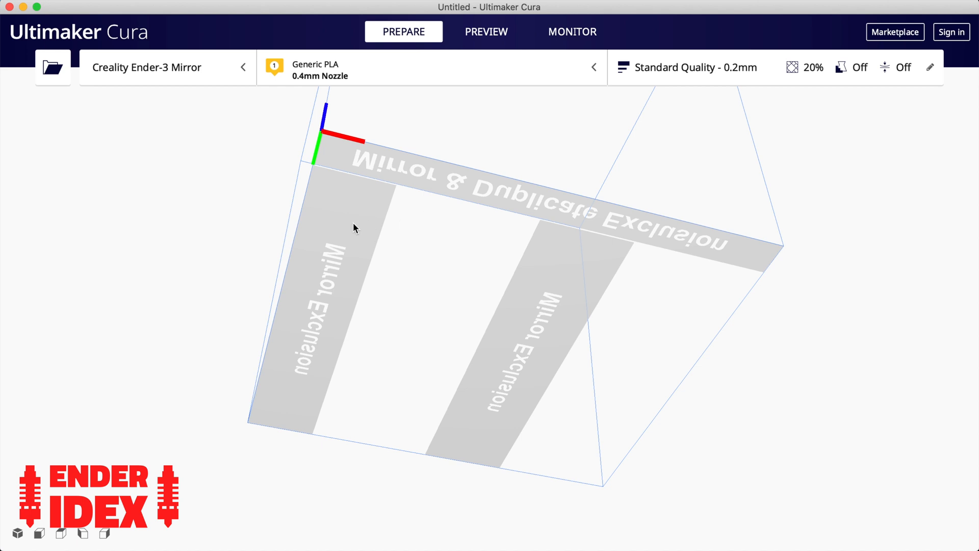
{"action": "mouse_move", "coordinate": [535, 276]}
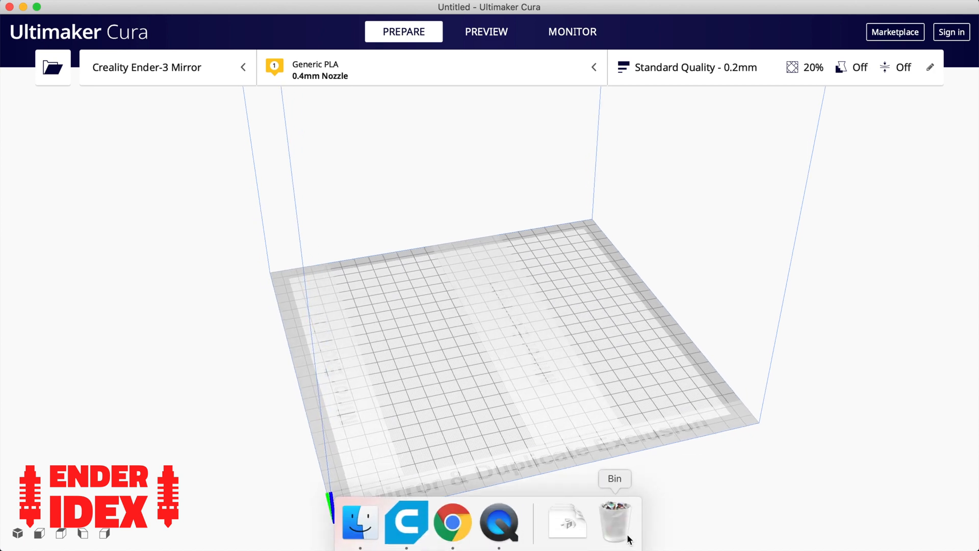
{"action": "left_click", "coordinate": [566, 523]}
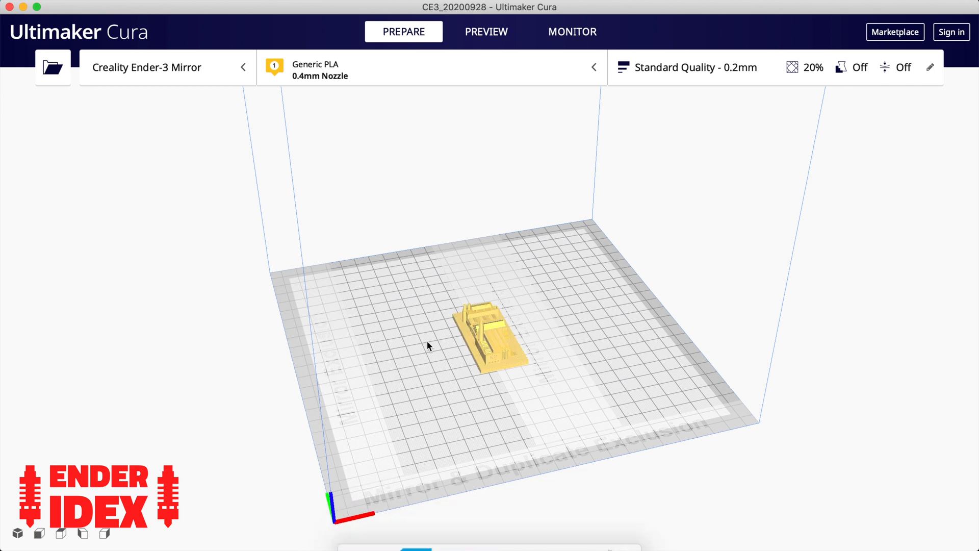
{"action": "left_click", "coordinate": [491, 335]}
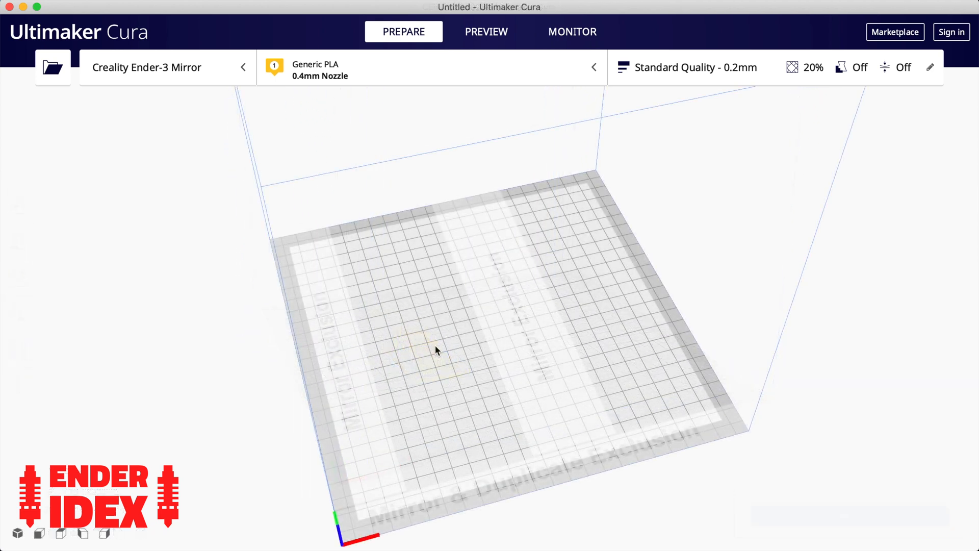
{"action": "left_click_drag", "start_coordinate": [438, 350], "coordinate": [437, 213]}
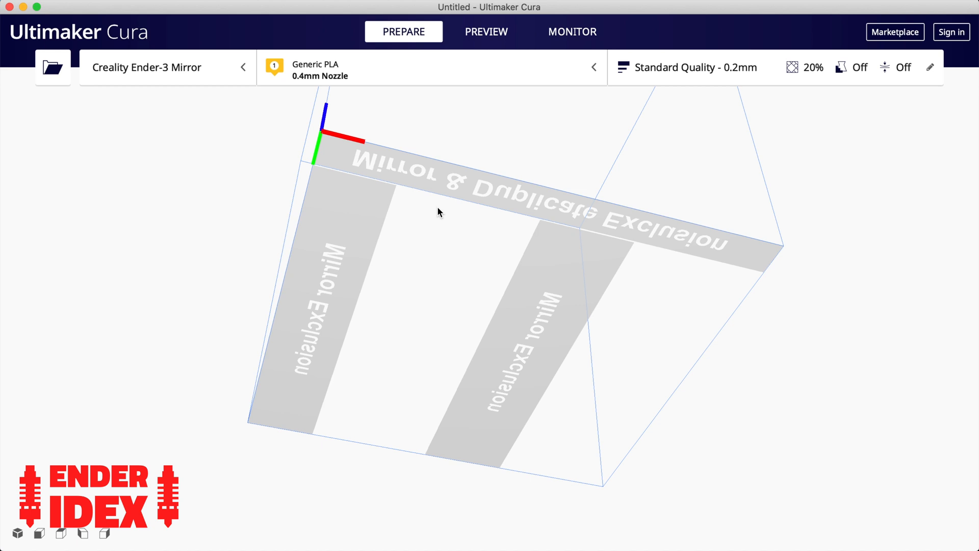
{"action": "mouse_move", "coordinate": [362, 220]}
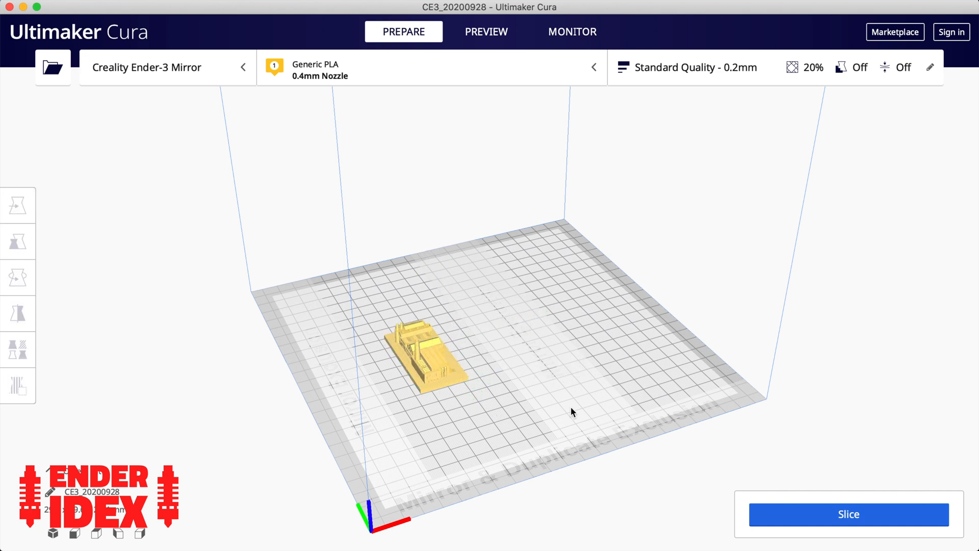
Step: Change the Ender-3 Mirror start G-code temperature difference from R0 to R40
{"action": "left_click", "coordinate": [167, 67]}
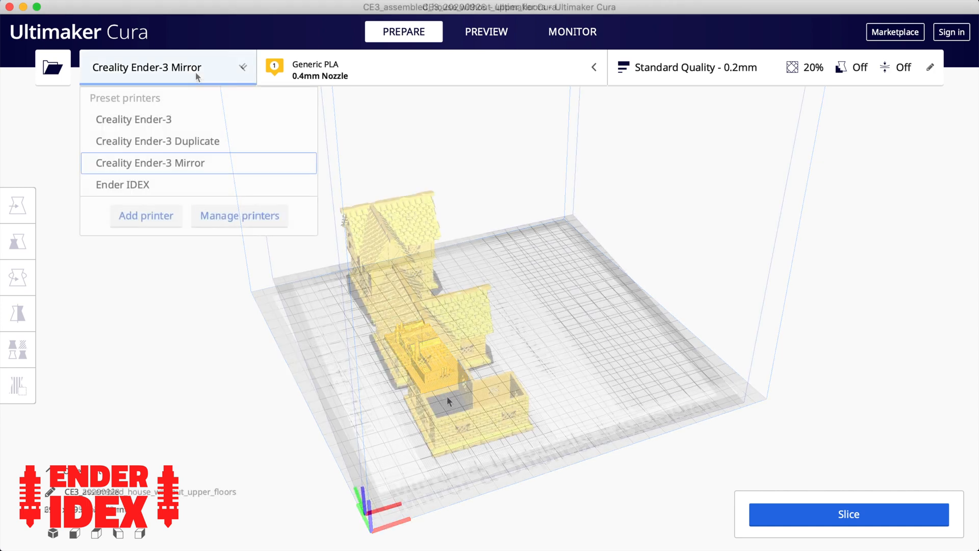
{"action": "left_click", "coordinate": [239, 215]}
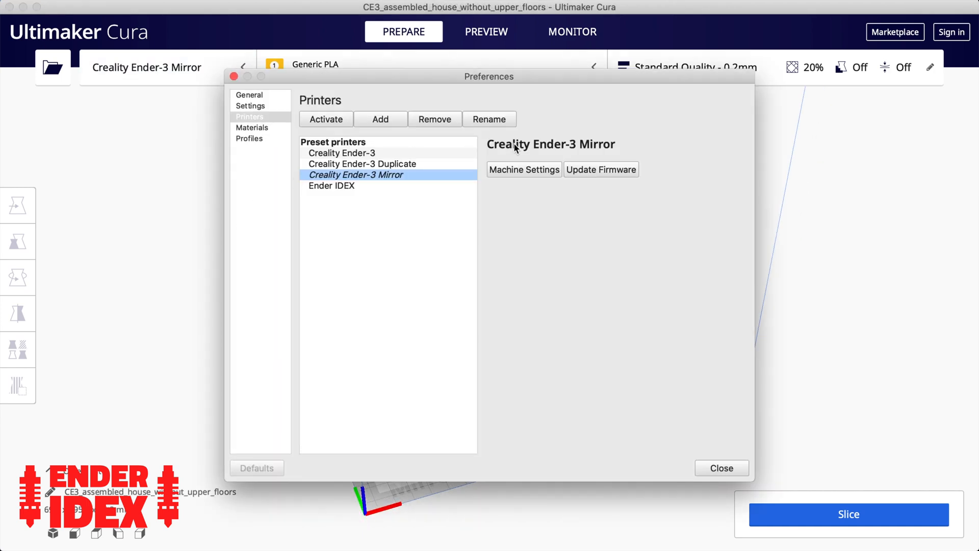
{"action": "left_click", "coordinate": [524, 169]}
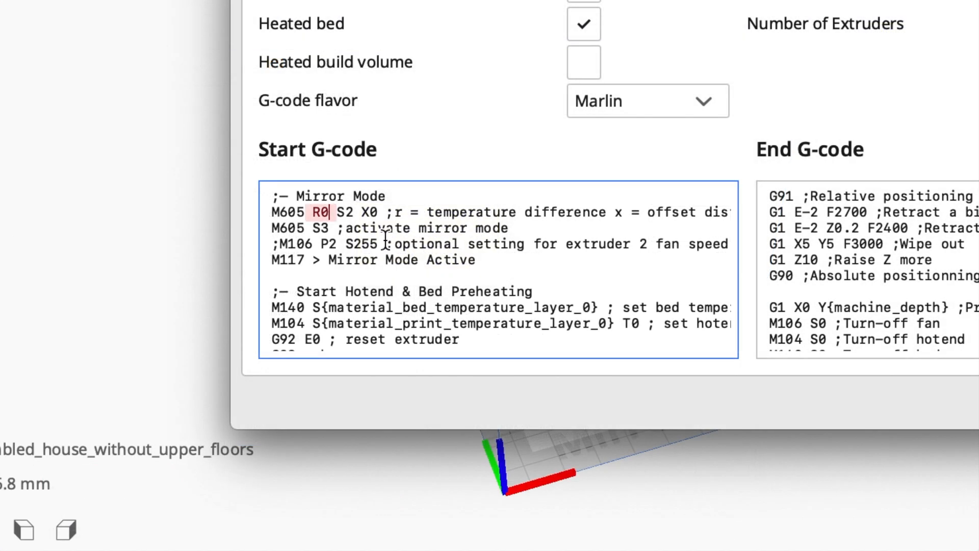
{"action": "type", "text": "40"}
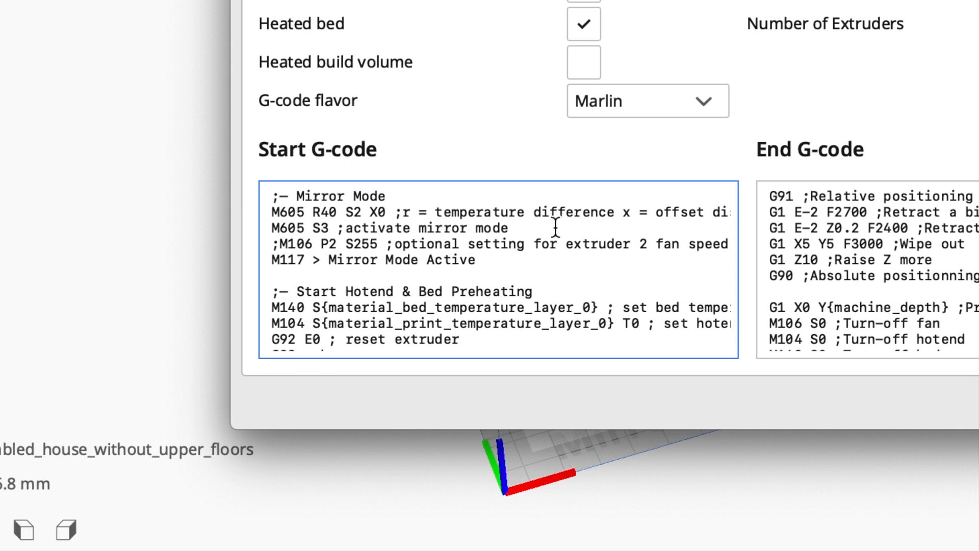
Step: Uncomment the extruder-2 M106 fan line and set its speed from S255 to S0
{"action": "double_click", "coordinate": [290, 244]}
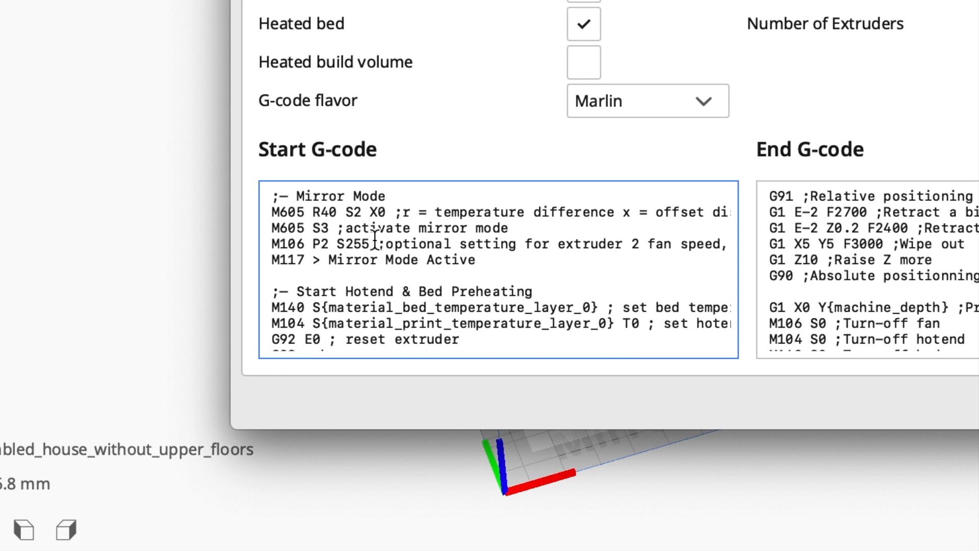
{"action": "double_click", "coordinate": [354, 244]}
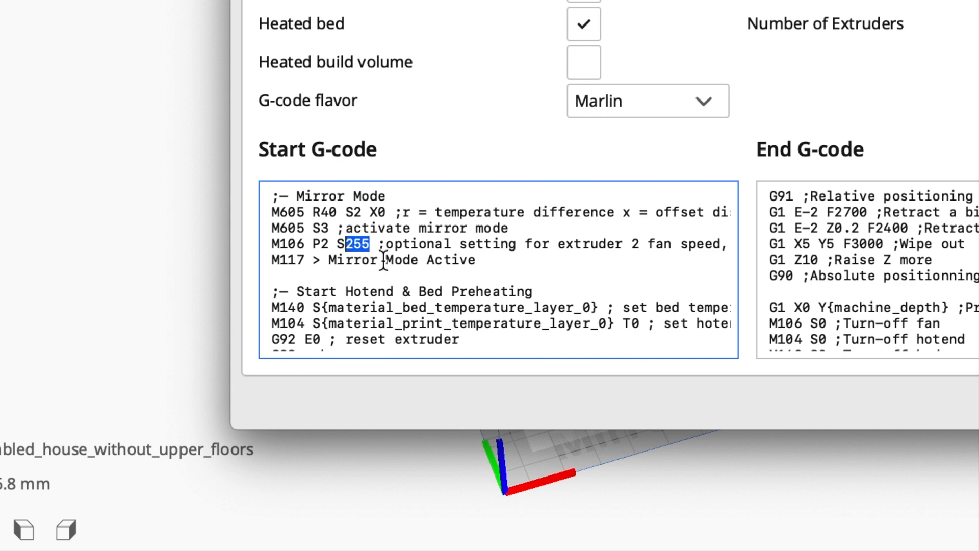
{"action": "type", "text": "0"}
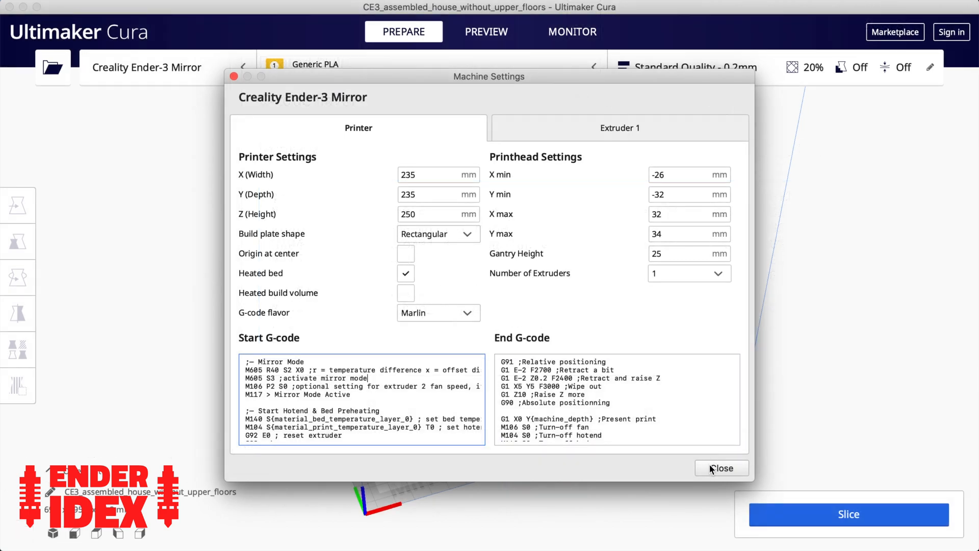
{"action": "left_click", "coordinate": [721, 469]}
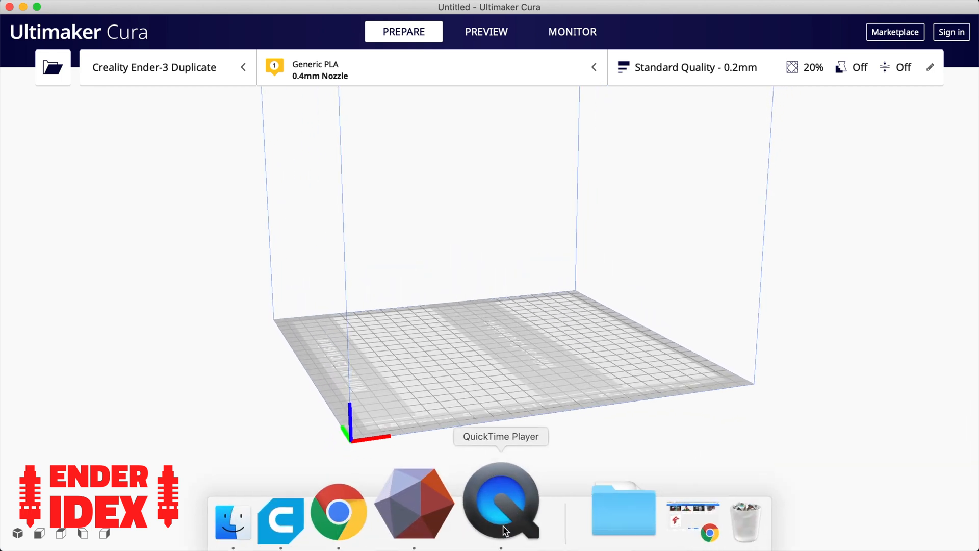
Step: Reach the official Meshmixer download page and choose the English Mac 3.5 installer
{"action": "left_click", "coordinate": [338, 516]}
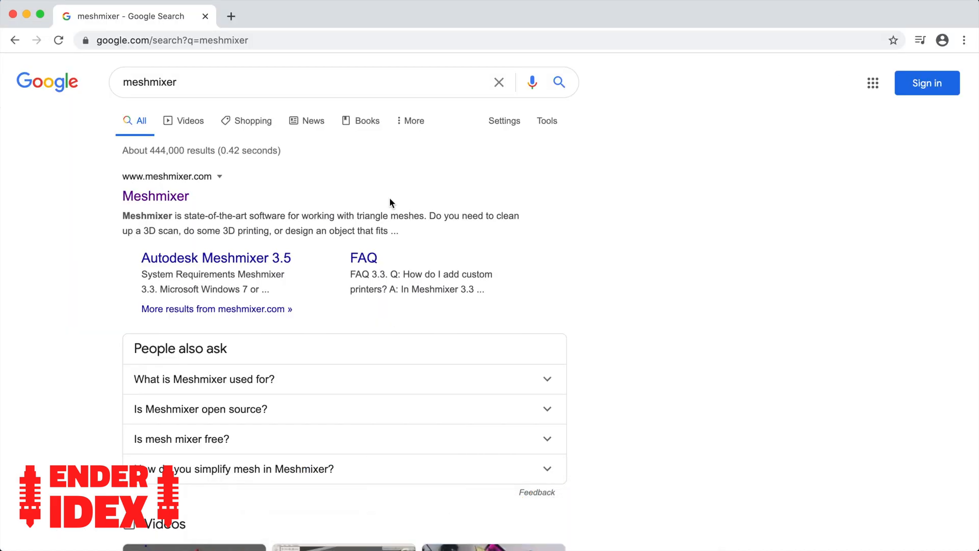
{"action": "mouse_move", "coordinate": [155, 196]}
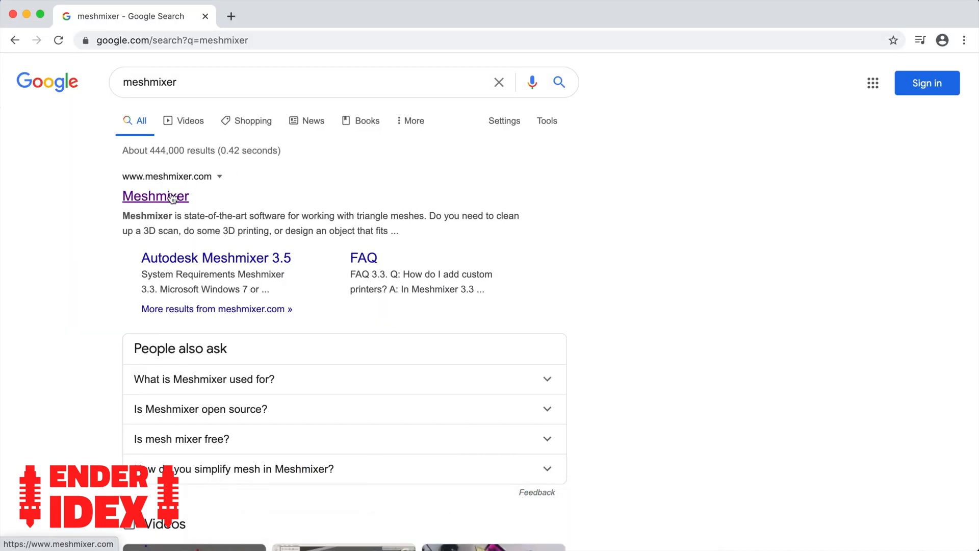
{"action": "left_click", "coordinate": [155, 196]}
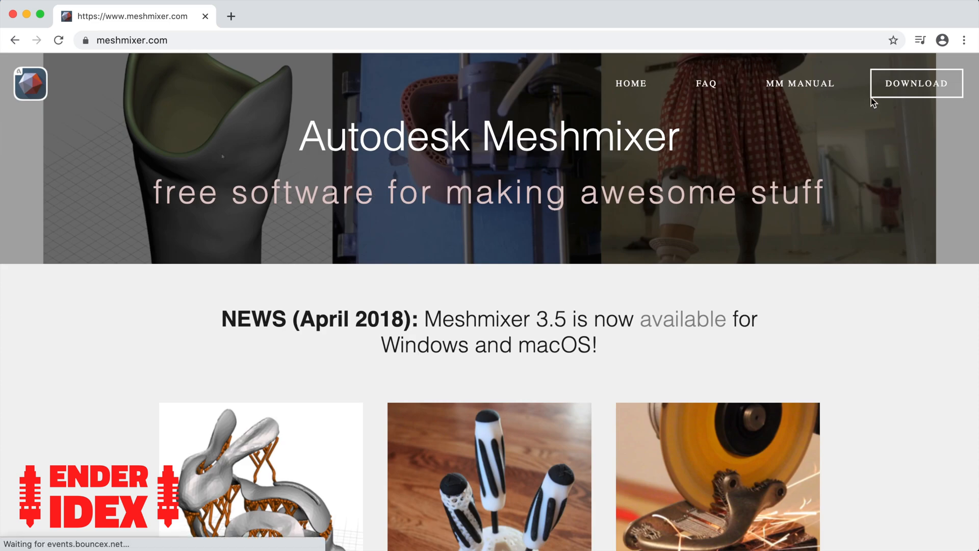
{"action": "left_click", "coordinate": [916, 83]}
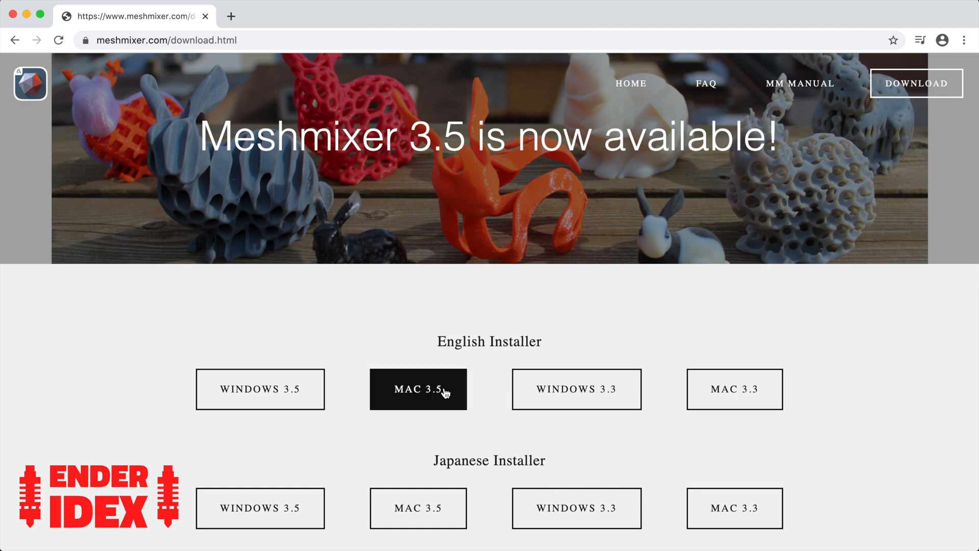
{"action": "left_click", "coordinate": [418, 389]}
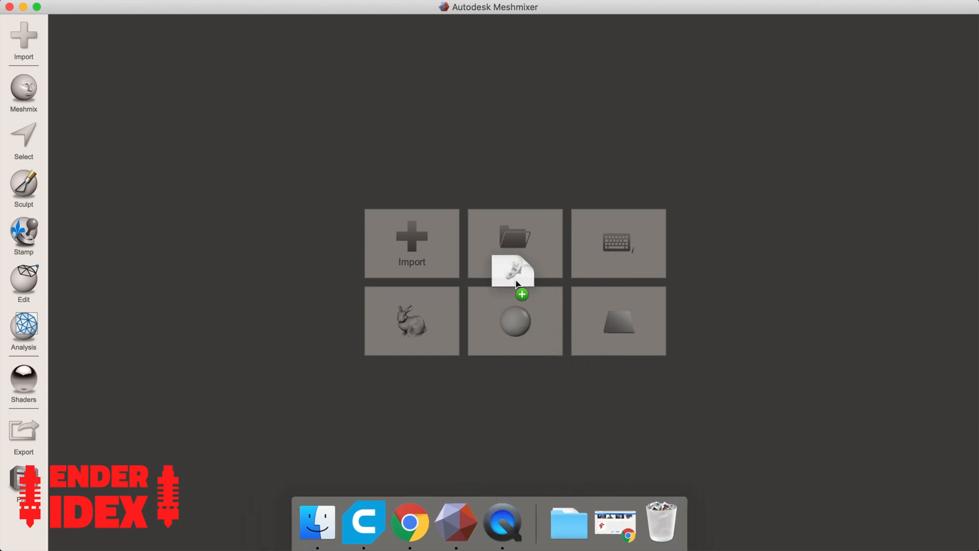
Step: Import T-RexSkull_Skull.stl and rotate it 90 degrees about X via Edit > Transform
{"action": "left_click", "coordinate": [514, 268]}
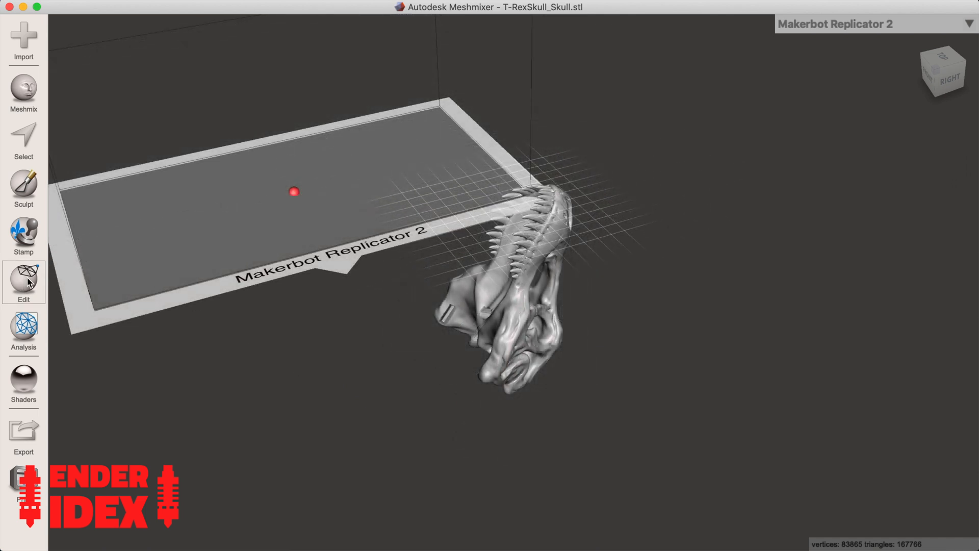
{"action": "left_click", "coordinate": [24, 282]}
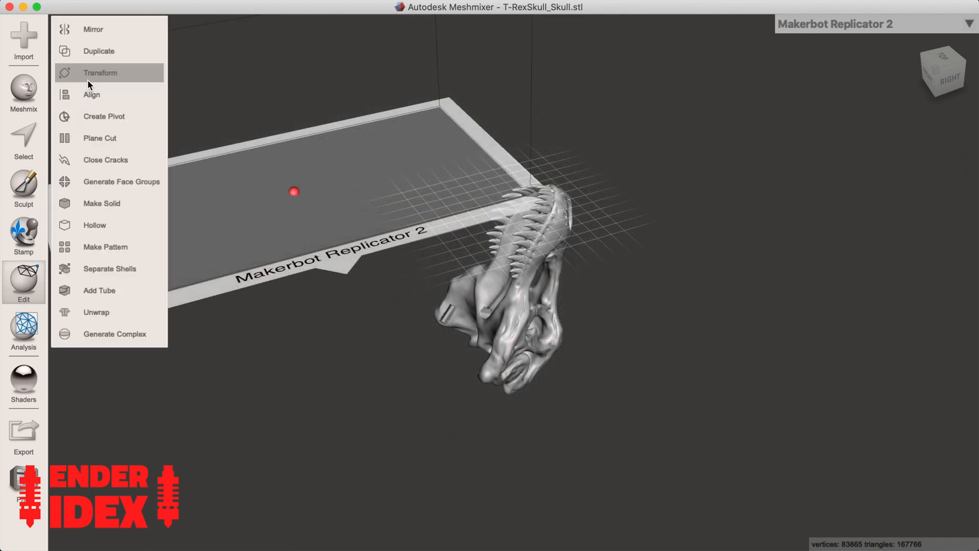
{"action": "left_click", "coordinate": [100, 72]}
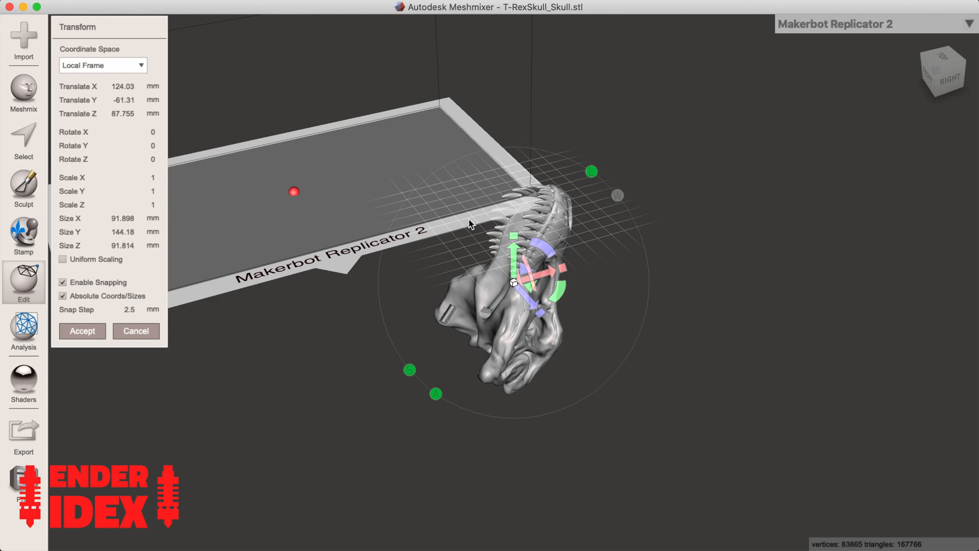
{"action": "mouse_move", "coordinate": [211, 130]}
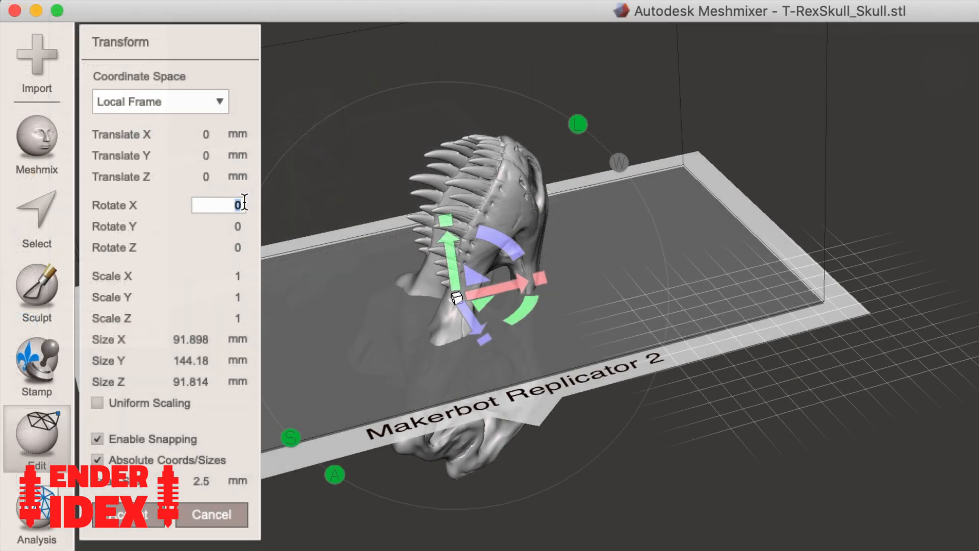
{"action": "type", "text": "90"}
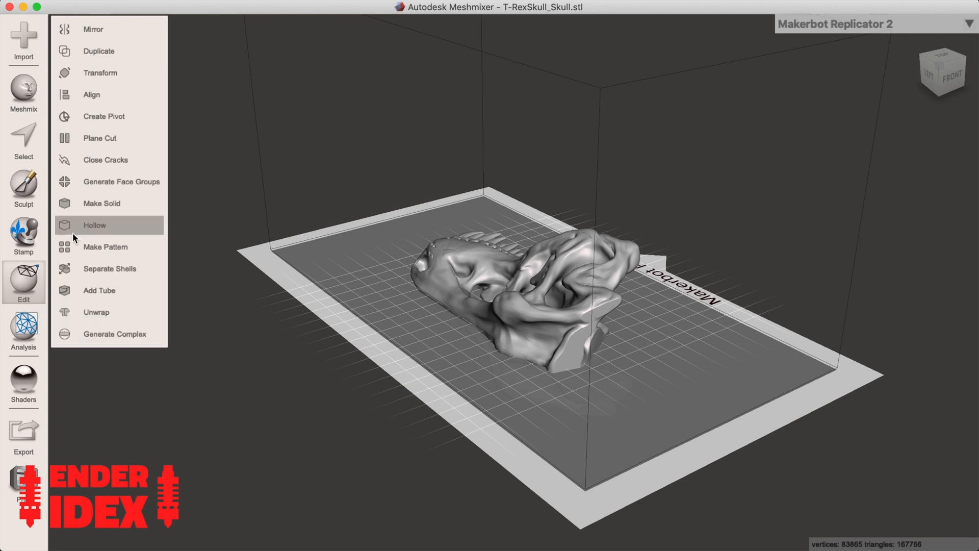
{"action": "mouse_move", "coordinate": [99, 138]}
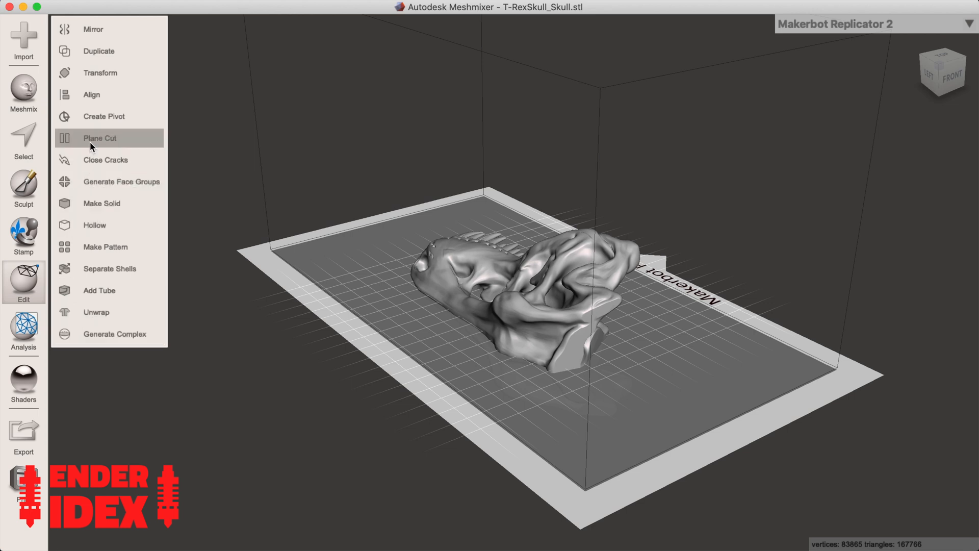
Step: Plane-cut the skull in half and export the remaining half as an STL named 'T-Rex Half'
{"action": "left_click", "coordinate": [99, 138]}
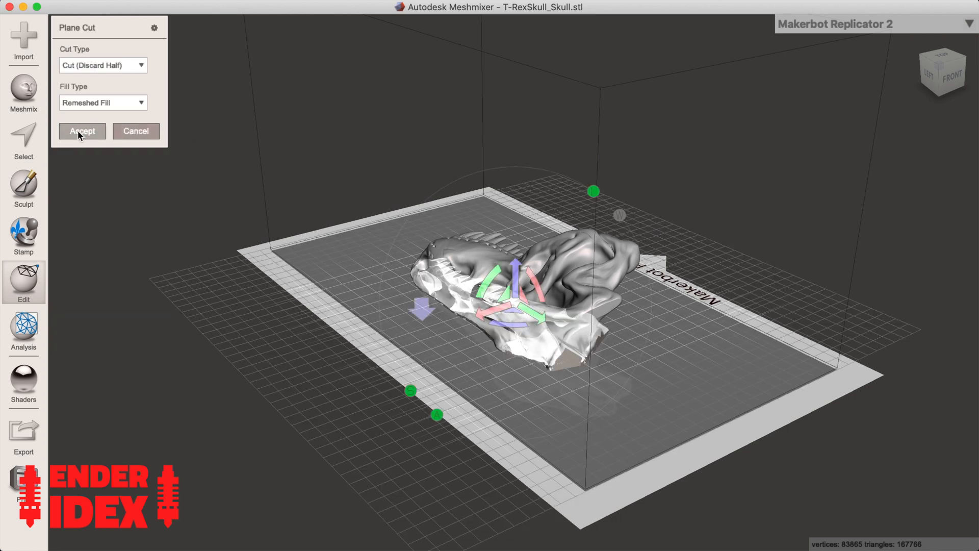
{"action": "left_click", "coordinate": [82, 131]}
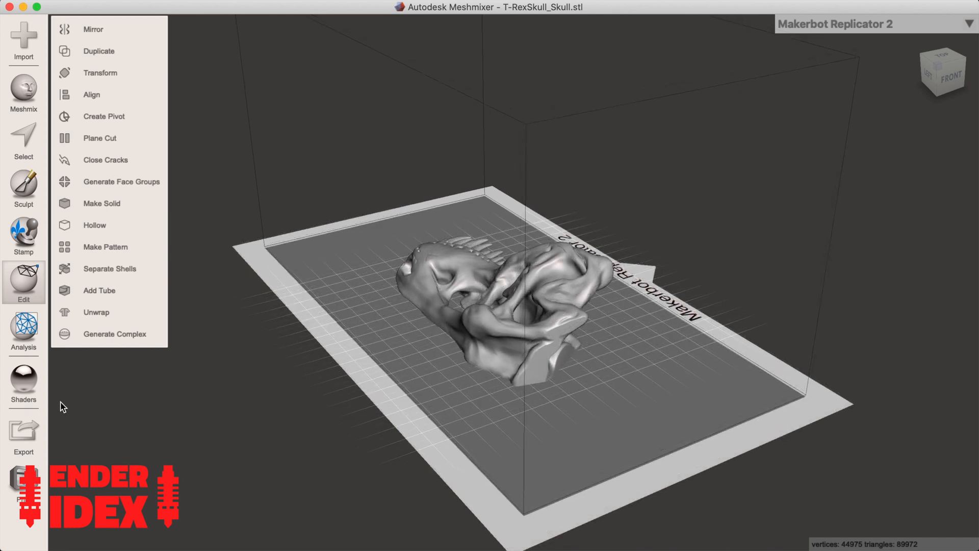
{"action": "left_click", "coordinate": [23, 433]}
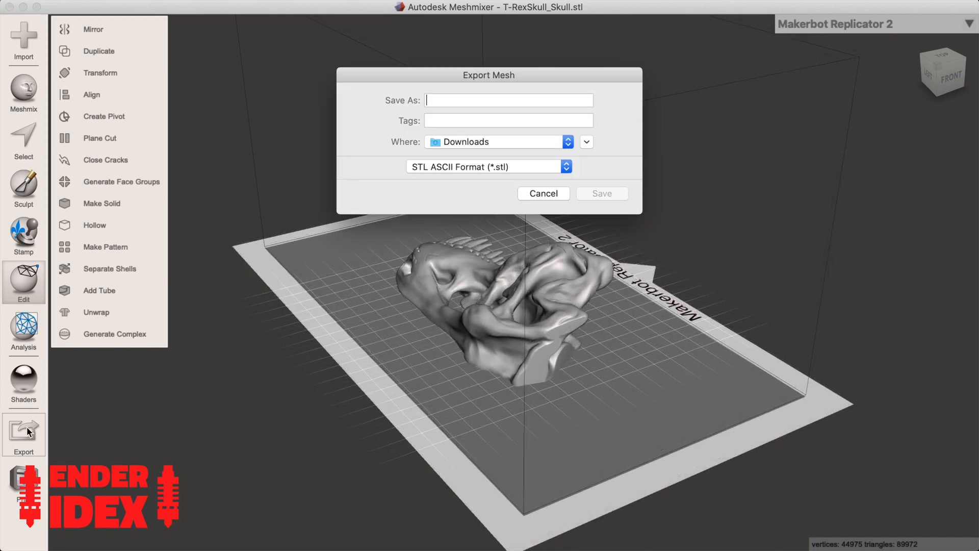
{"action": "type", "text": "T-Rex Half"}
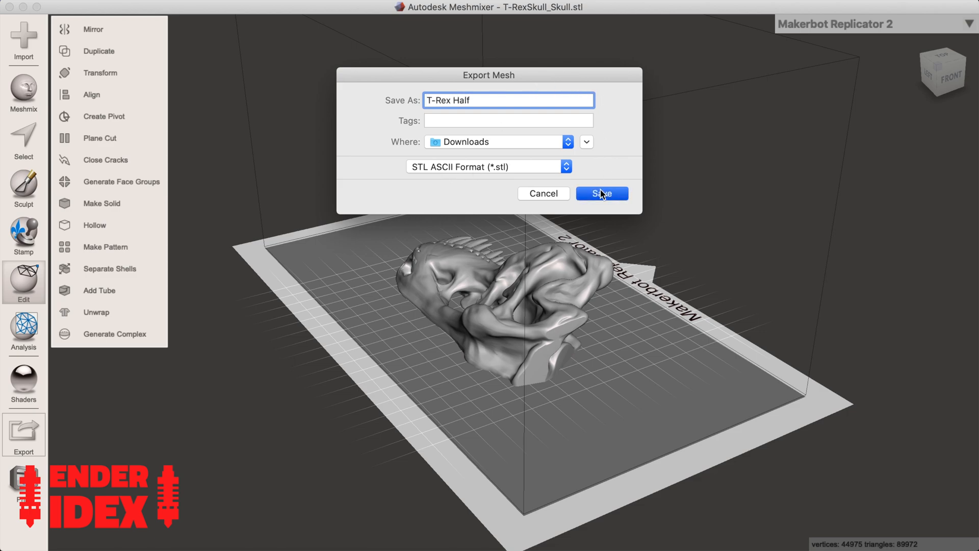
{"action": "left_click", "coordinate": [601, 194]}
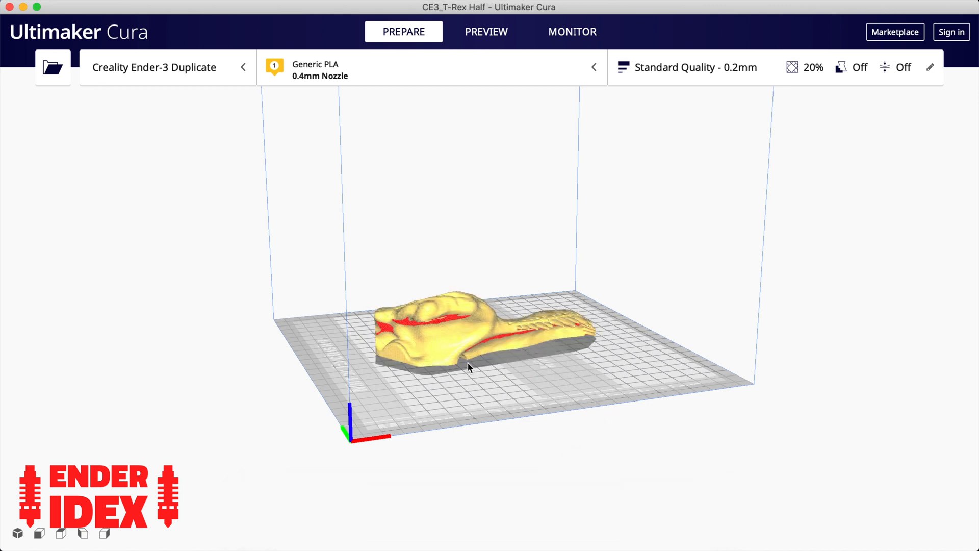
Step: Select T-Rex Half, switch to the Creality Ender-3 Mirror printer and slice it (6 h 8 min, 45 g)
{"action": "left_click", "coordinate": [468, 337]}
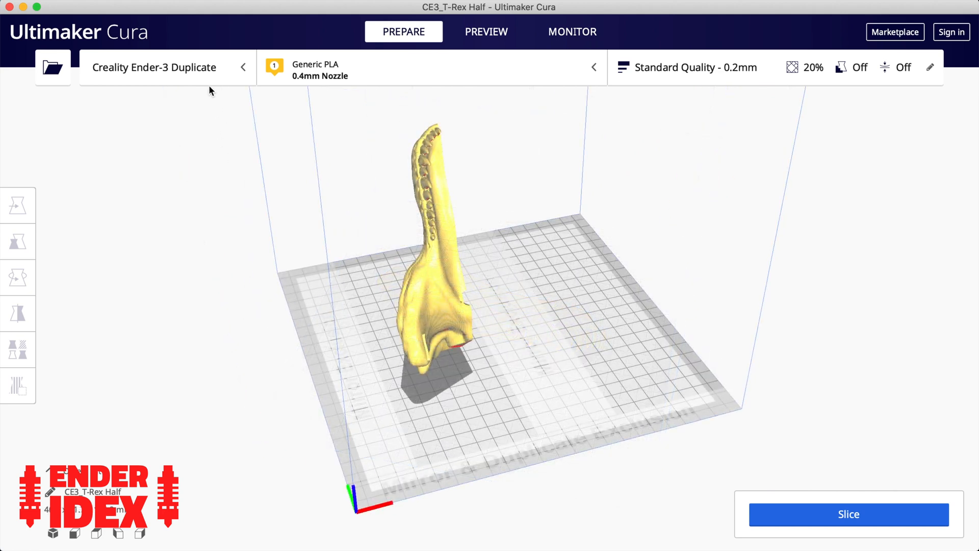
{"action": "left_click", "coordinate": [166, 67]}
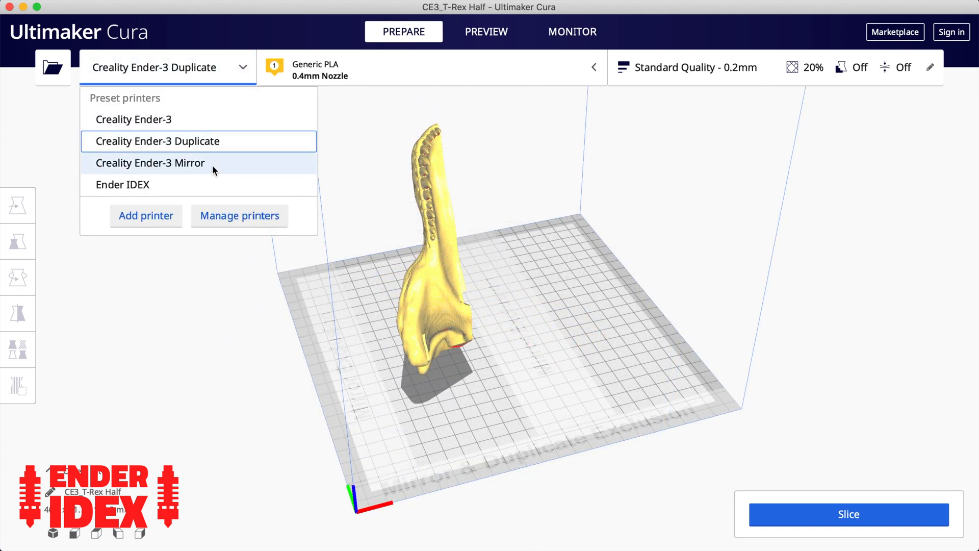
{"action": "left_click", "coordinate": [150, 163]}
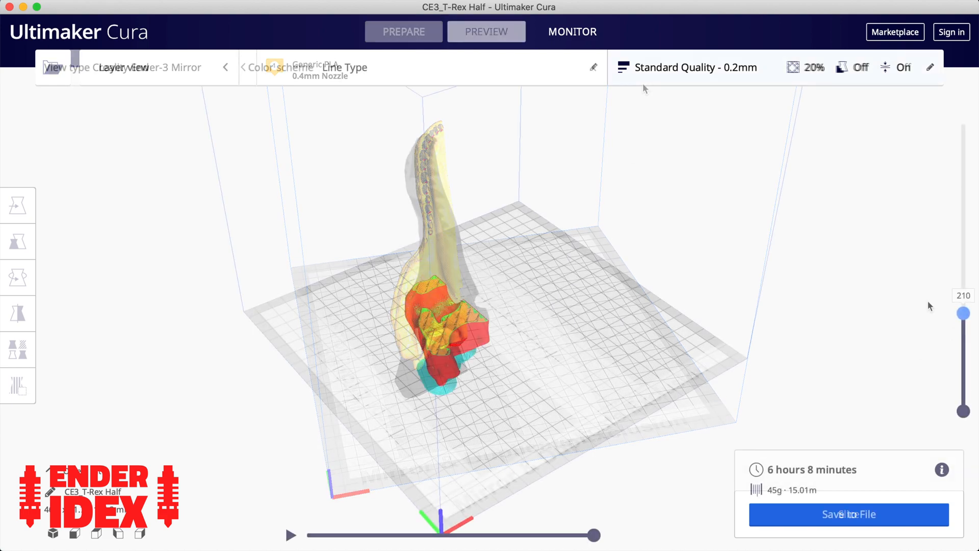
{"action": "left_click_drag", "start_coordinate": [964, 314], "coordinate": [964, 147]}
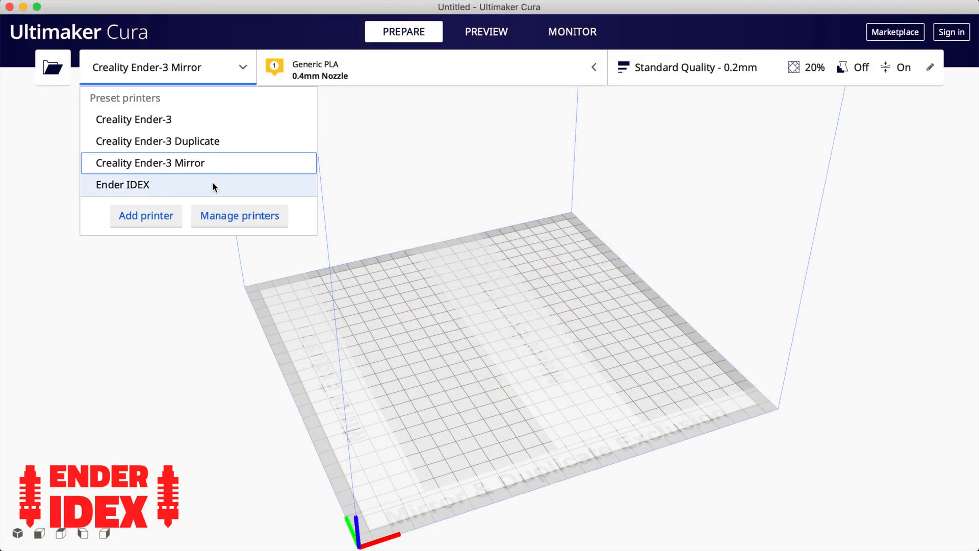
Step: Switch to the Ender IDEX printer and reach Manage Materials for extruder 1
{"action": "left_click", "coordinate": [122, 185]}
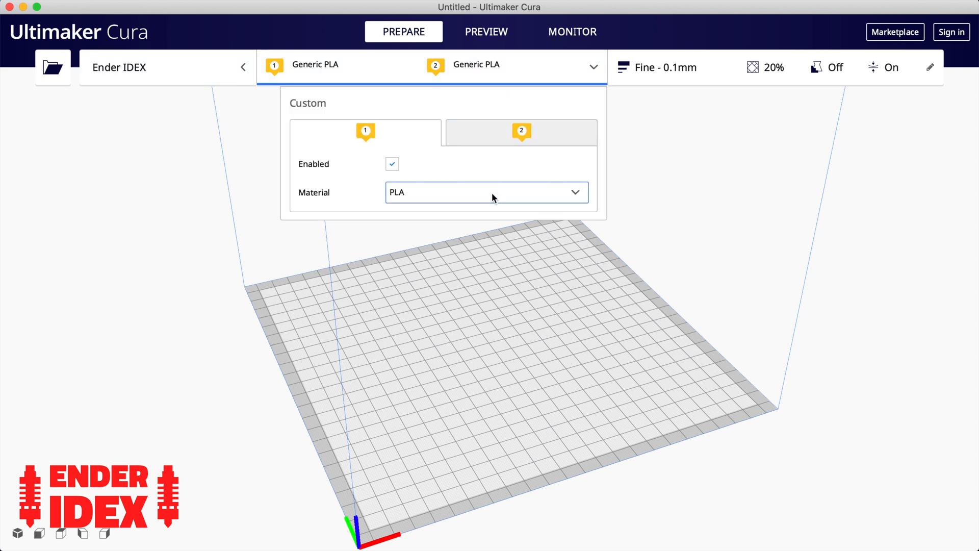
{"action": "left_click", "coordinate": [486, 192]}
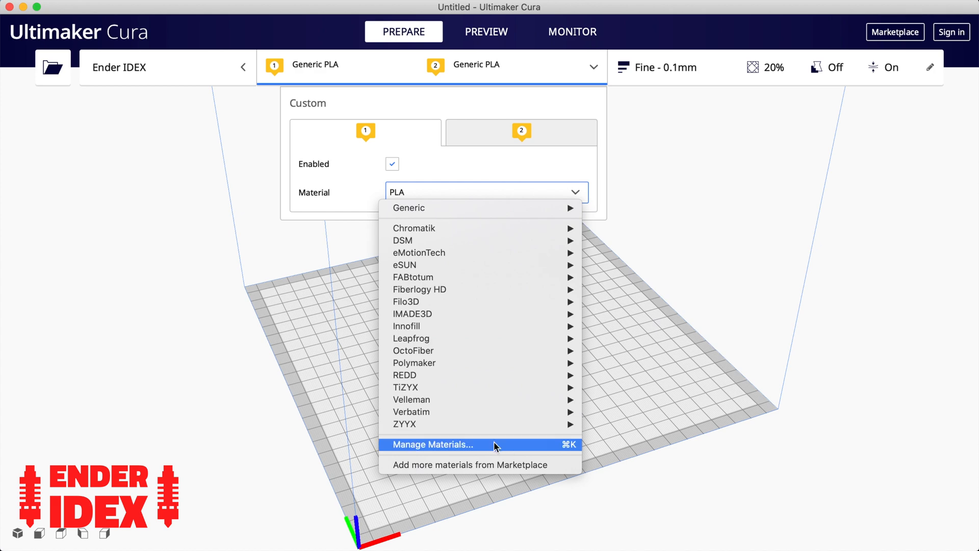
{"action": "left_click", "coordinate": [431, 443]}
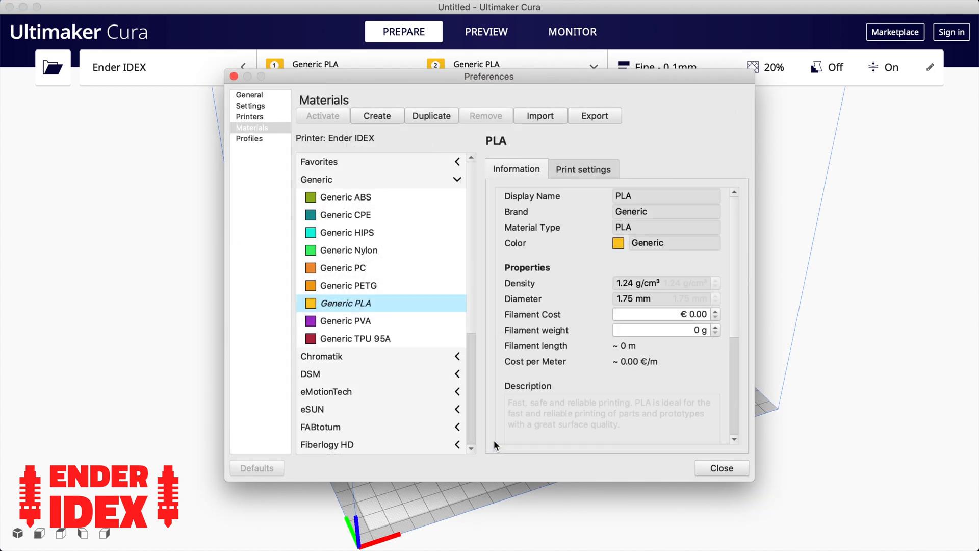
{"action": "mouse_move", "coordinate": [438, 306]}
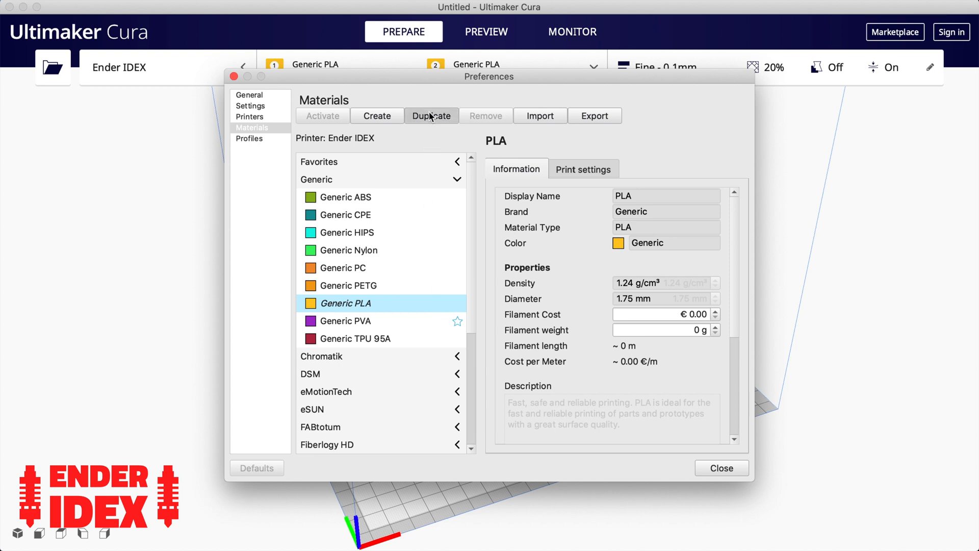
Step: Duplicate Generic PLA as PLA 2 with a green colour for extruder 1
{"action": "left_click", "coordinate": [431, 115]}
{"action": "type", "text": " 2"}
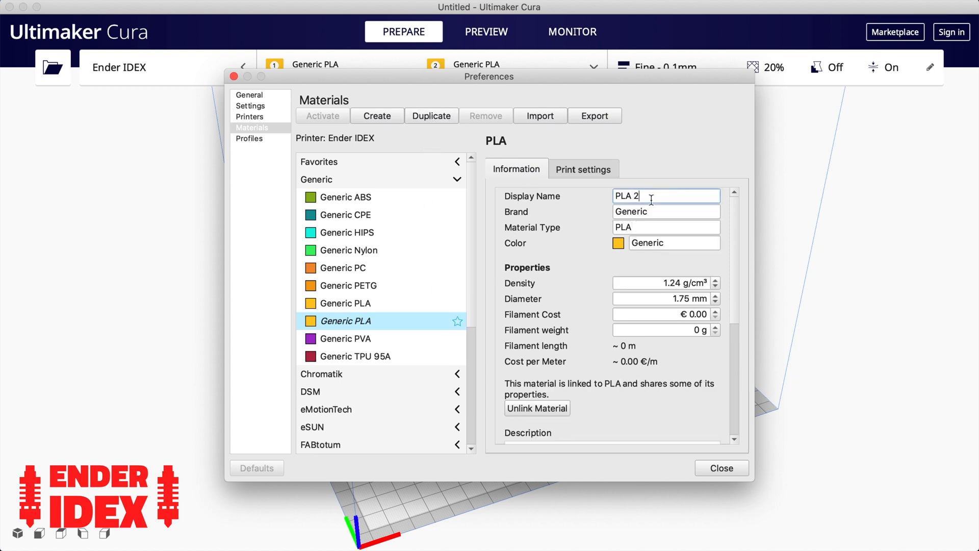
{"action": "left_click", "coordinate": [618, 243]}
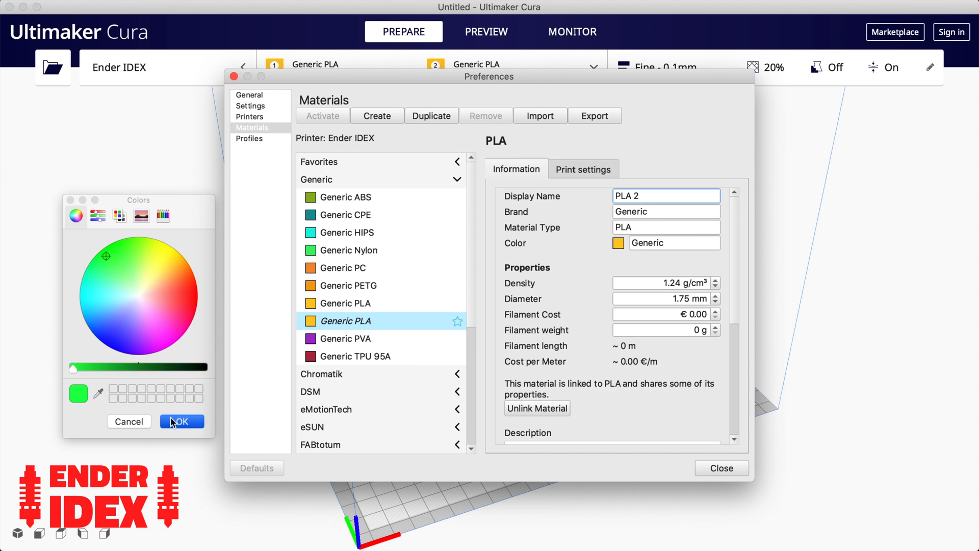
{"action": "left_click", "coordinate": [182, 421]}
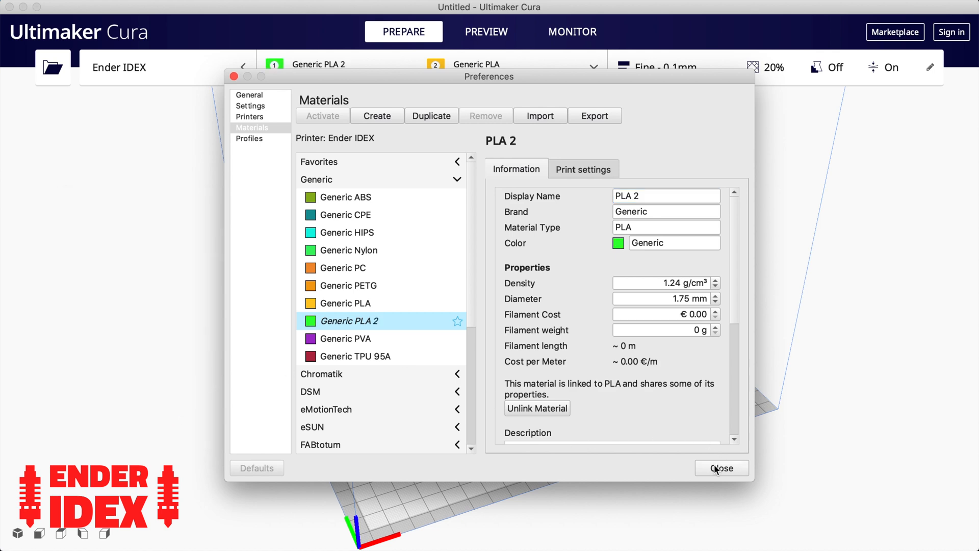
{"action": "left_click", "coordinate": [721, 468]}
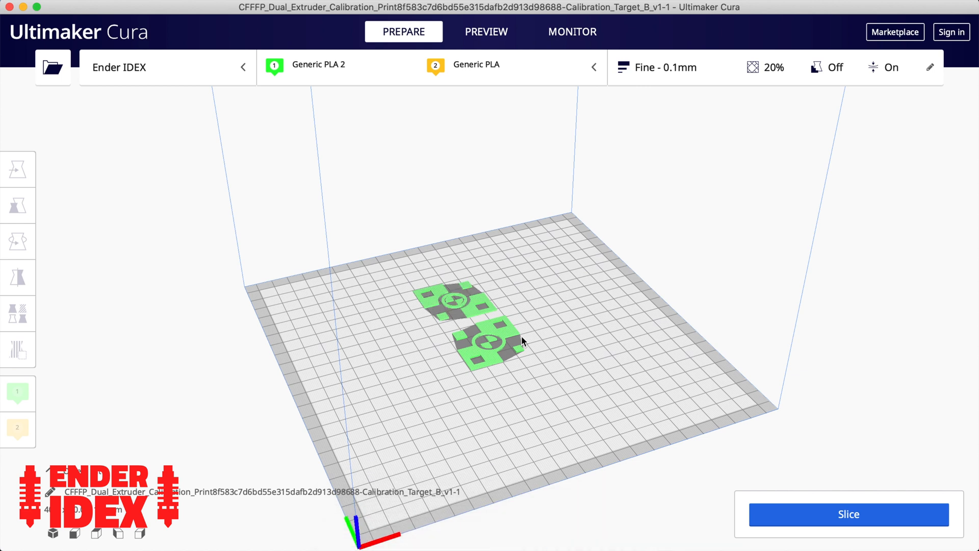
Step: Assign one calibration target part to extruder 2, move it to X -2, Y 0 and slice (17 min, 2 g)
{"action": "left_click", "coordinate": [453, 303]}
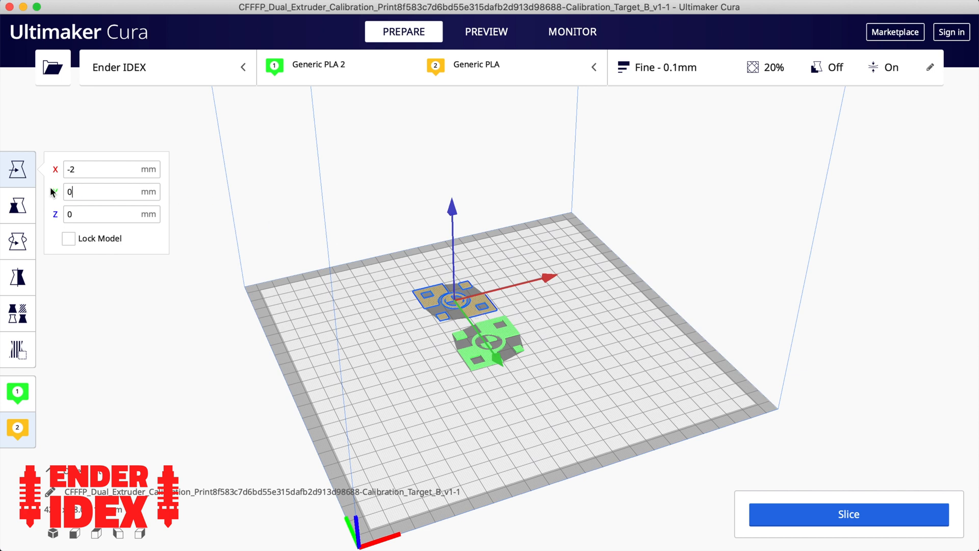
{"action": "type", "text": "0"}
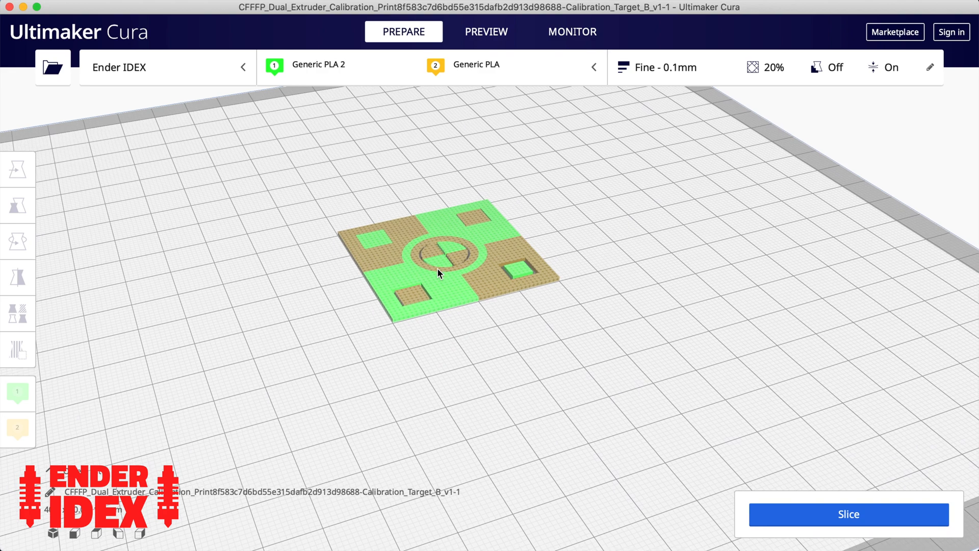
{"action": "left_click", "coordinate": [486, 31]}
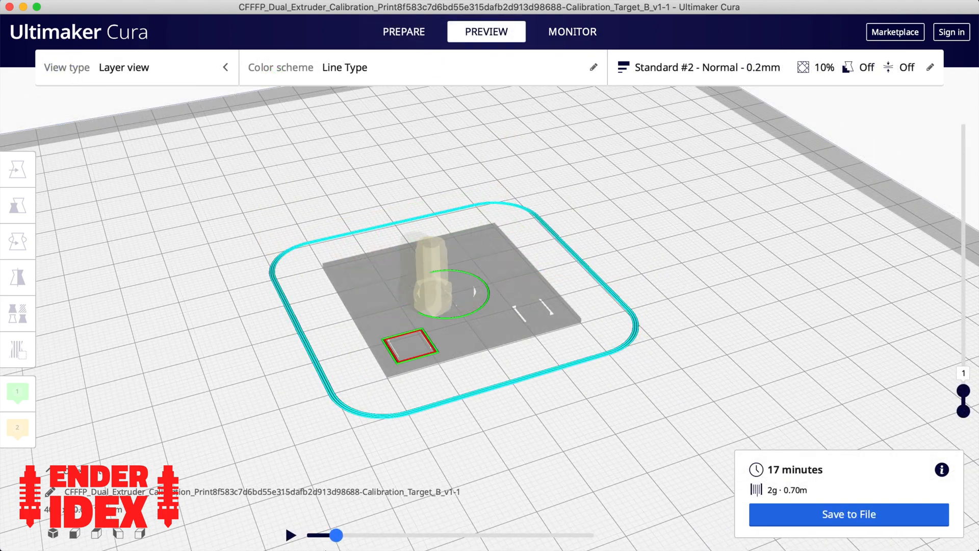
Step: Drag the simulation slider to watch both colours of the first layer being laid down
{"action": "left_click_drag", "start_coordinate": [338, 536], "coordinate": [381, 536]}
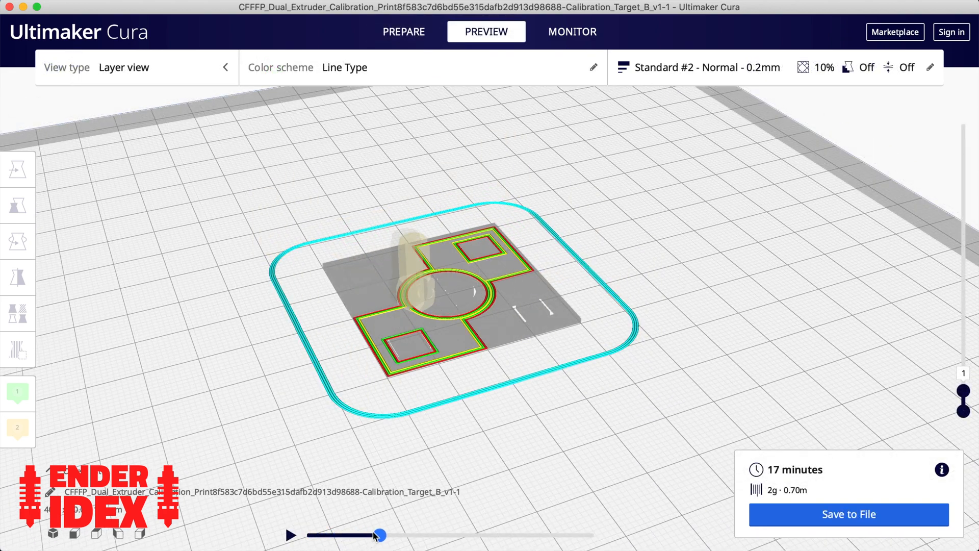
{"action": "left_click_drag", "start_coordinate": [381, 536], "coordinate": [427, 536]}
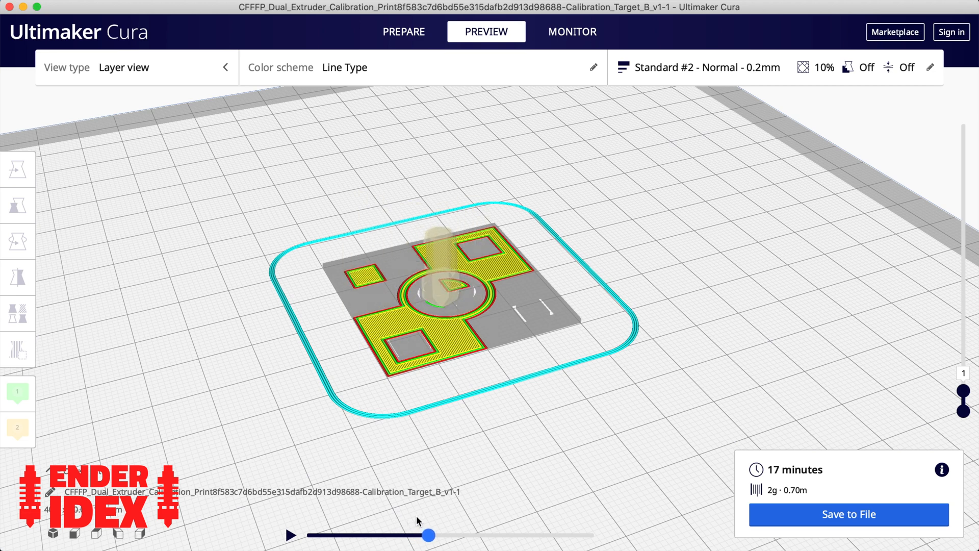
{"action": "left_click_drag", "start_coordinate": [428, 536], "coordinate": [442, 536]}
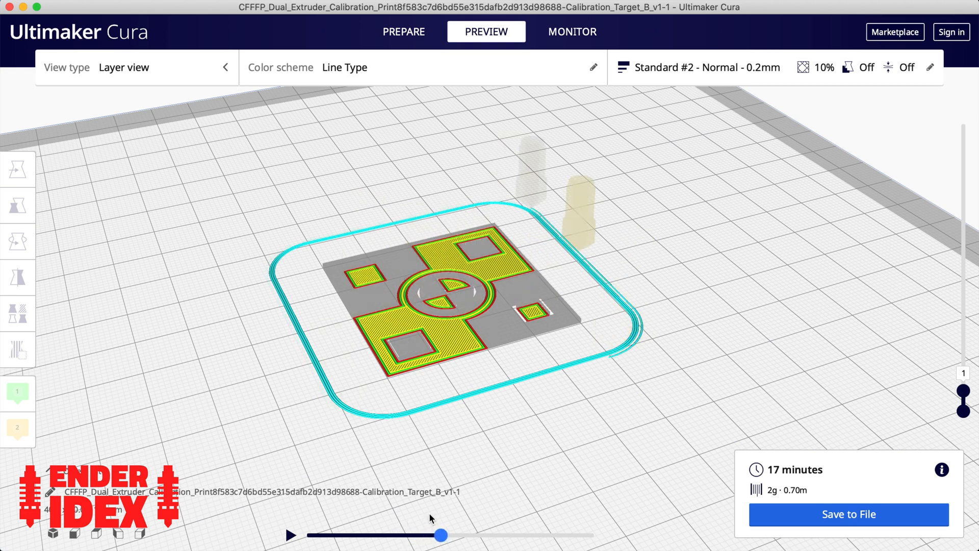
{"action": "left_click_drag", "start_coordinate": [441, 535], "coordinate": [493, 536]}
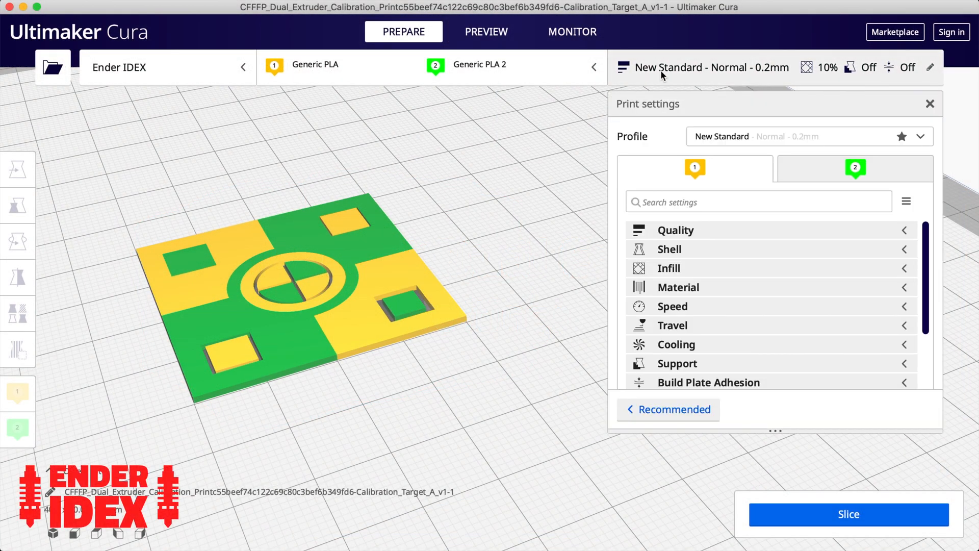
{"action": "mouse_move", "coordinate": [864, 281]}
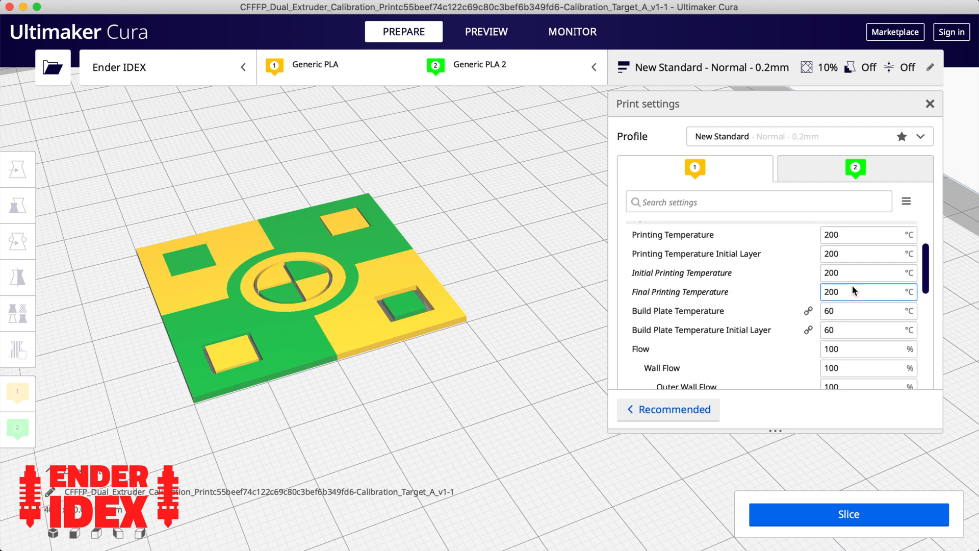
Step: Set extruder 2's standby temperature to 200, then slice the two-colour frog with a prime tower (8 h 20 min, 53 g)
{"action": "scroll", "scroll_direction": "down", "scroll_amount": 3}
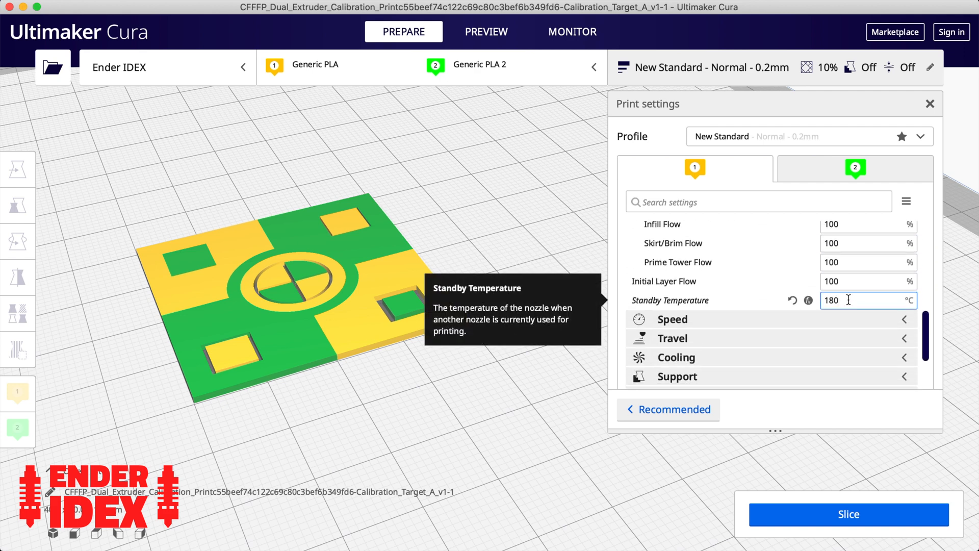
{"action": "type", "text": "2"}
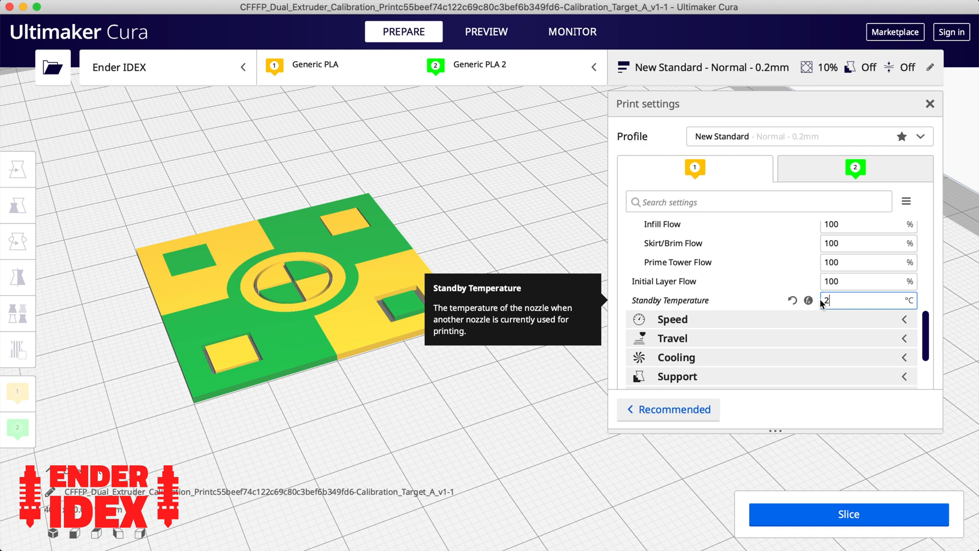
{"action": "type", "text": "00"}
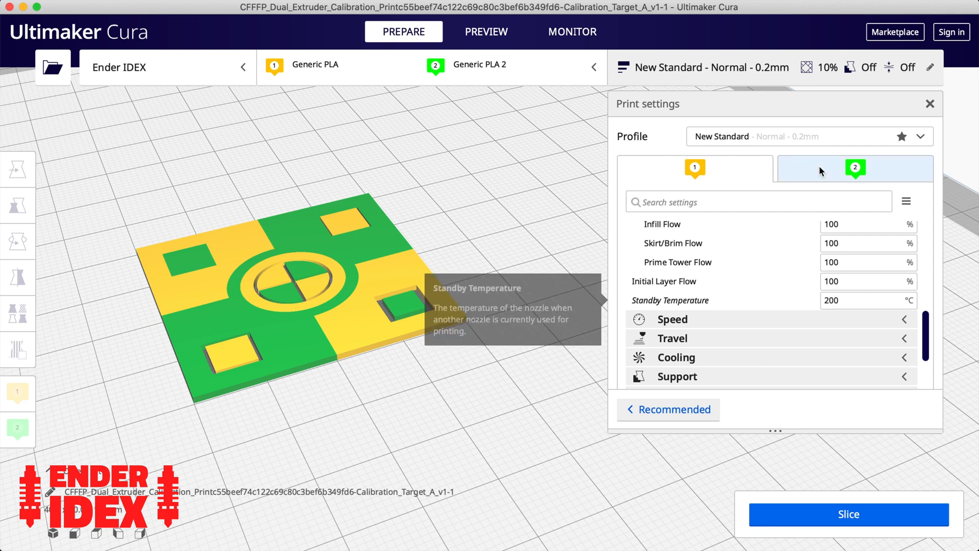
{"action": "type", "text": "180"}
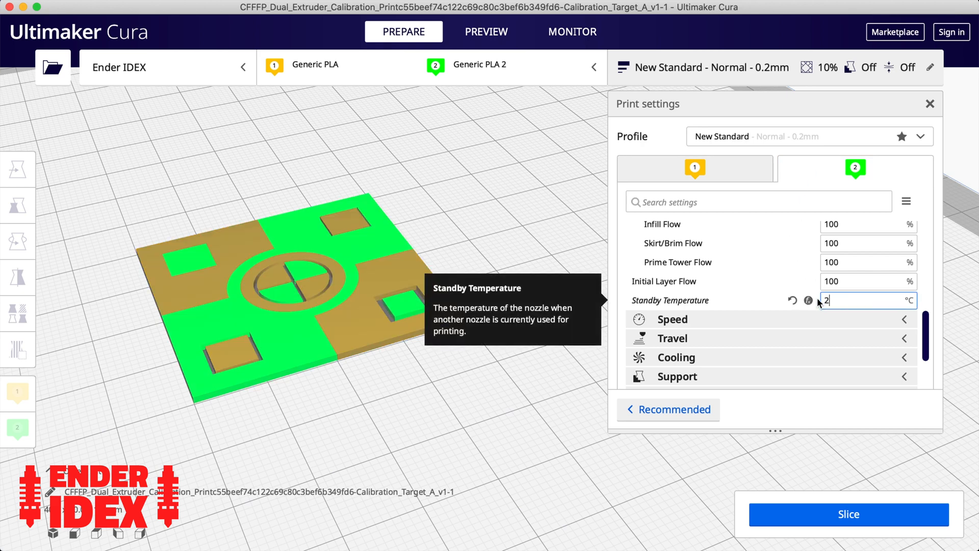
{"action": "type", "text": "00"}
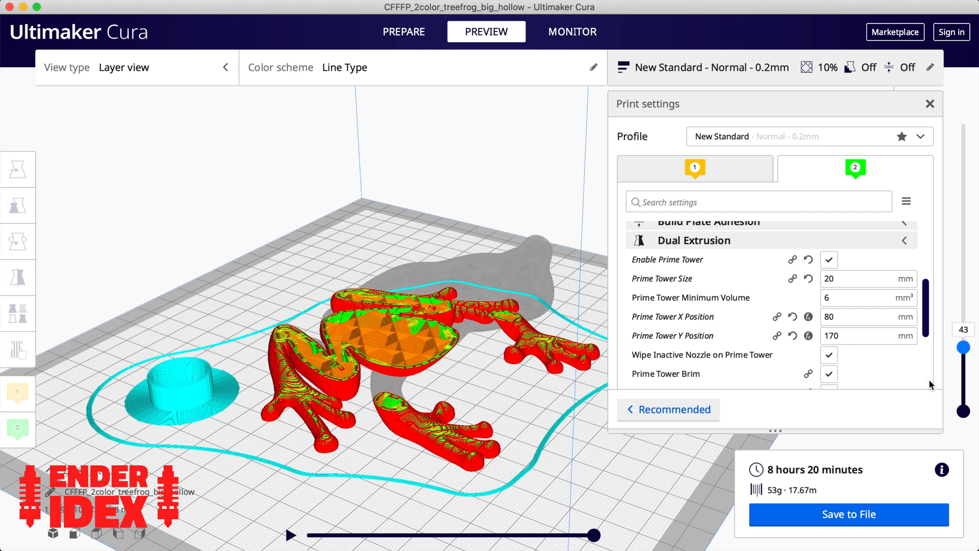
Step: Try a prime tower at X 80, then re-slice the frog with a 10 mm ooze shield instead (9 h 39 min, 60 g)
{"action": "left_click_drag", "start_coordinate": [964, 347], "coordinate": [964, 262]}
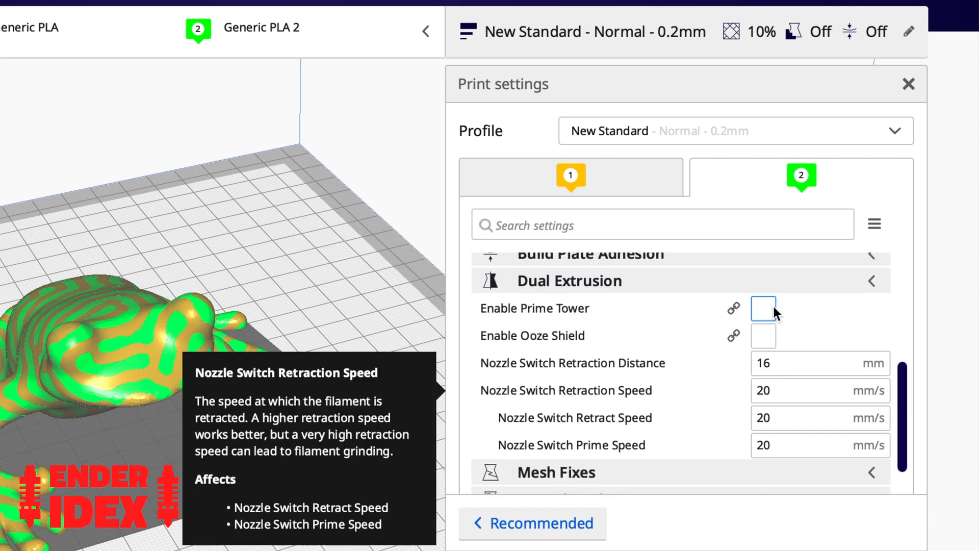
{"action": "left_click", "coordinate": [764, 308]}
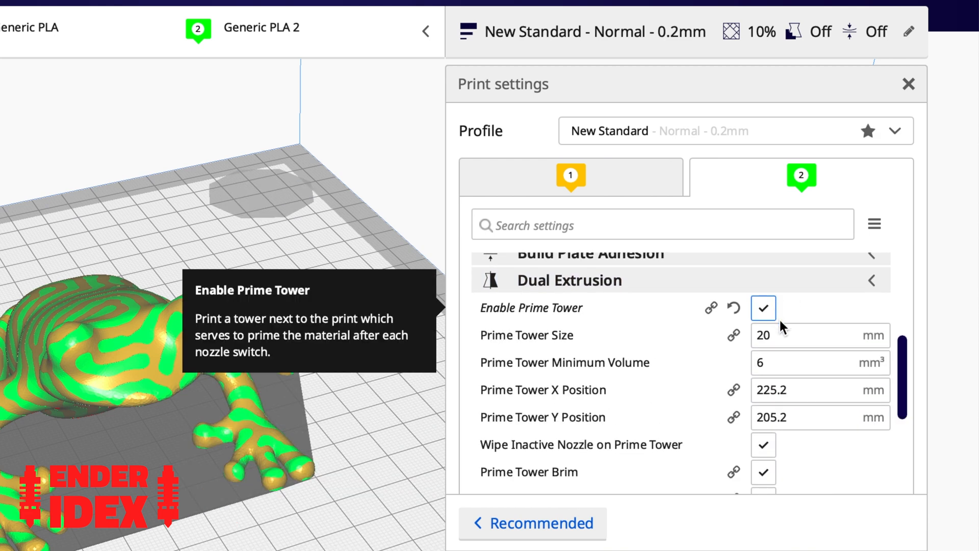
{"action": "left_click", "coordinate": [818, 390]}
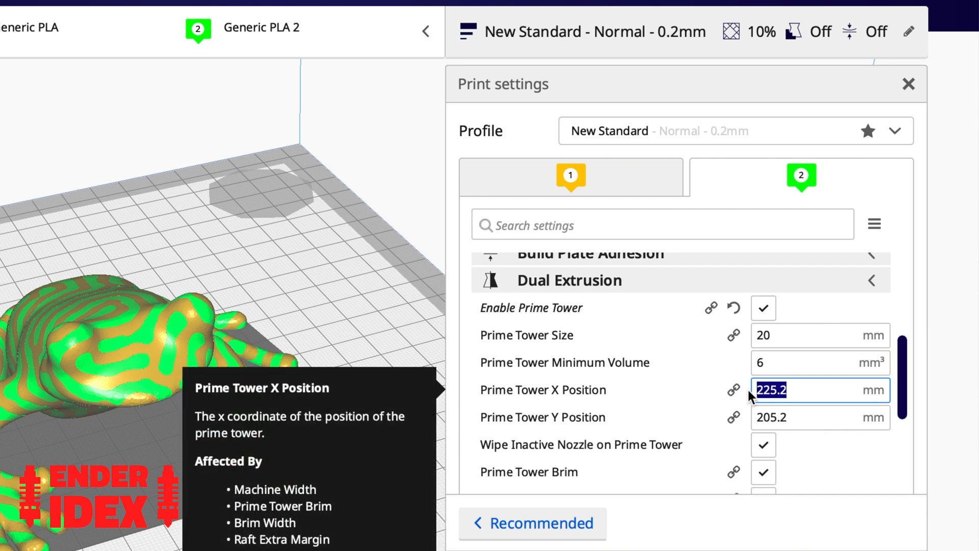
{"action": "type", "text": "80"}
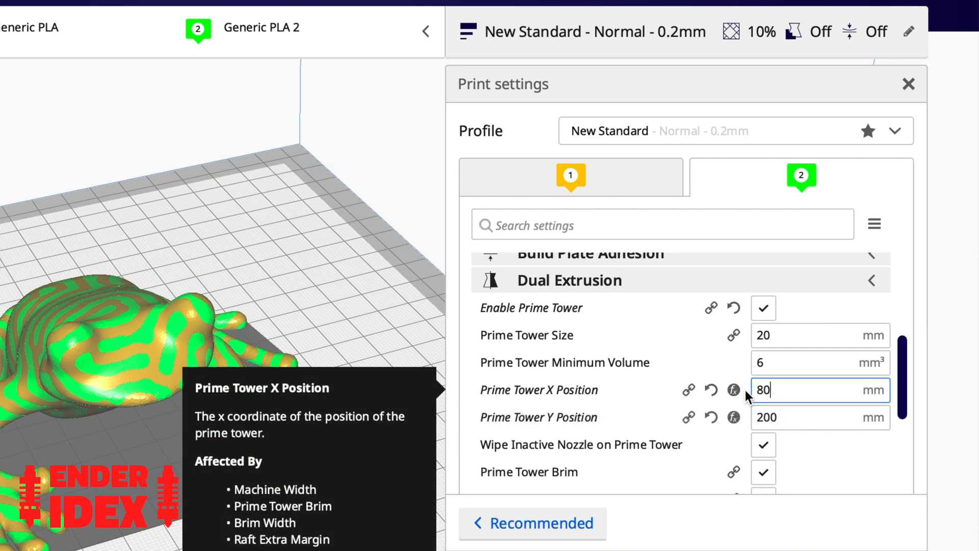
{"action": "type", "text": "10"}
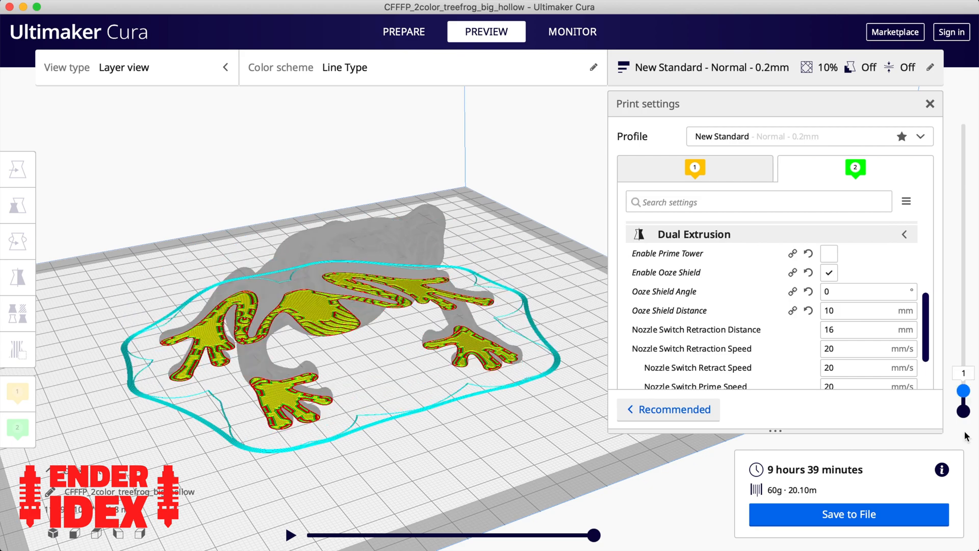
Step: Set nozzle-switch retraction distance 15 mm, retraction speed 30 mm/s and prime speed 15 mm/s
{"action": "left_click_drag", "start_coordinate": [965, 390], "coordinate": [964, 123]}
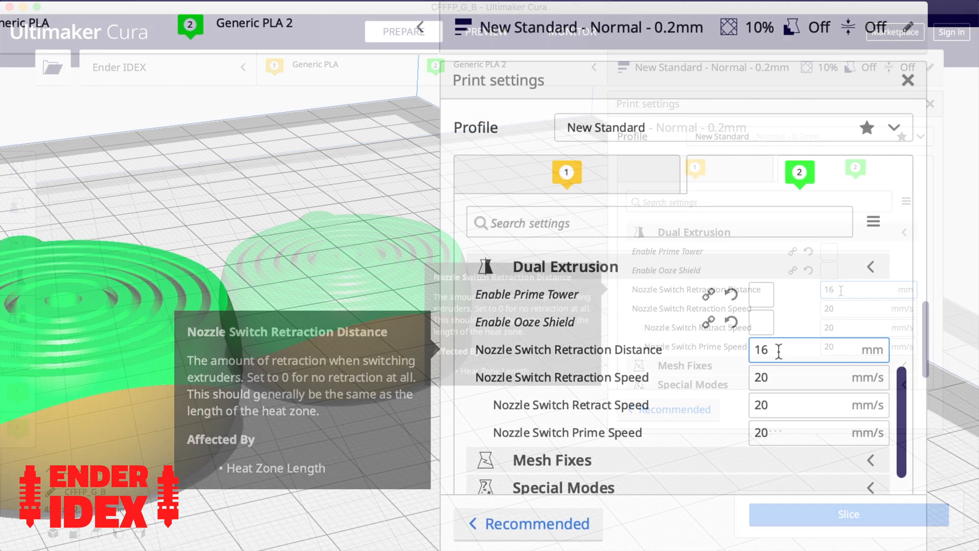
{"action": "type", "text": "5"}
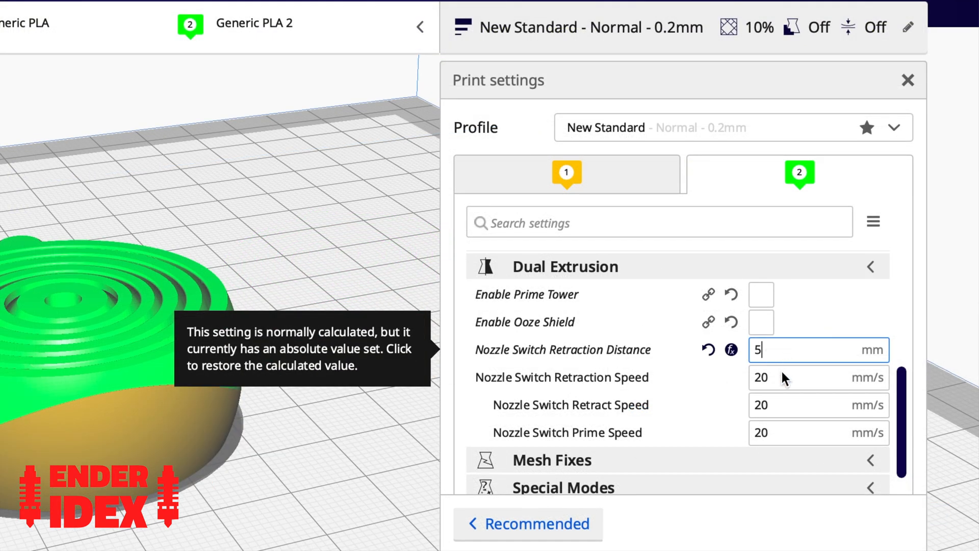
{"action": "type", "text": "45"}
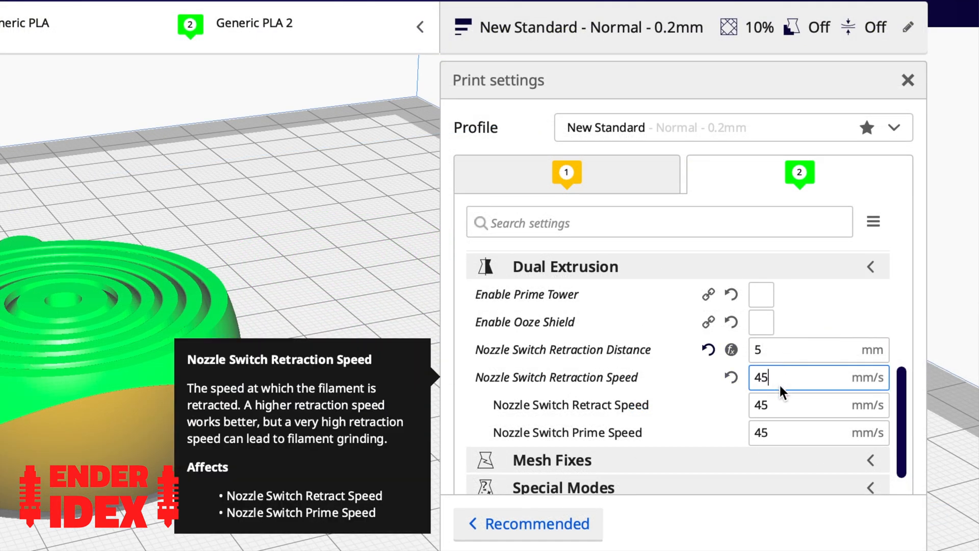
{"action": "left_click", "coordinate": [818, 350]}
{"action": "type", "text": "15"}
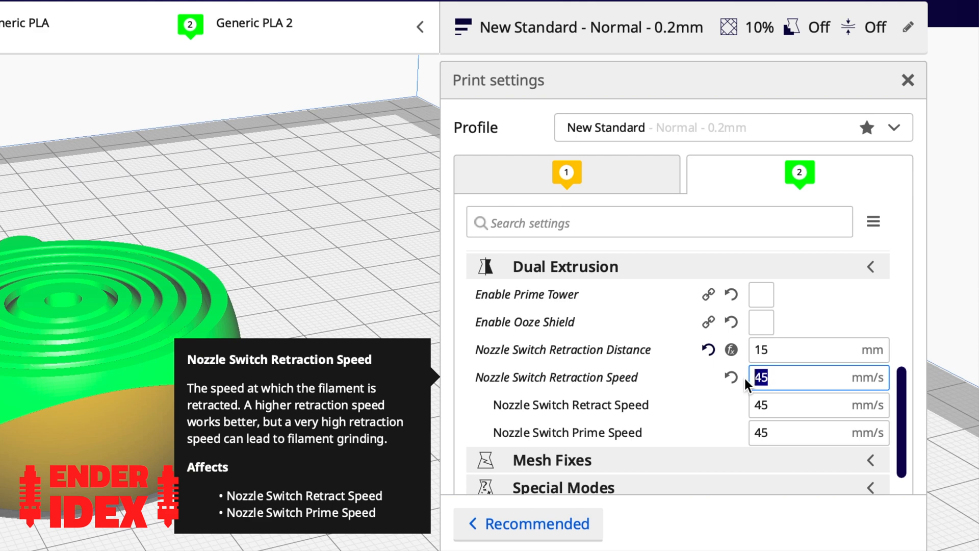
{"action": "type", "text": "30"}
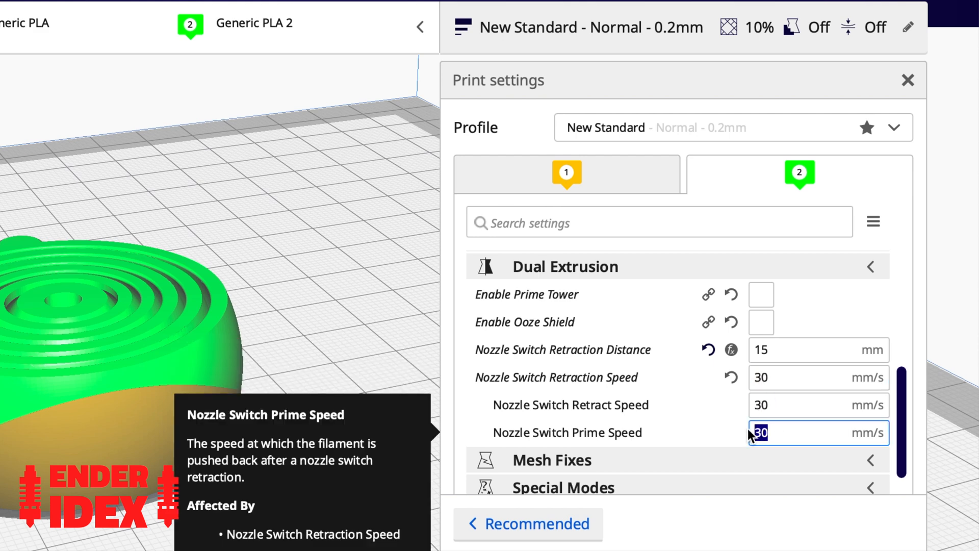
{"action": "type", "text": "15"}
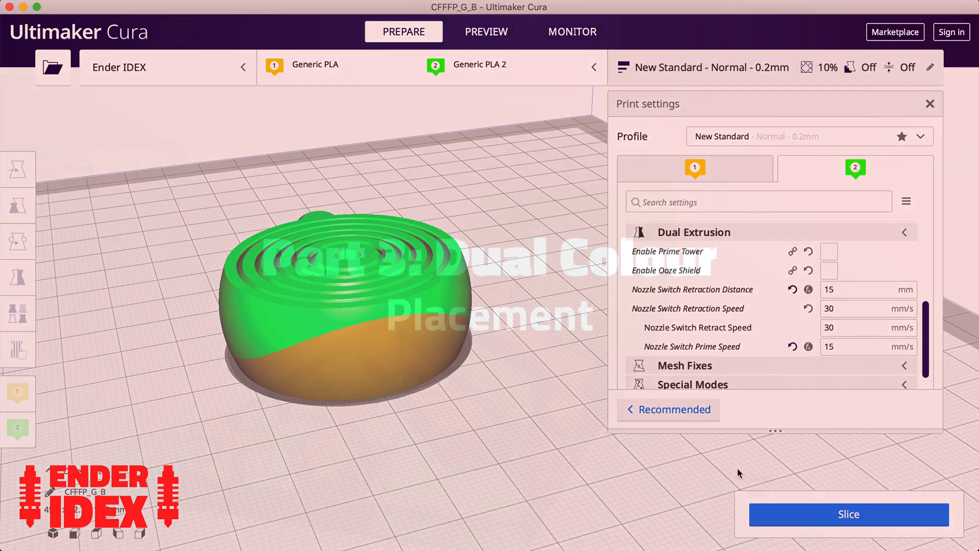
{"action": "left_click", "coordinate": [848, 514]}
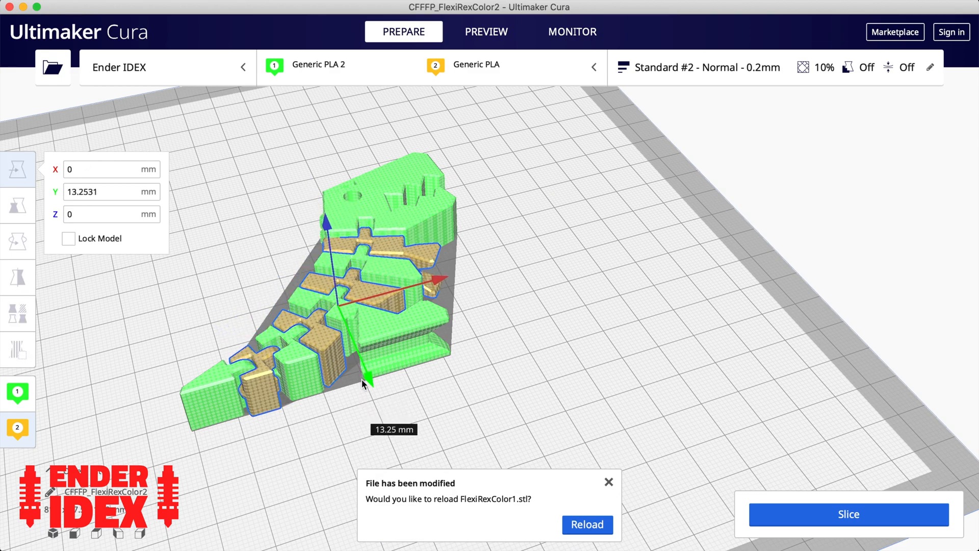
Step: Slice the Flexi-Rex and scrub its preview between layer 50 and the first few layers
{"action": "left_click", "coordinate": [485, 32]}
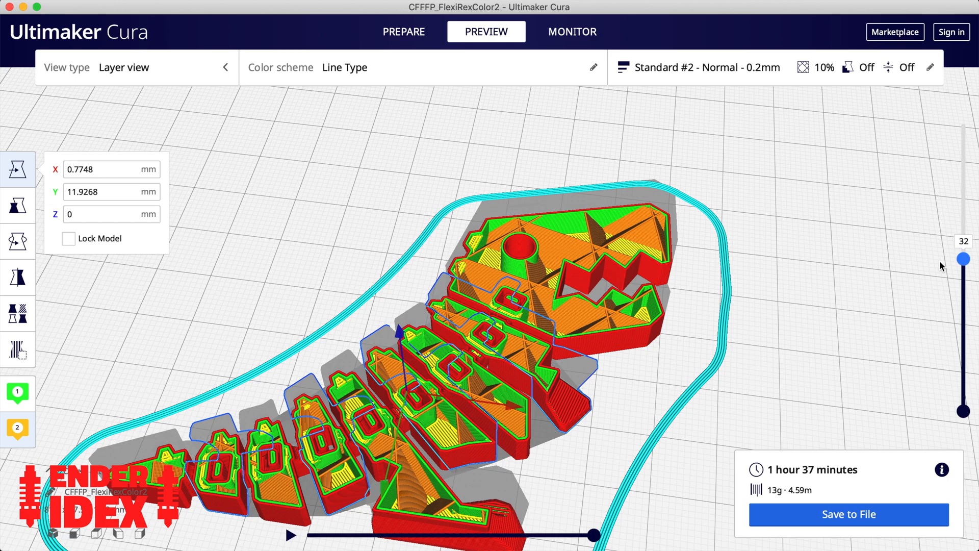
{"action": "left_click_drag", "start_coordinate": [961, 260], "coordinate": [961, 232]}
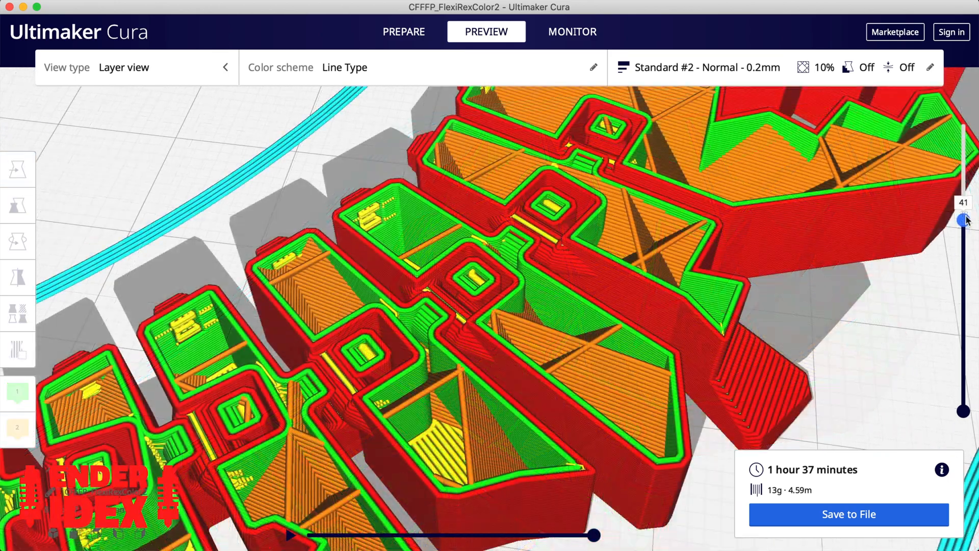
{"action": "left_click_drag", "start_coordinate": [962, 221], "coordinate": [962, 195]}
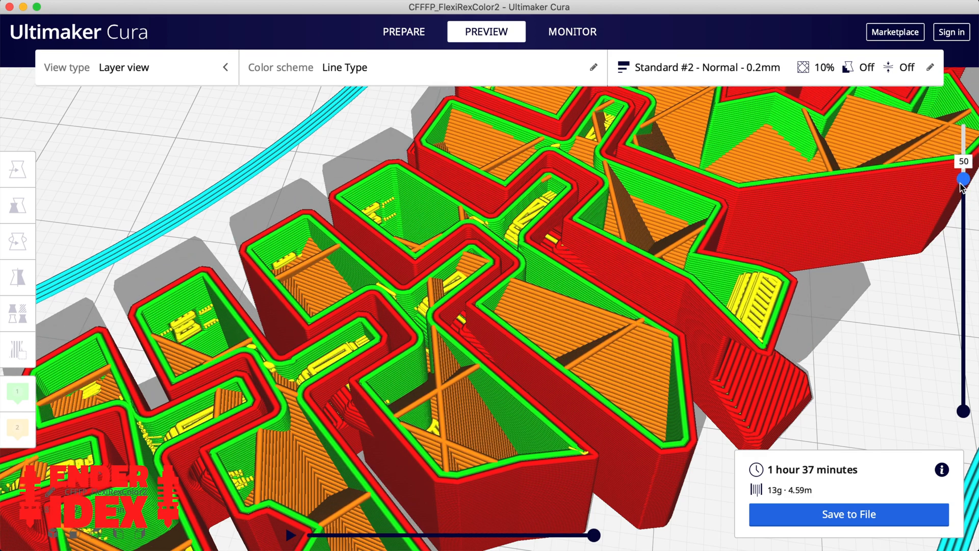
{"action": "left_click_drag", "start_coordinate": [964, 179], "coordinate": [964, 265]}
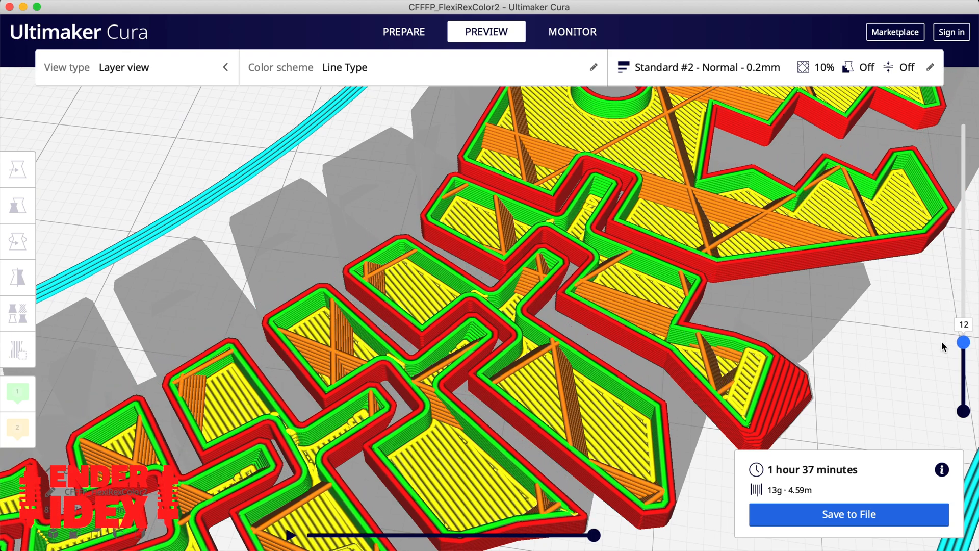
{"action": "left_click_drag", "start_coordinate": [964, 337], "coordinate": [965, 381]}
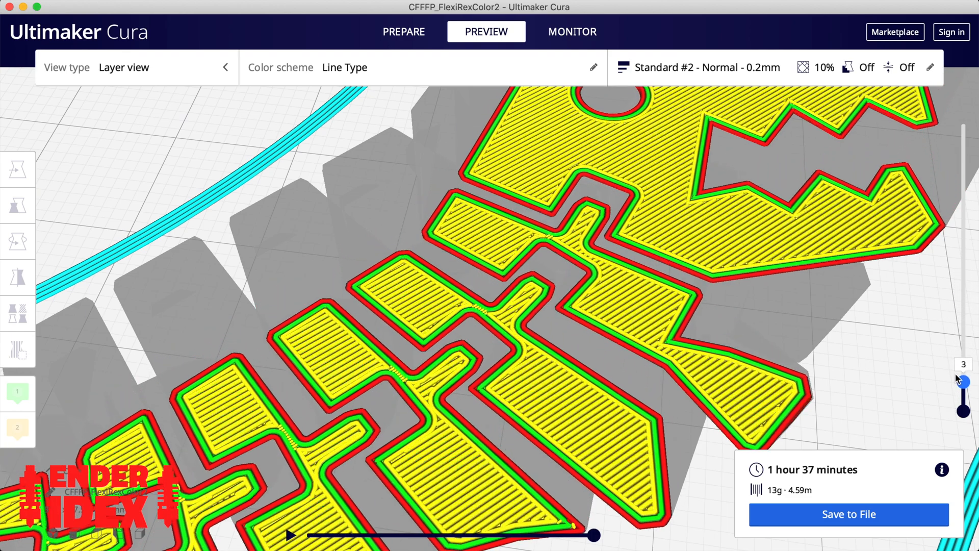
Step: Raise the Flexi-Rex preview past layer 55, then cut the round box preview to its middle layers
{"action": "left_click_drag", "start_coordinate": [965, 380], "coordinate": [965, 306]}
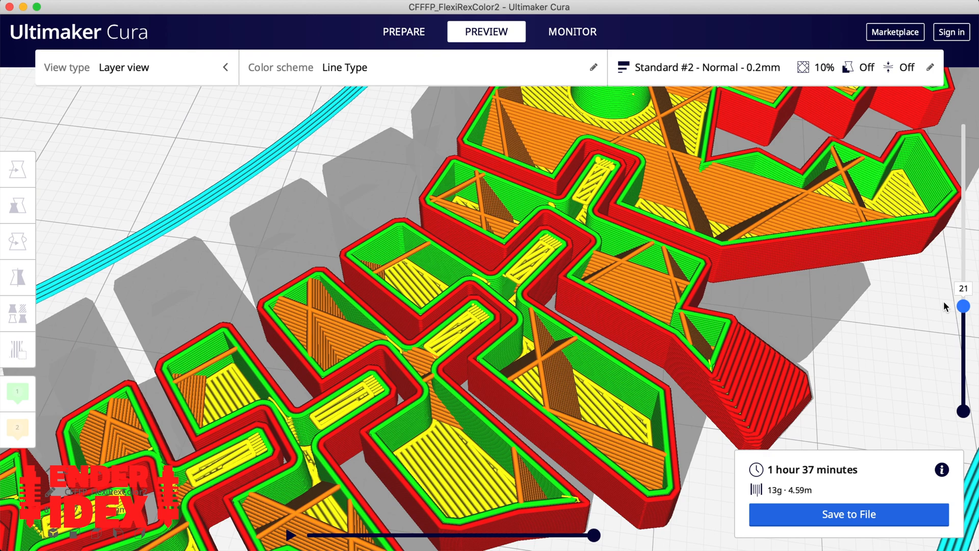
{"action": "left_click_drag", "start_coordinate": [962, 306], "coordinate": [962, 239]}
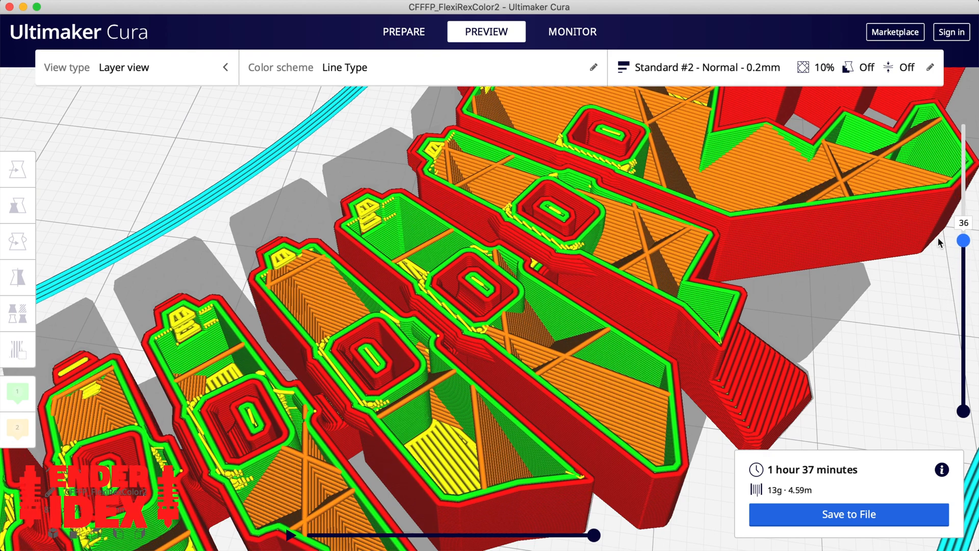
{"action": "left_click_drag", "start_coordinate": [964, 243], "coordinate": [964, 157]}
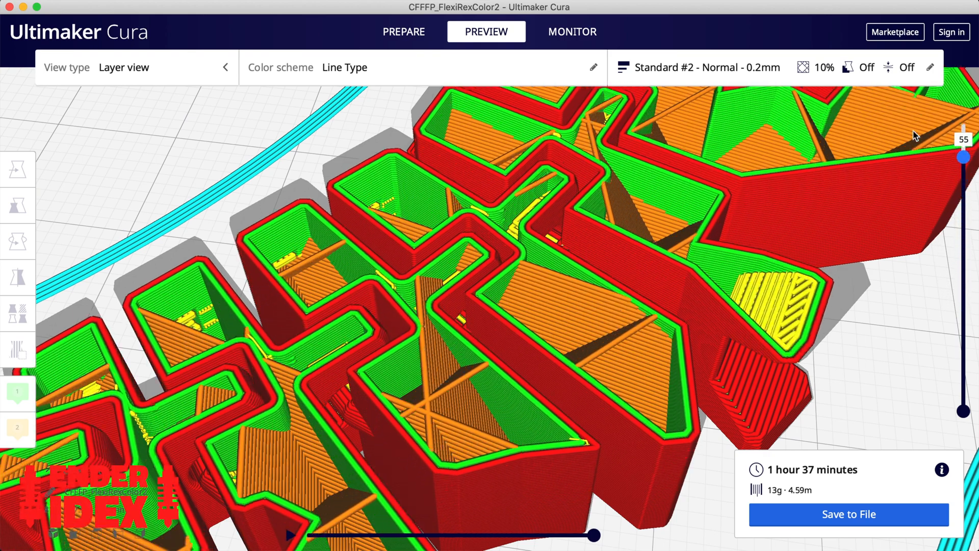
{"action": "left_click_drag", "start_coordinate": [964, 158], "coordinate": [964, 123]}
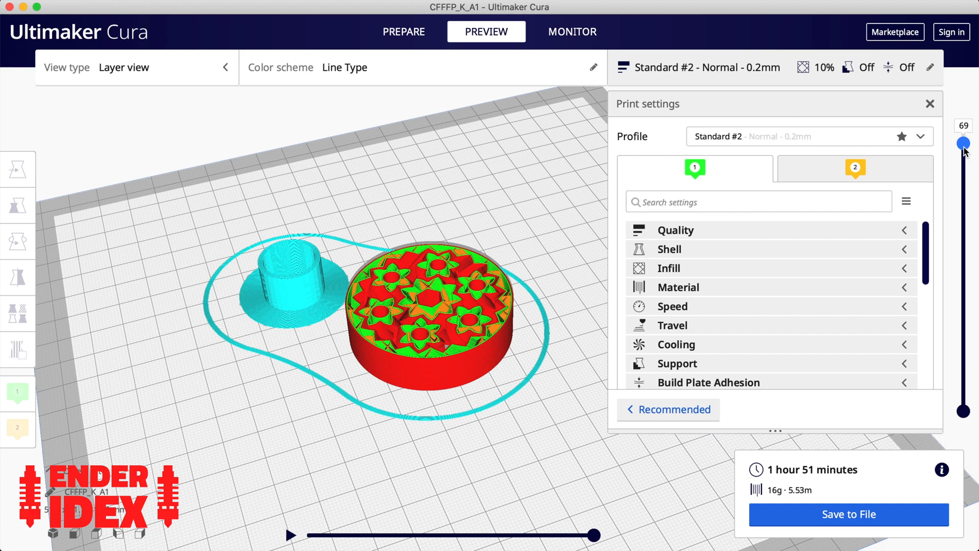
{"action": "left_click_drag", "start_coordinate": [964, 144], "coordinate": [964, 265]}
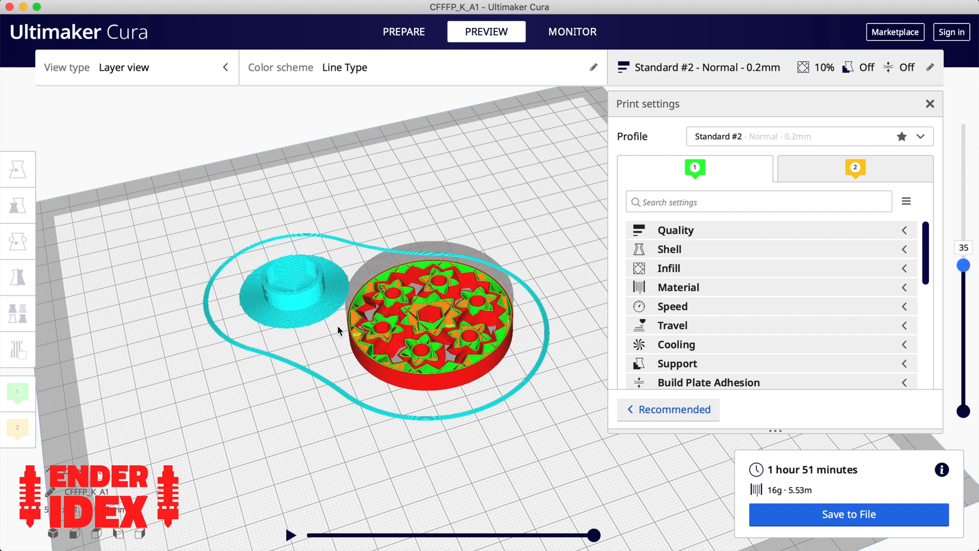